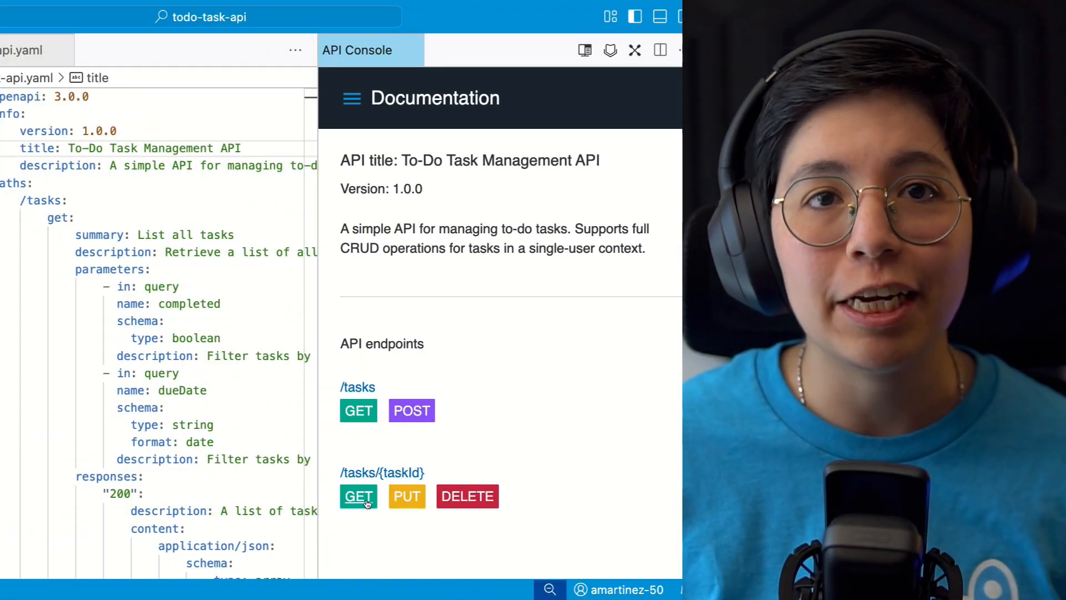
- Close the todo-task-api.yaml editor and start implementing an existing API specification
left_click(358, 496)
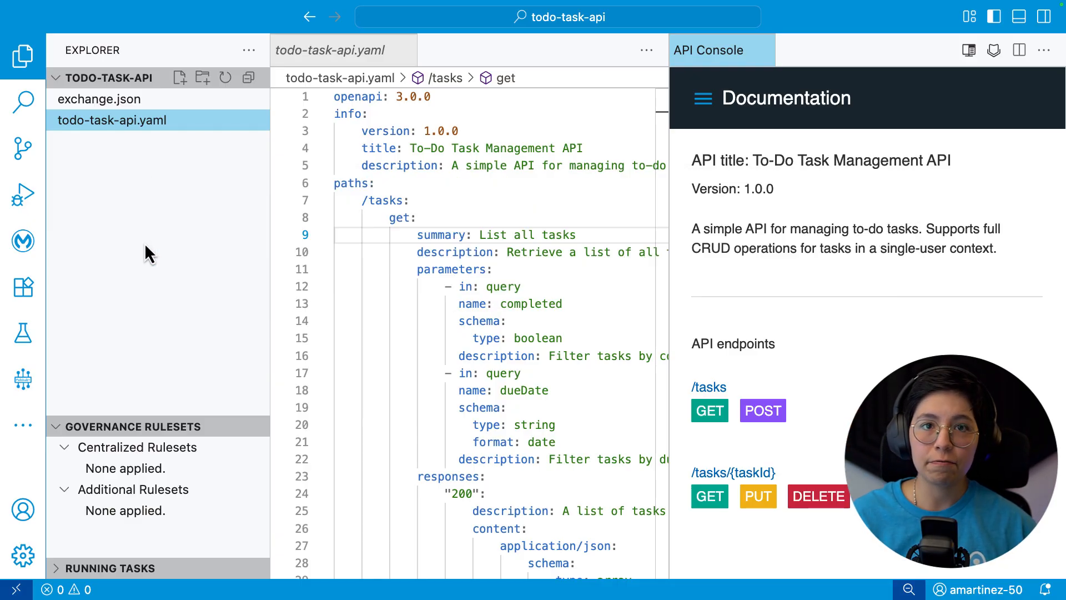
left_click(23, 242)
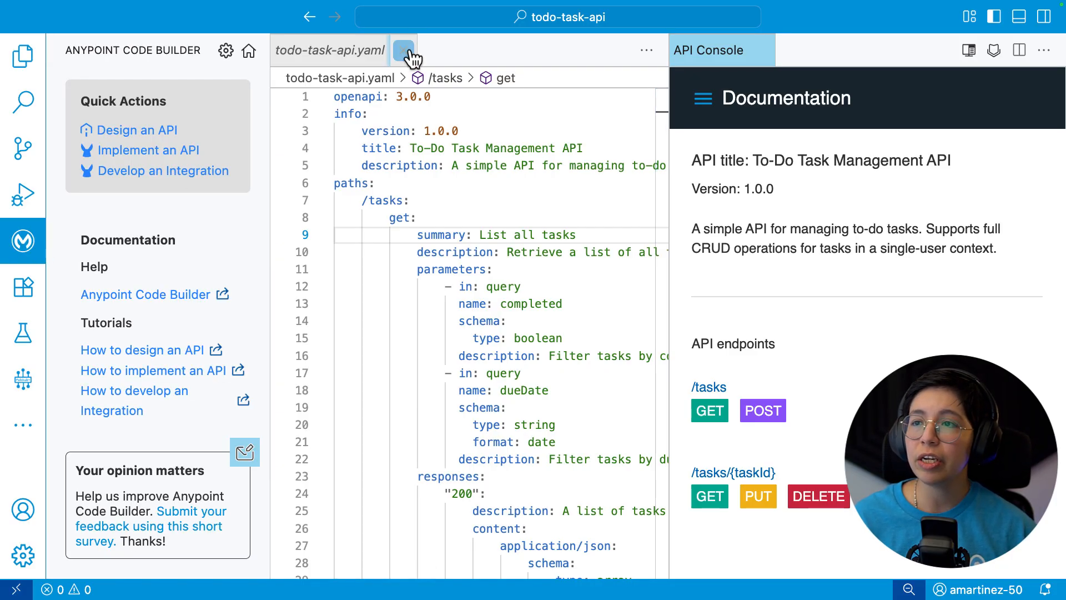
left_click(403, 51)
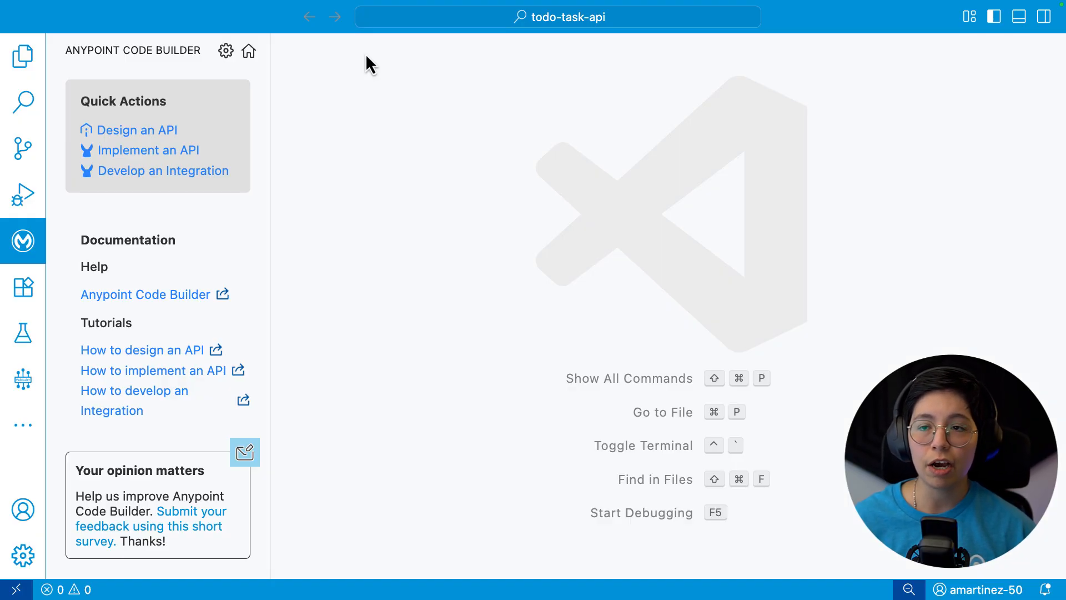
mouse_move(126, 159)
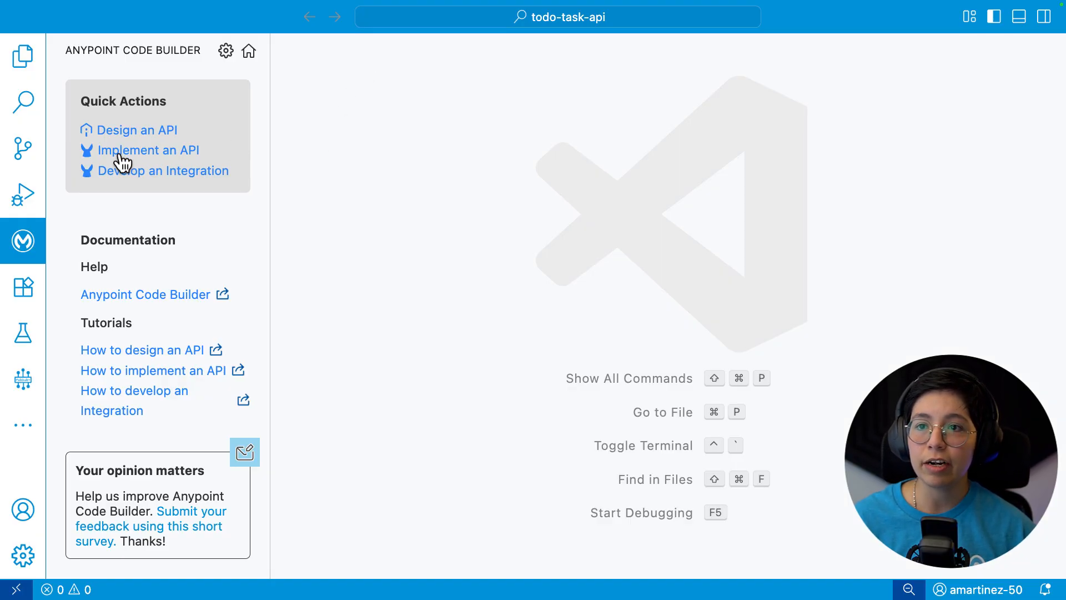
left_click(149, 150)
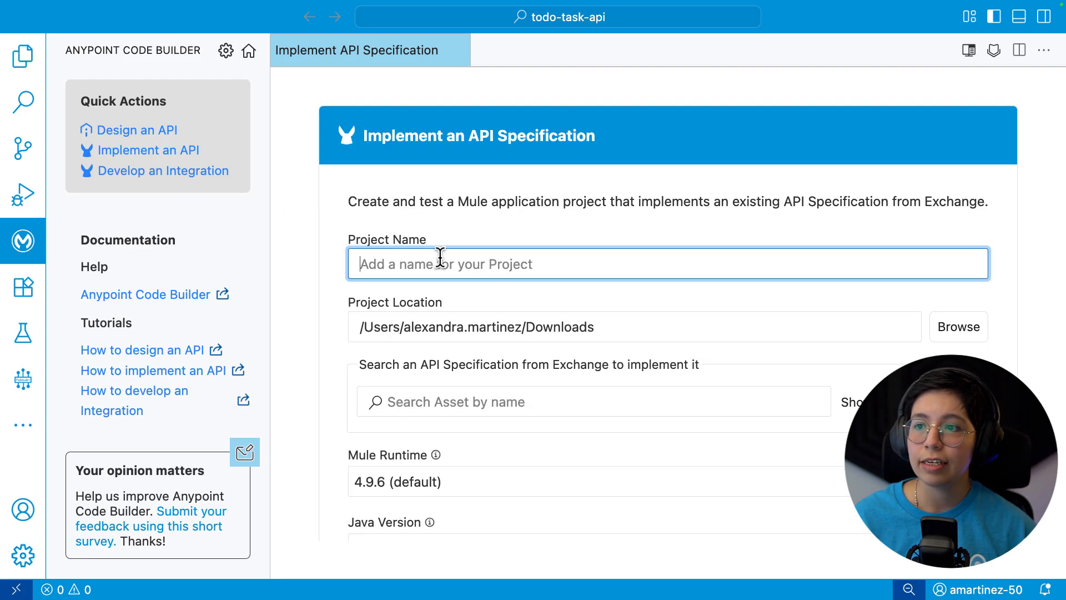
- Name the project todo-api-impl and add the todo-task-api v1.0.0 spec from Exchange
type("todo-api-impl")
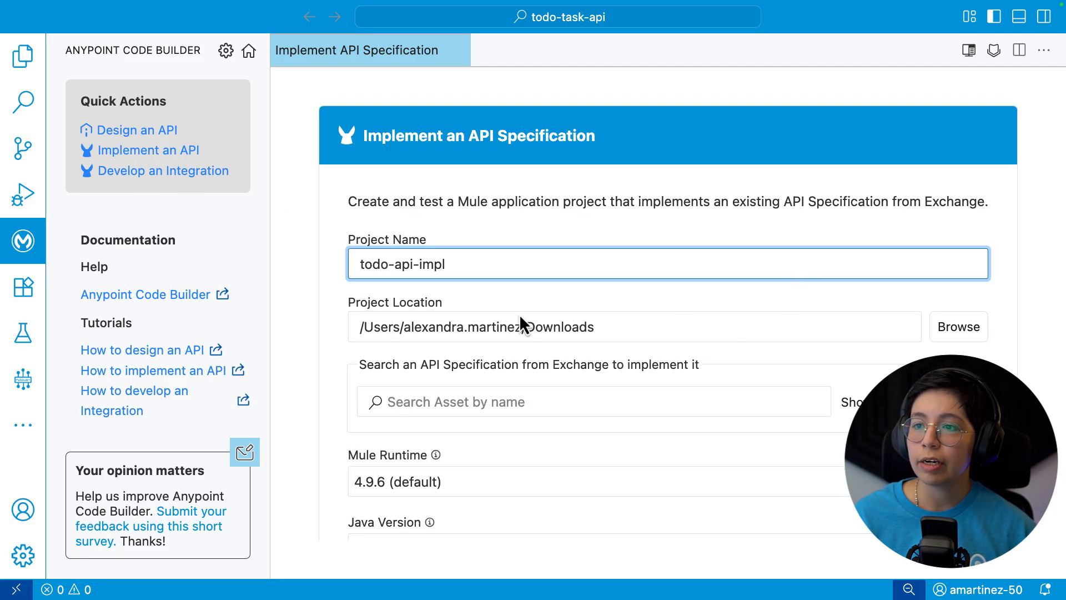
left_click(515, 401)
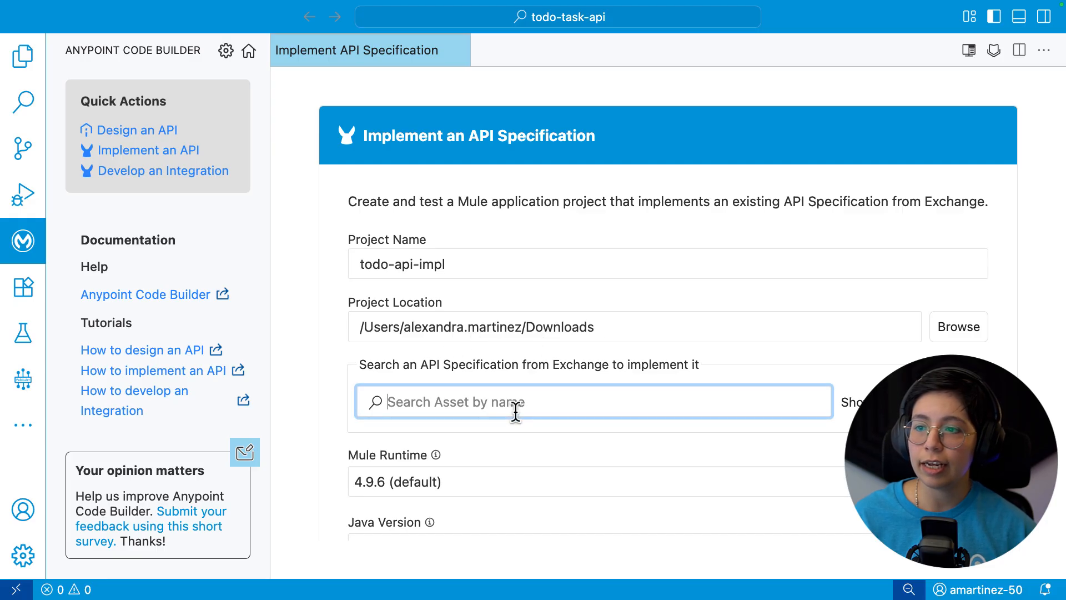
mouse_move(979, 590)
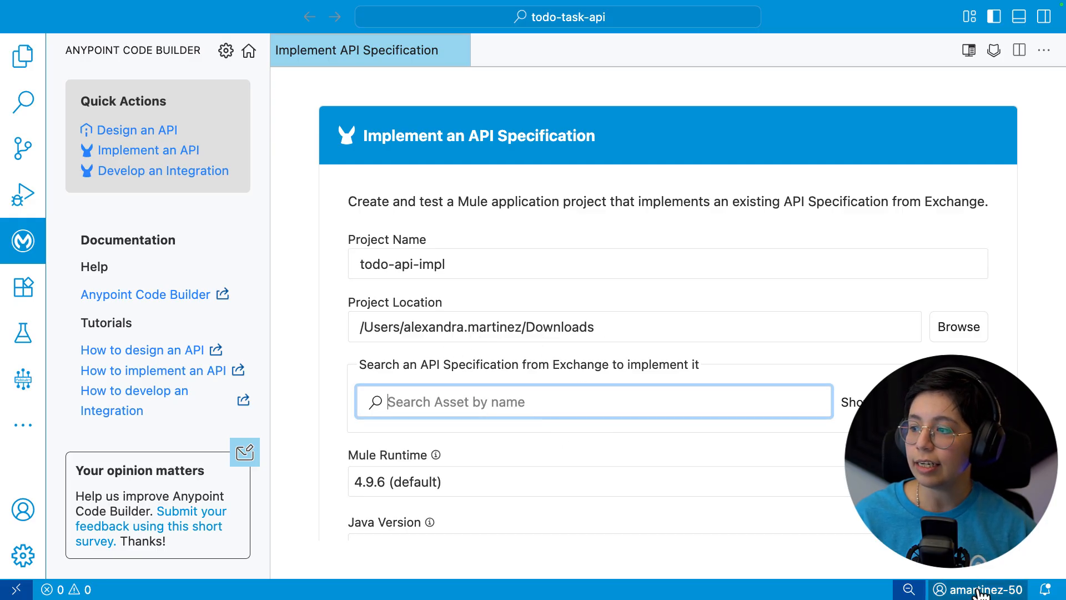
mouse_move(977, 590)
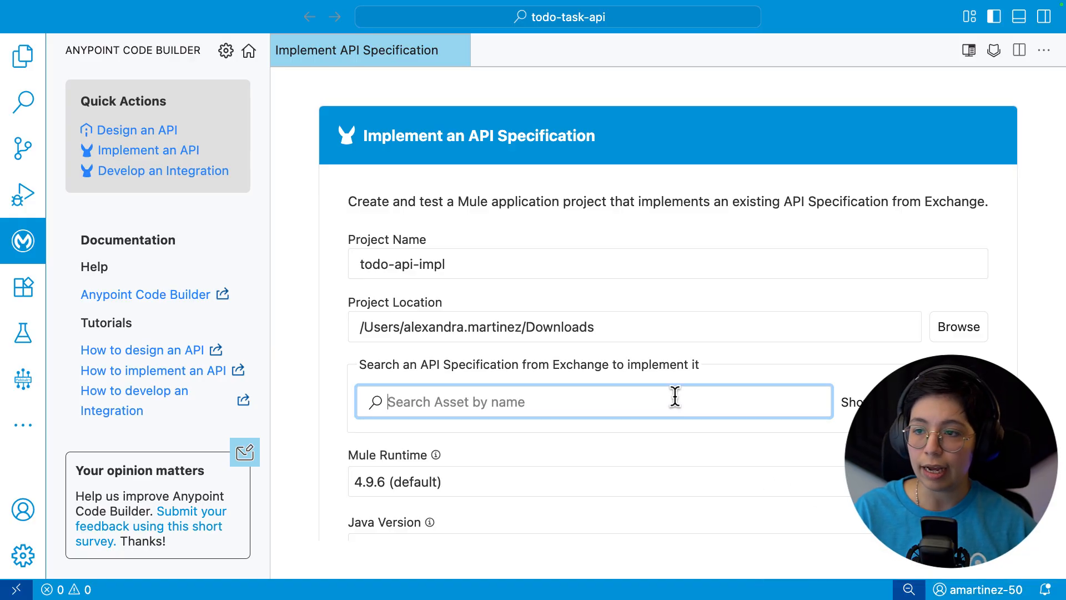
type("todo-api")
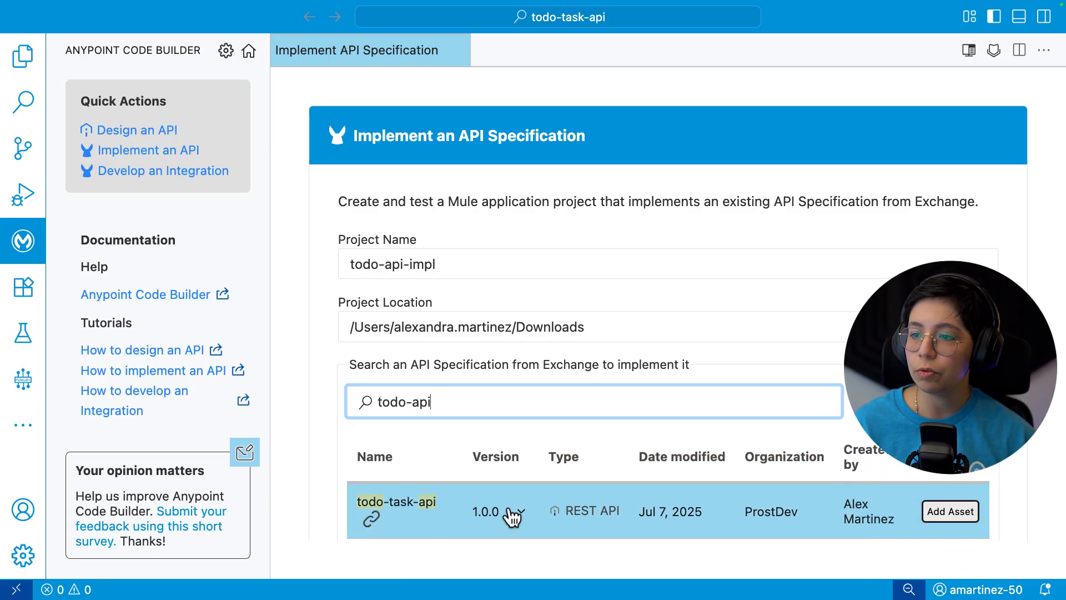
left_click(949, 511)
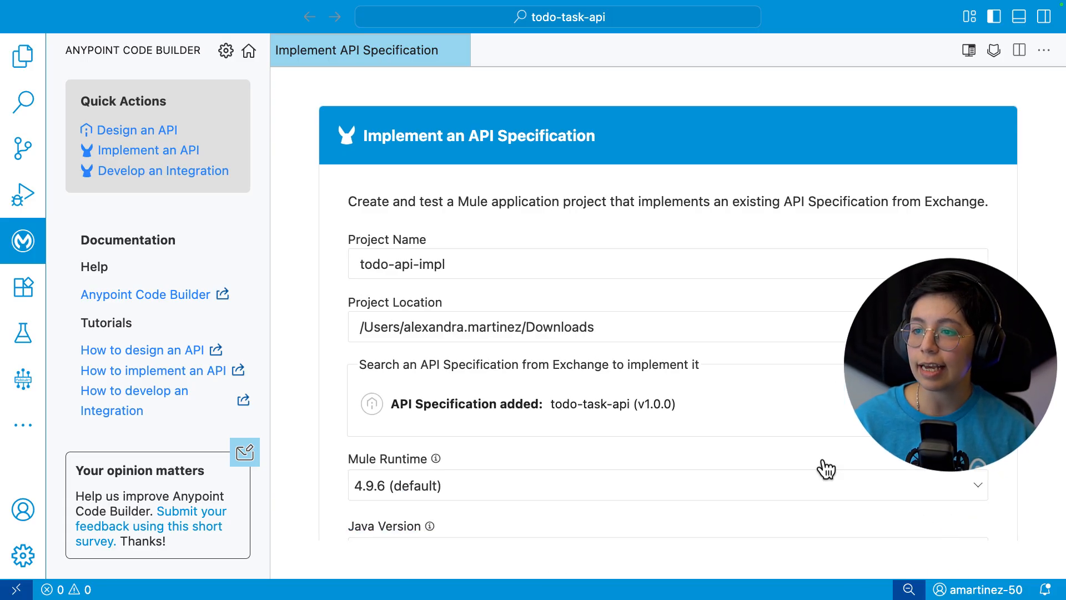
scroll("down", 3)
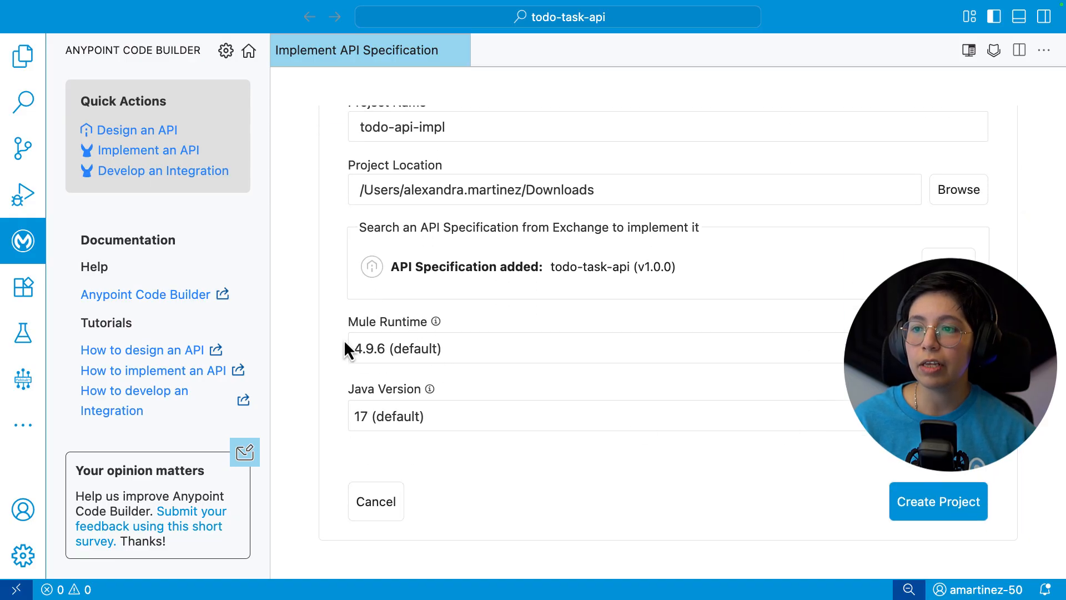
mouse_move(871, 473)
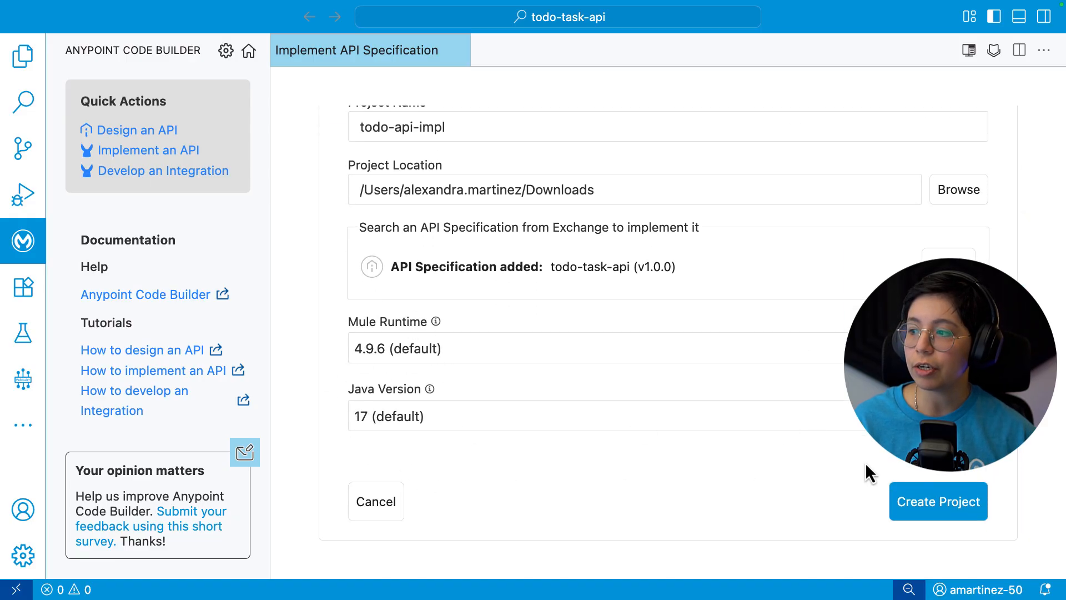
mouse_move(938, 501)
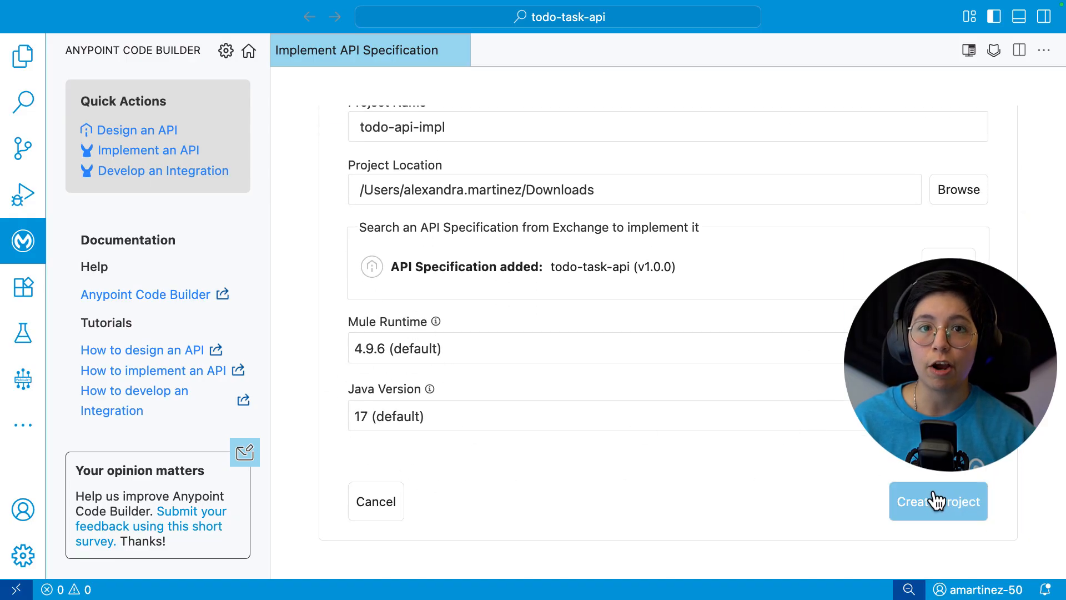
- Create the todo-api-impl project and inspect the first error handler's Transform Message
left_click(937, 501)
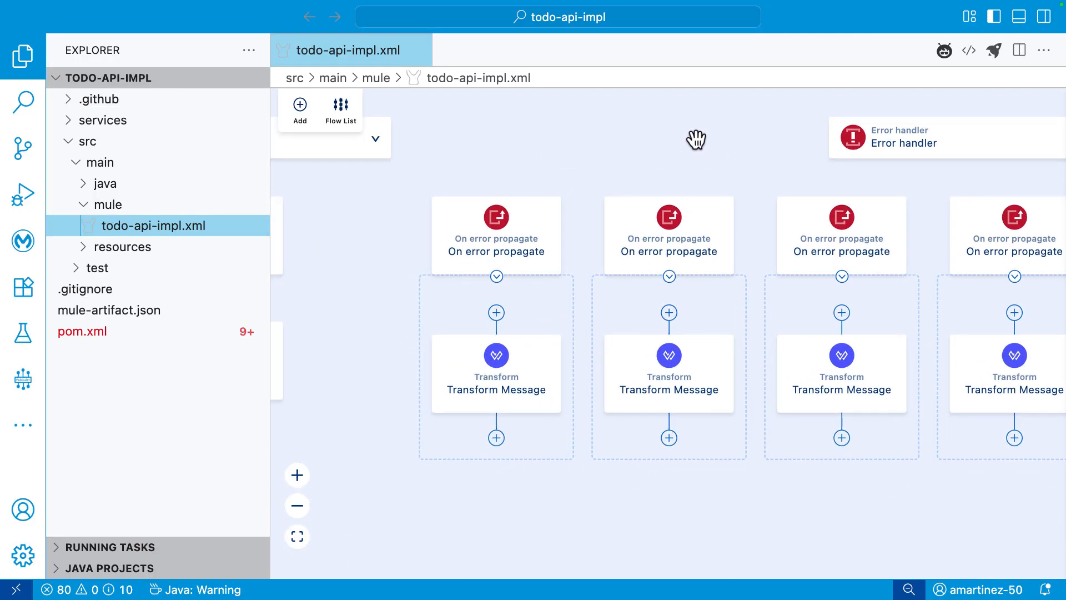
left_click(496, 234)
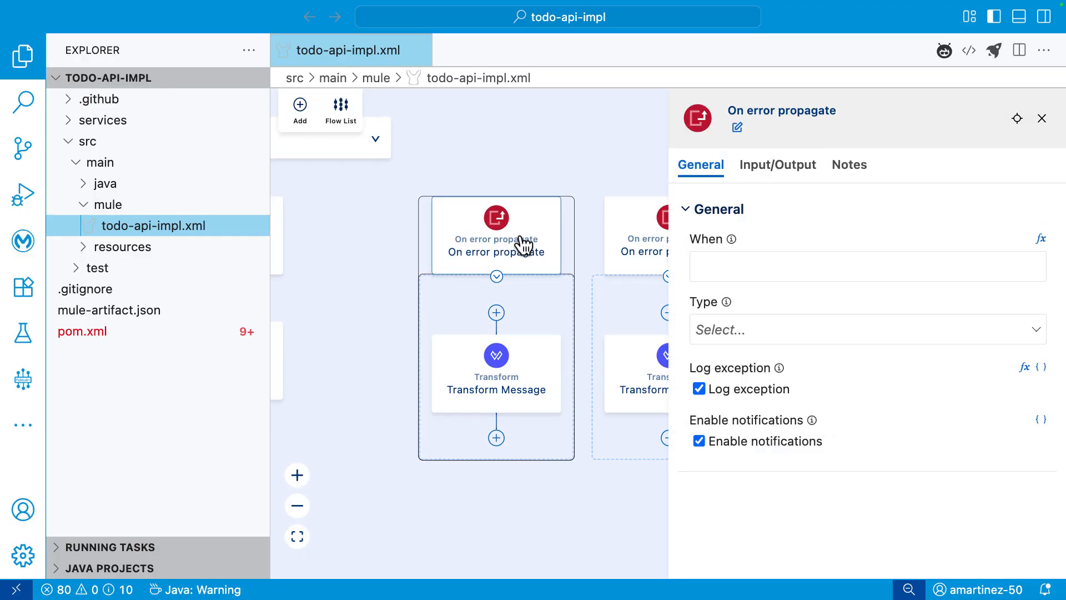
left_click(495, 373)
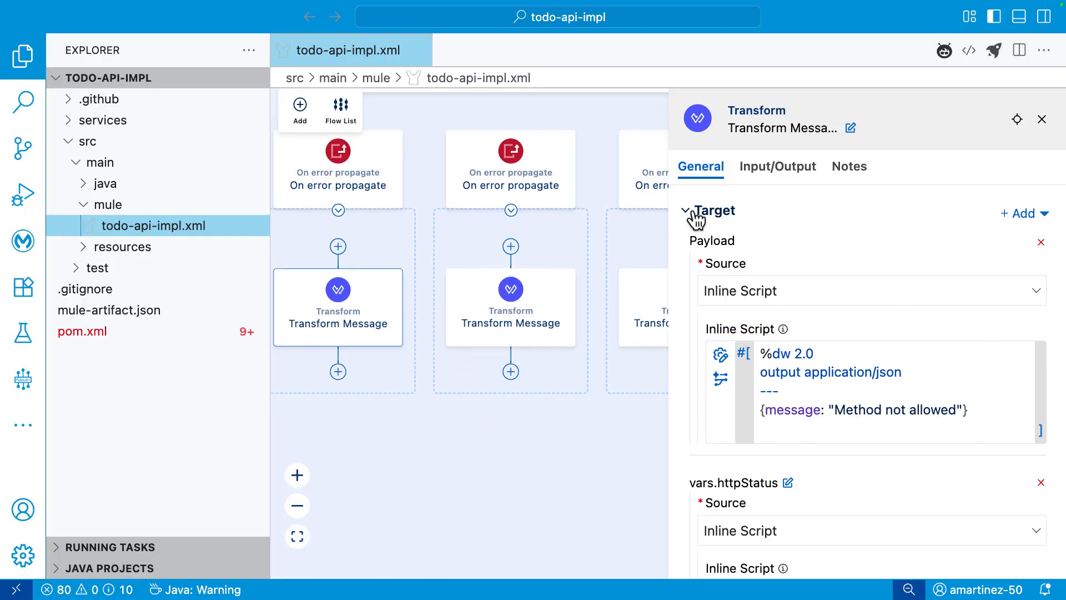
left_click(686, 212)
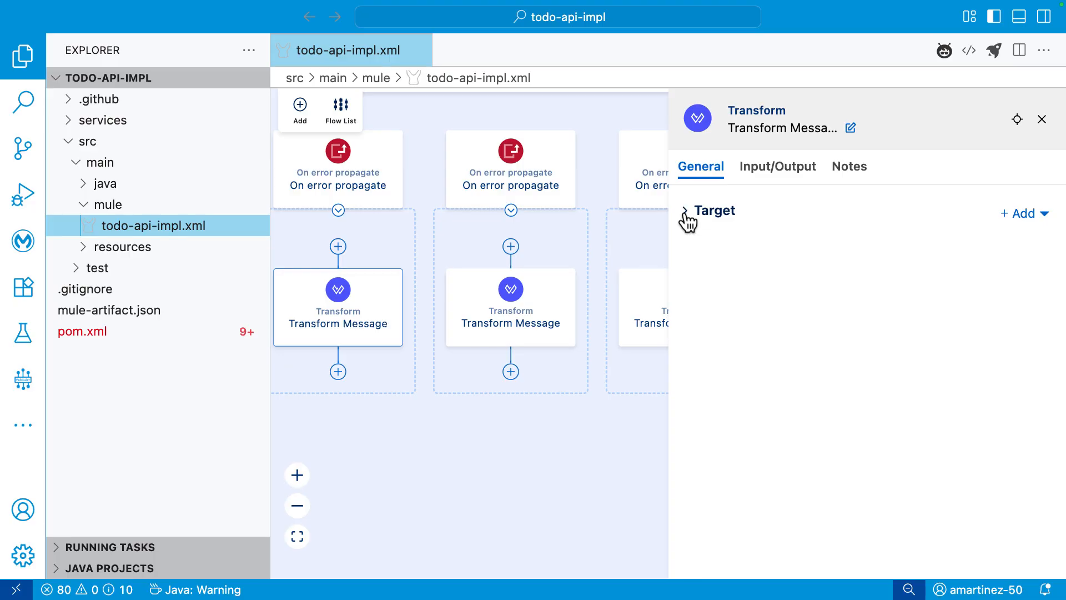
left_click(688, 216)
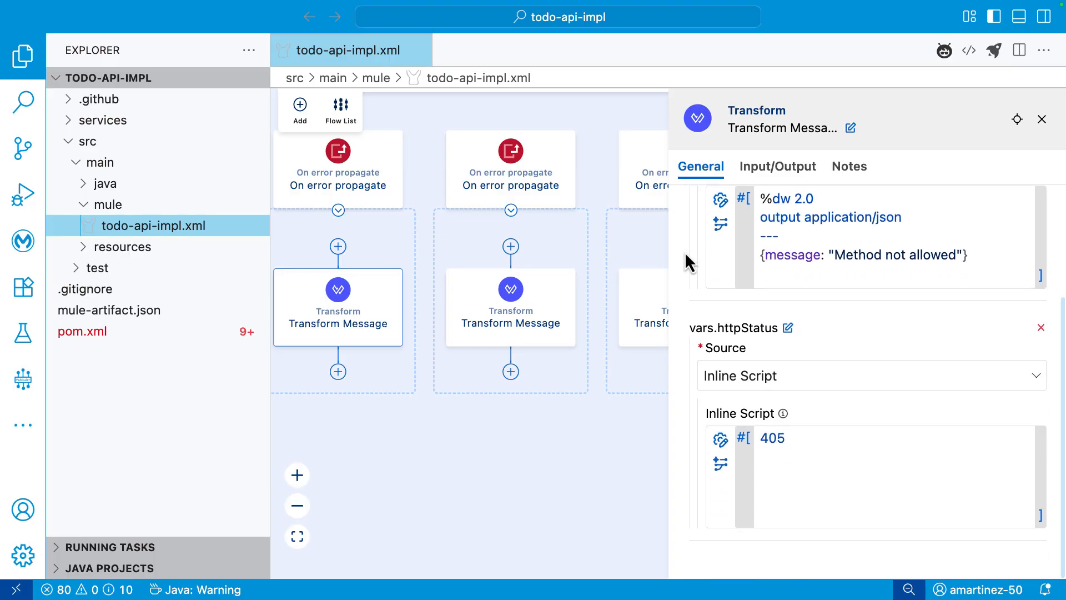
mouse_move(741, 329)
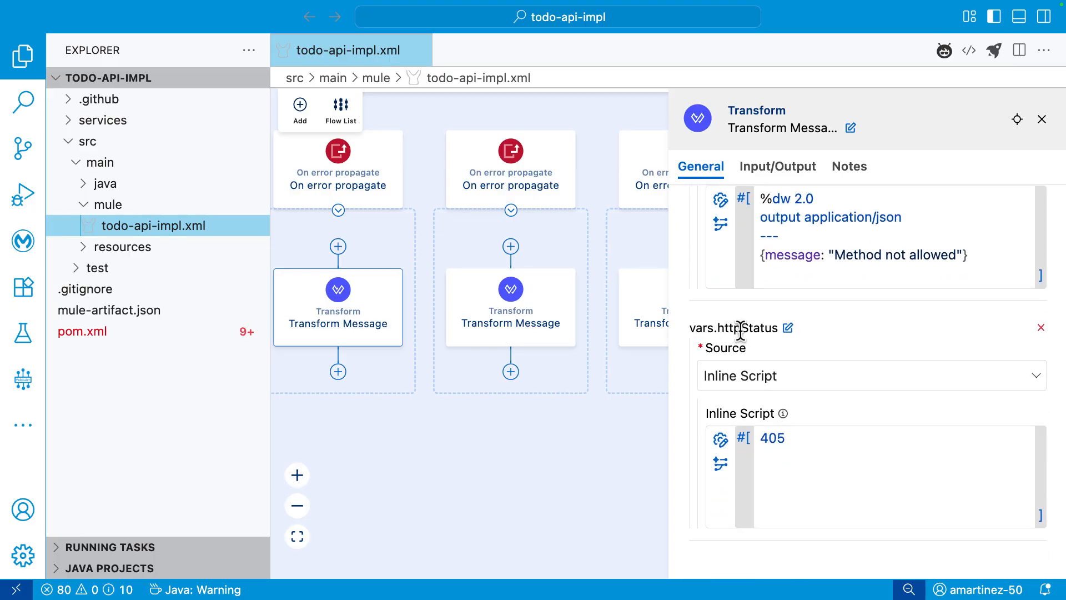
mouse_move(524, 400)
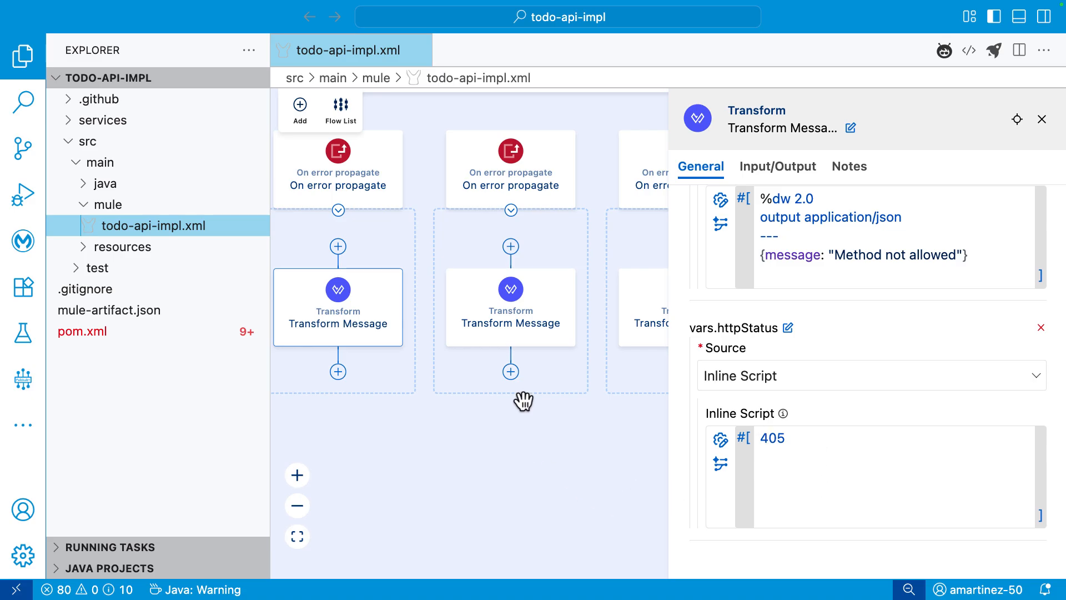
- Review the Not acceptable (406) and Unsupported media type (415) transforms, then dismiss properties
left_click(510, 306)
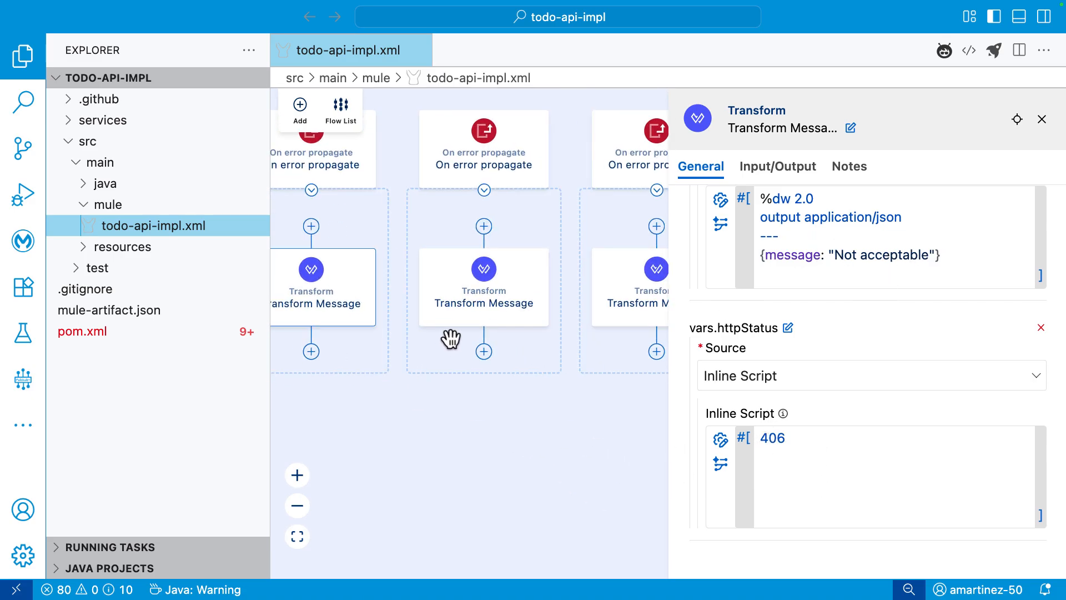
left_click(483, 285)
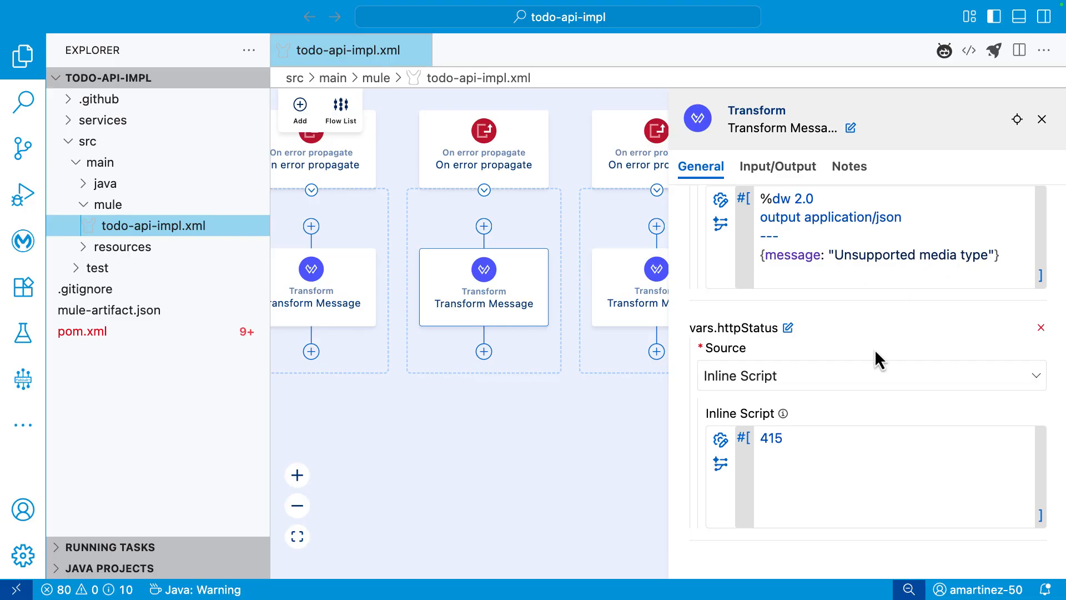
mouse_move(578, 436)
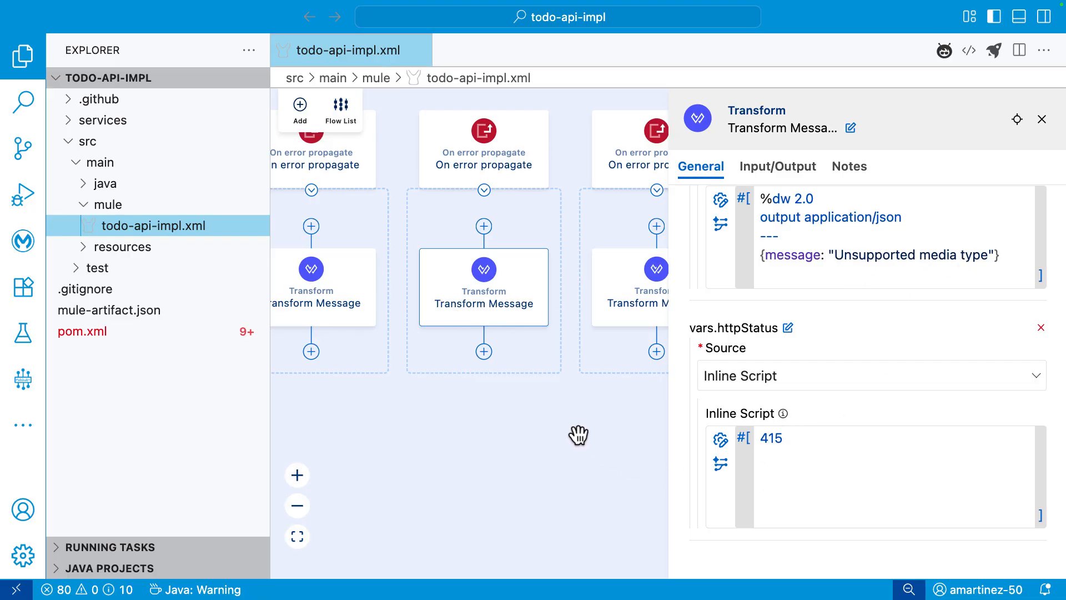
left_click(1041, 119)
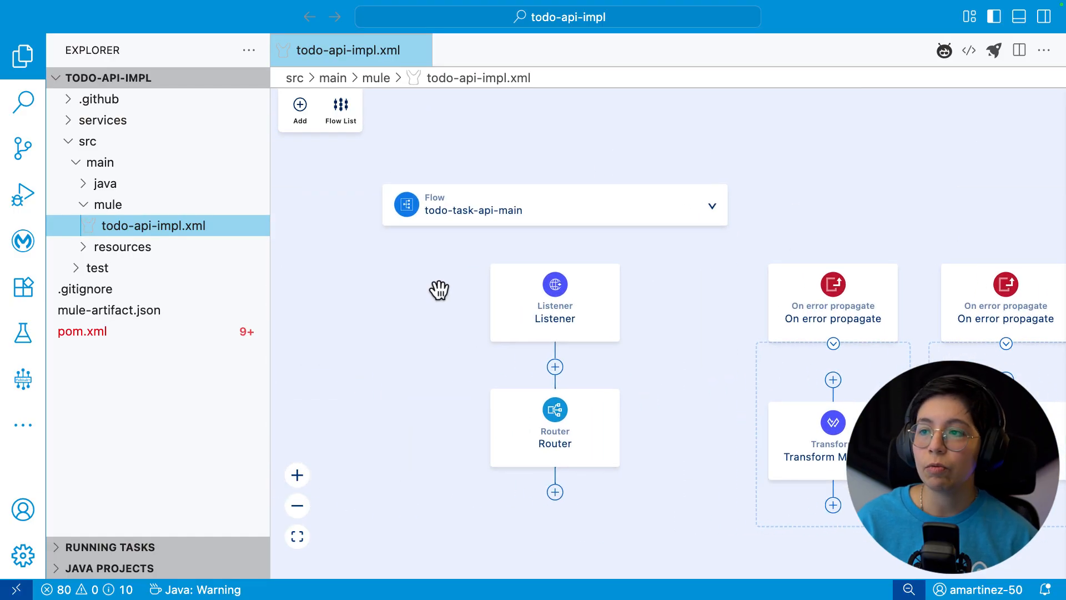
- Review the Listener's todo-task-api-httpListenerConfig connection (/api/*, 0.0.0.0, HTTP) and close its properties
left_click(554, 302)
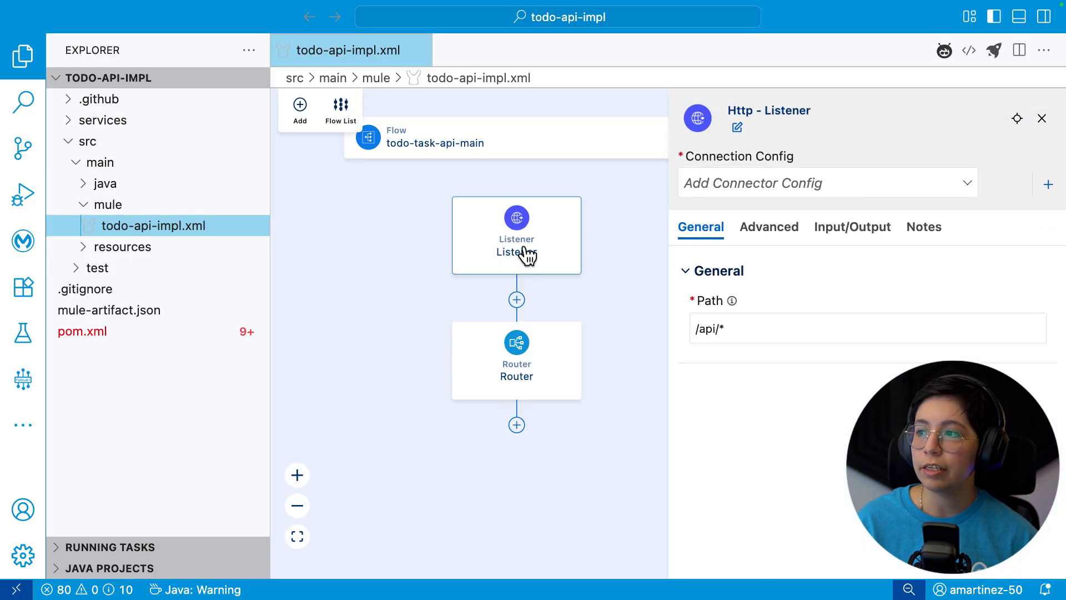
left_click(827, 183)
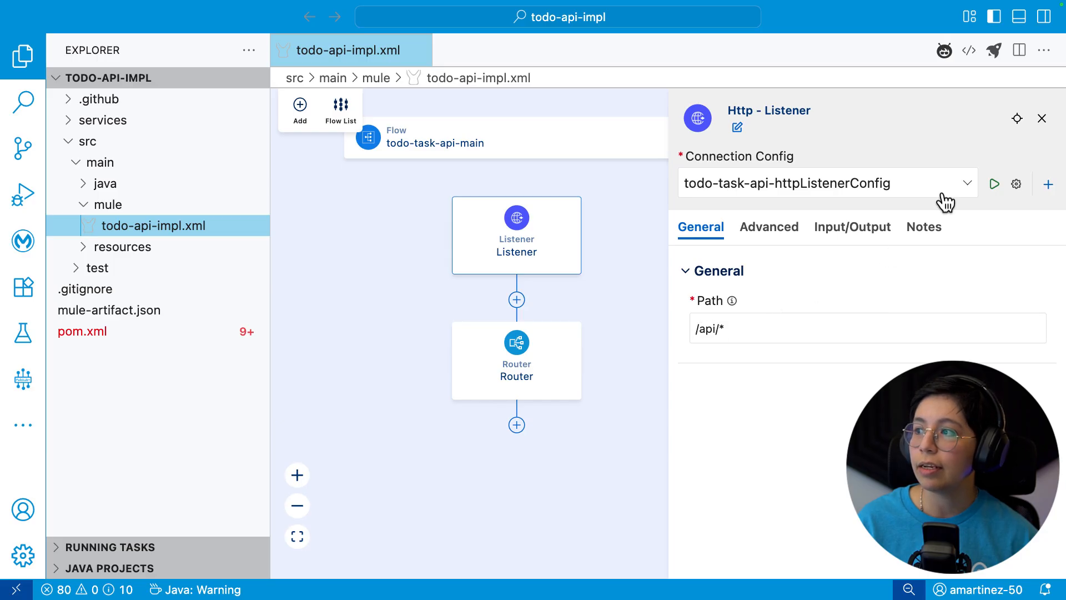
mouse_move(1016, 184)
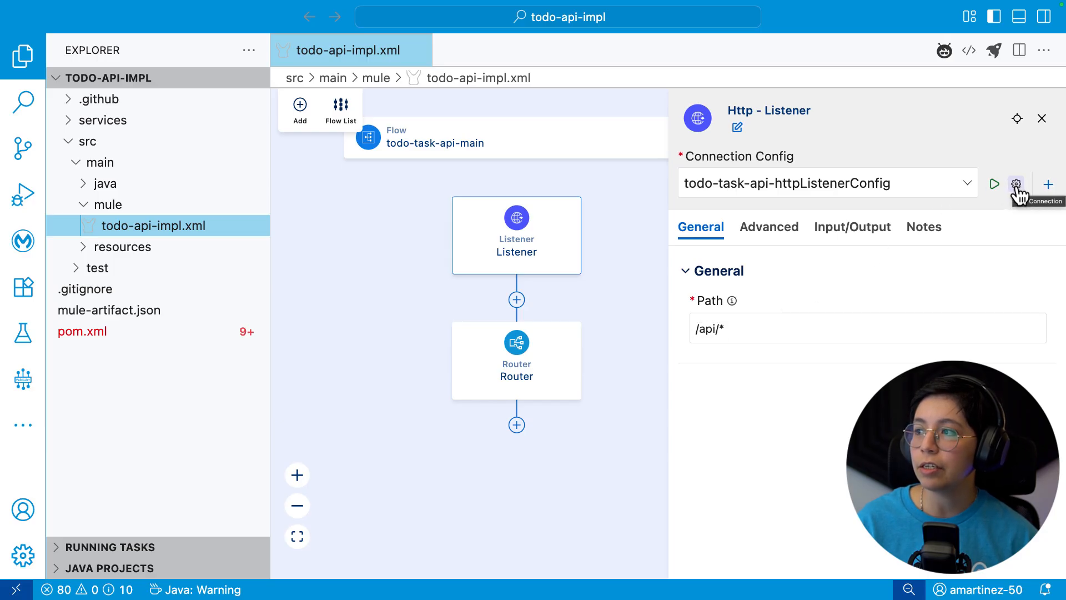
left_click(1017, 183)
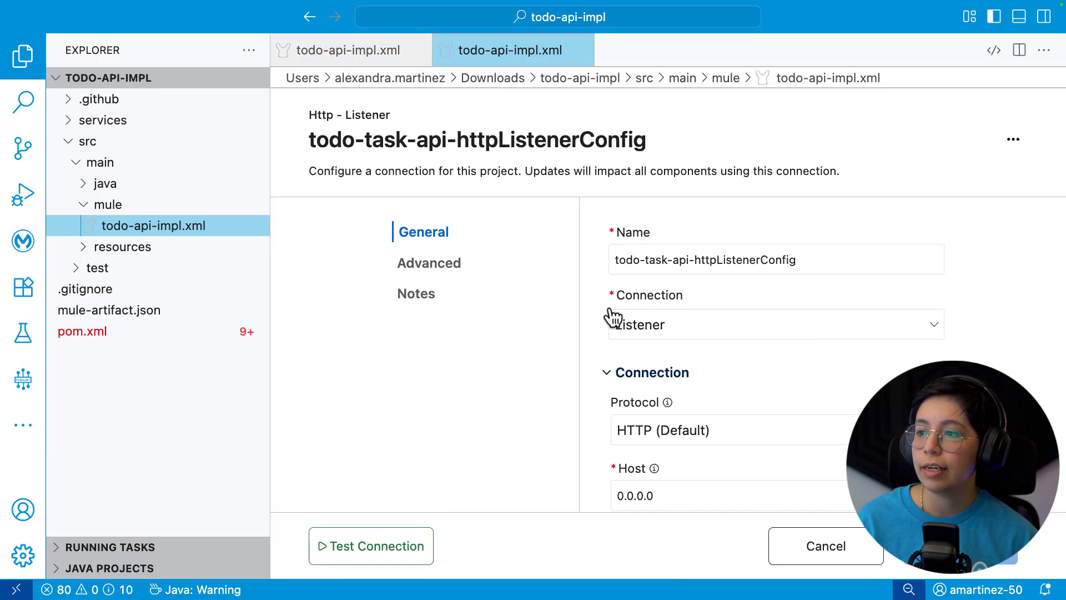
scroll("down", 3)
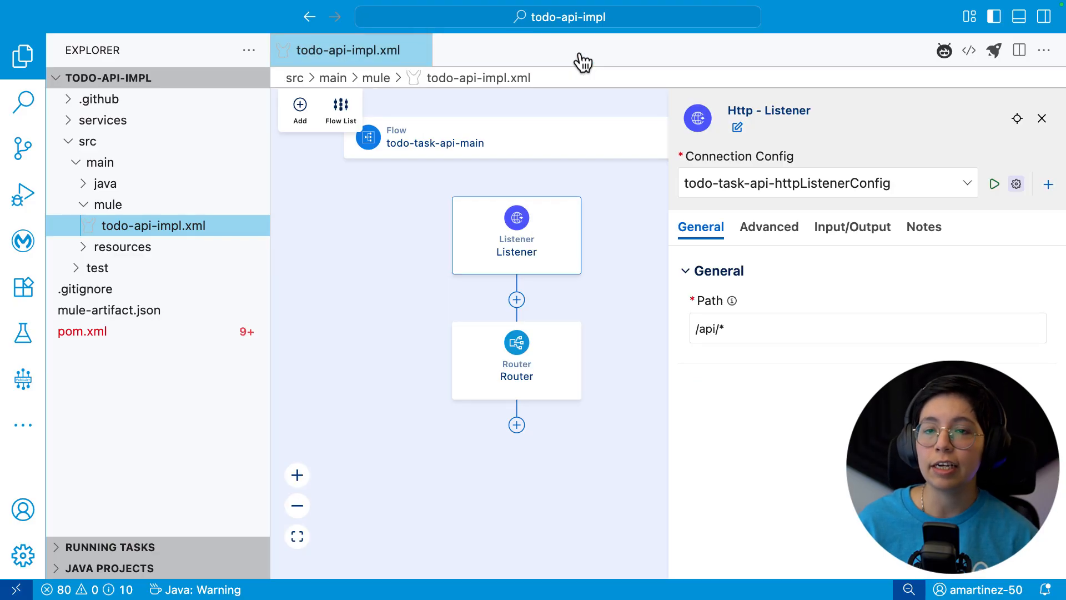
left_click(1041, 117)
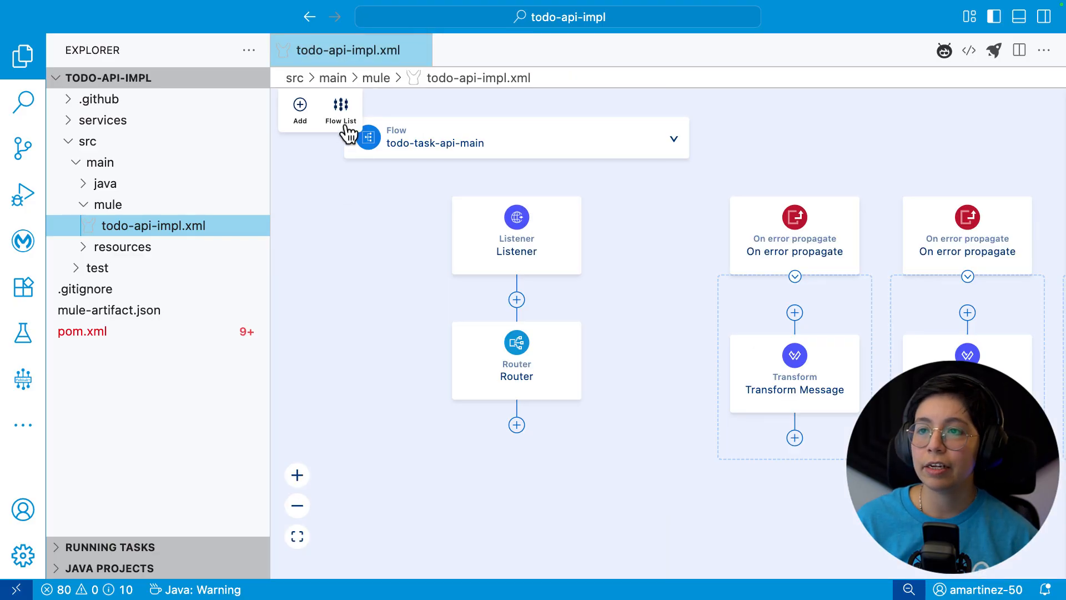
left_click(341, 109)
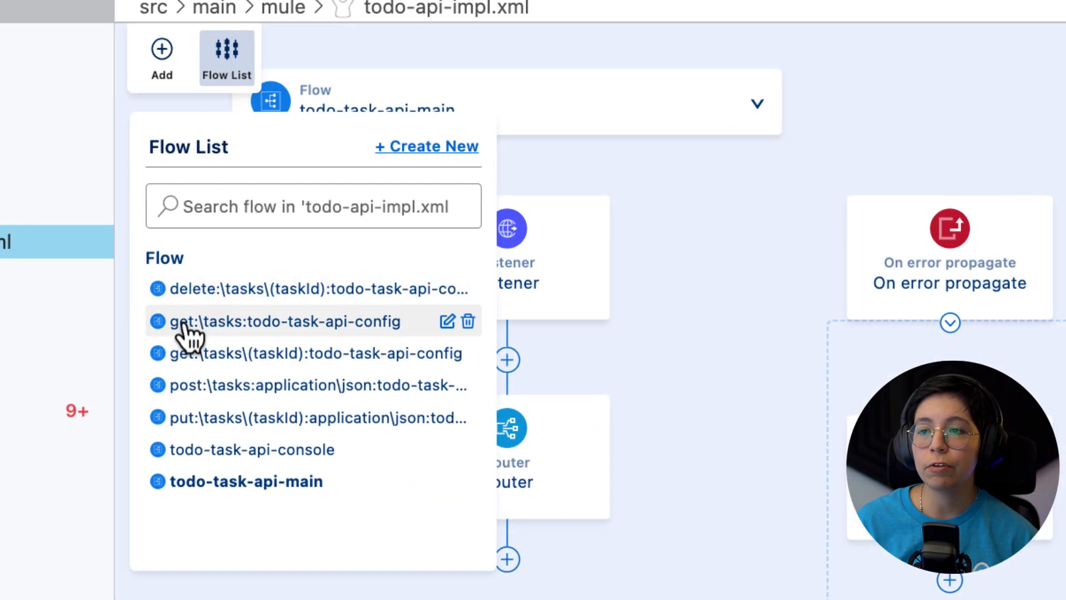
mouse_move(211, 363)
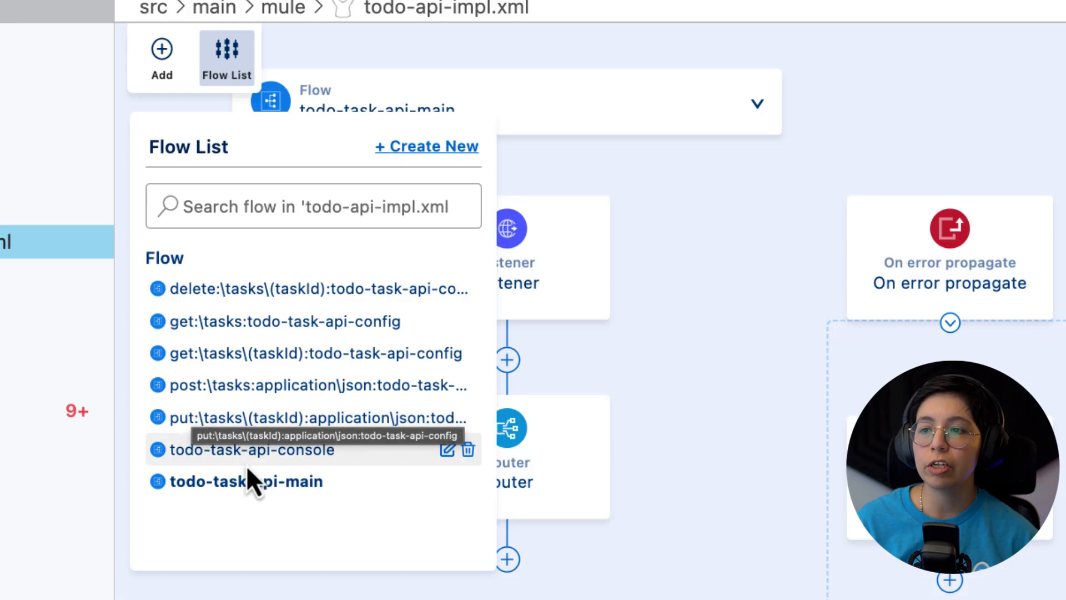
mouse_move(277, 460)
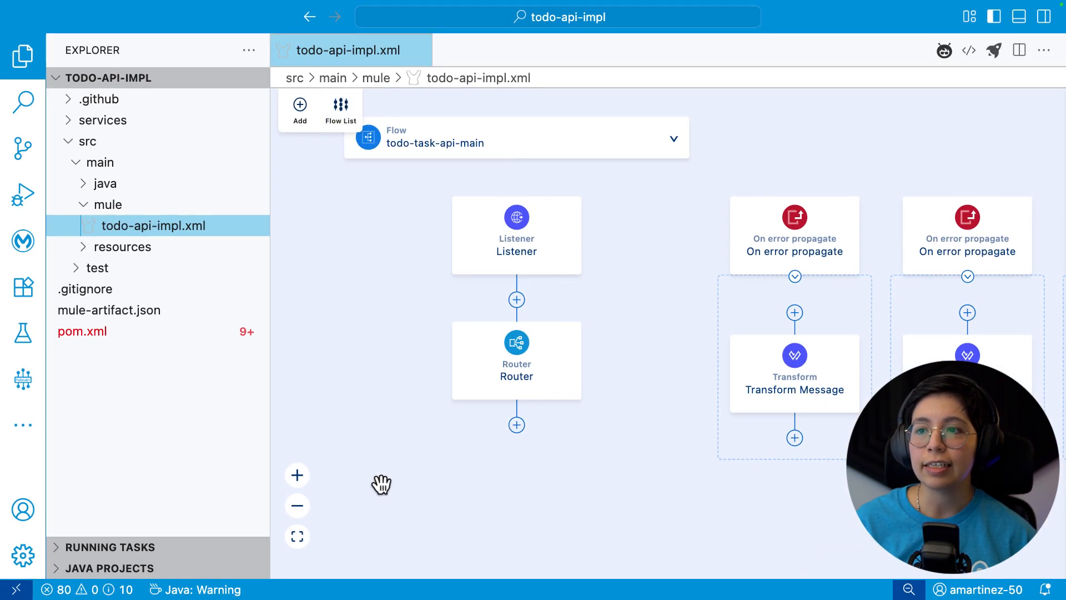
- Expand the src/main/resources, src/test and test resources folders in Explorer
left_click(124, 246)
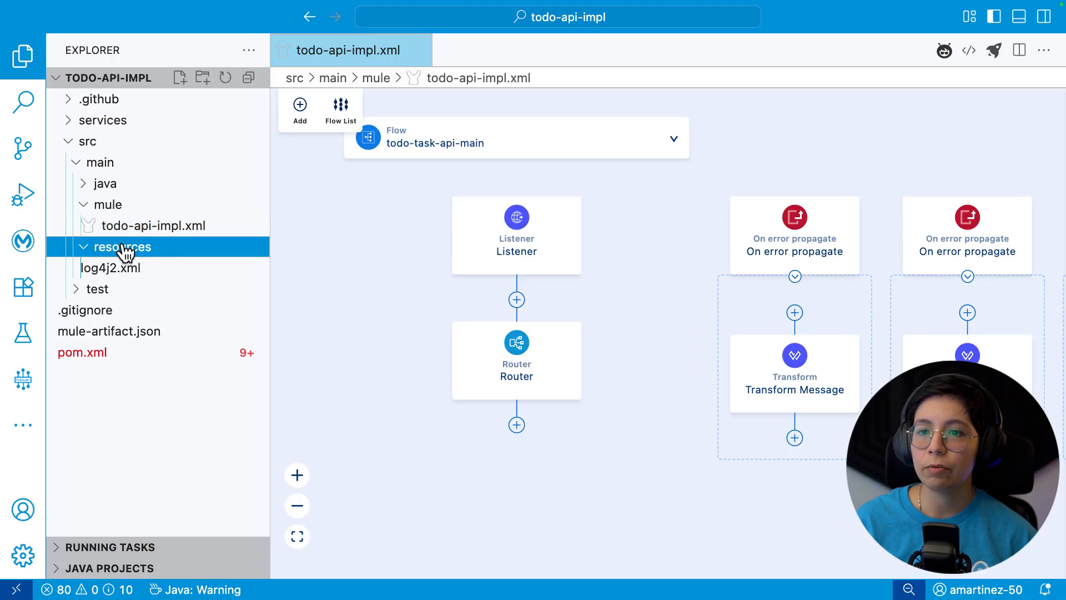
mouse_move(111, 267)
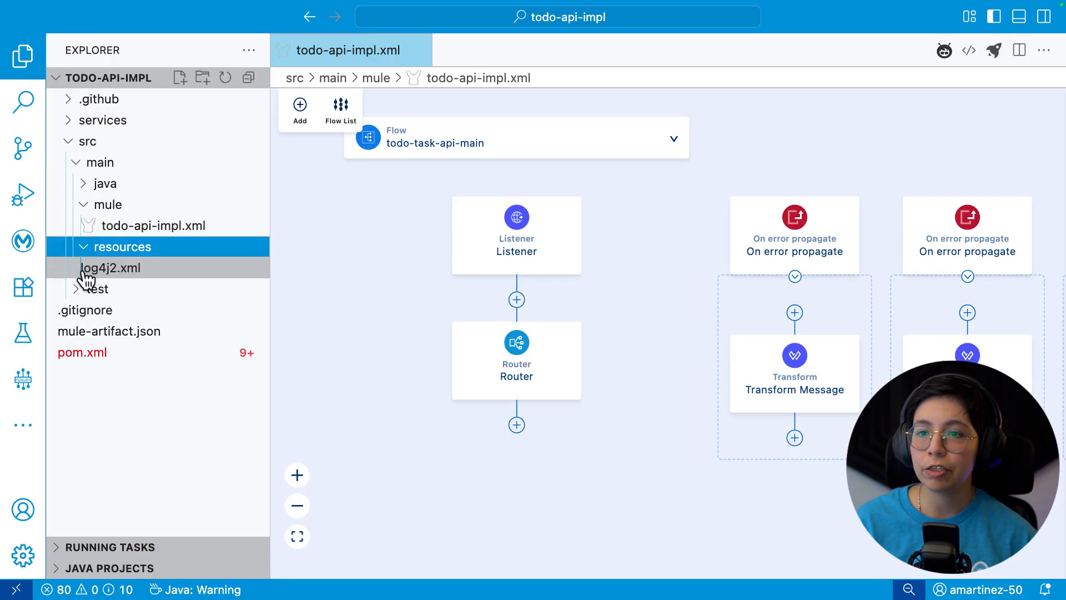
left_click(97, 288)
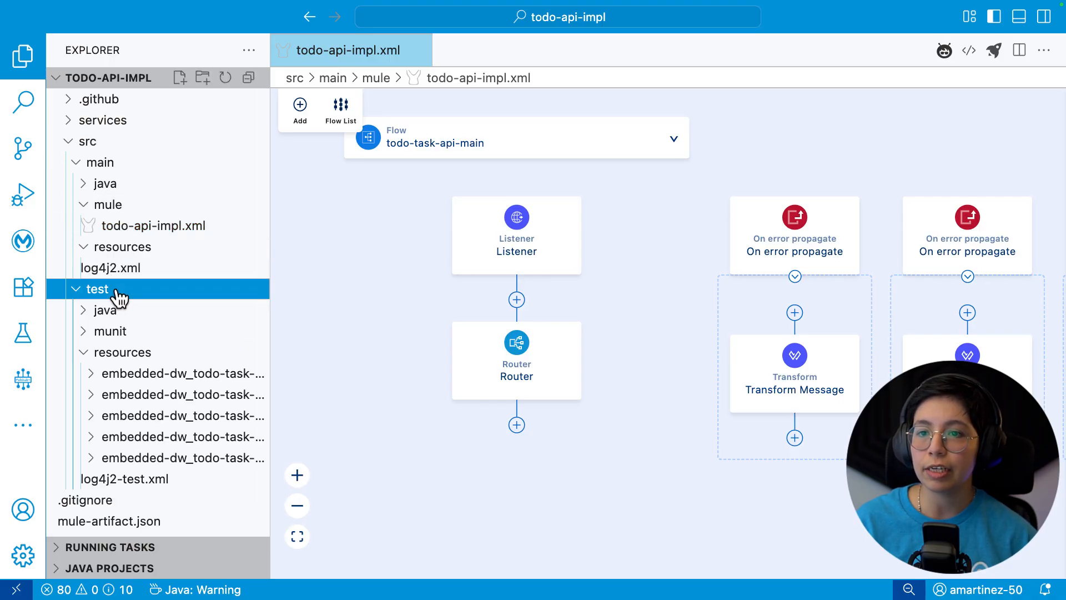
left_click(123, 352)
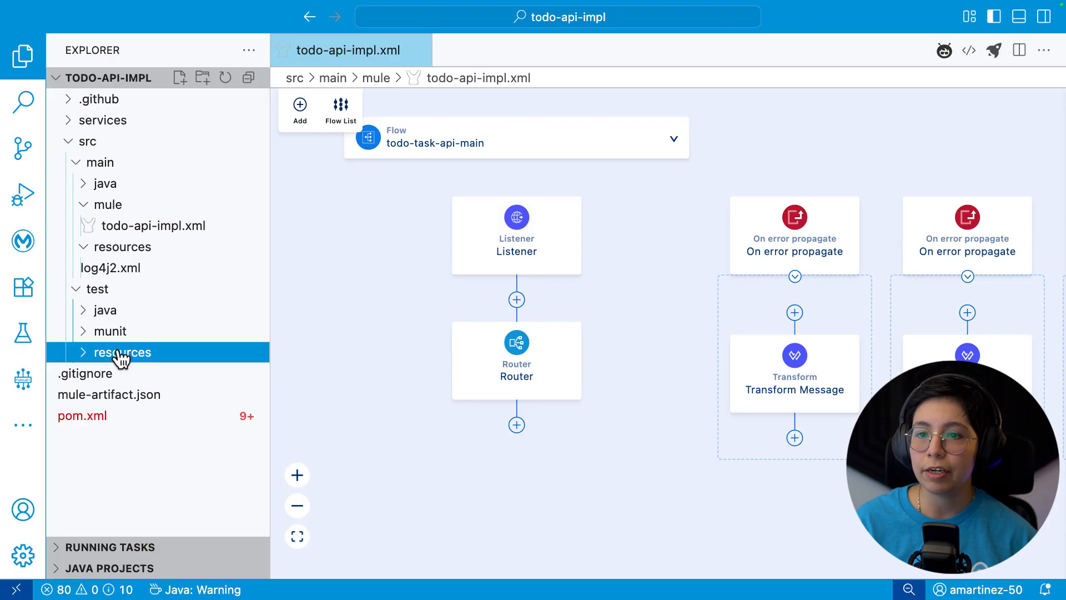
left_click(122, 352)
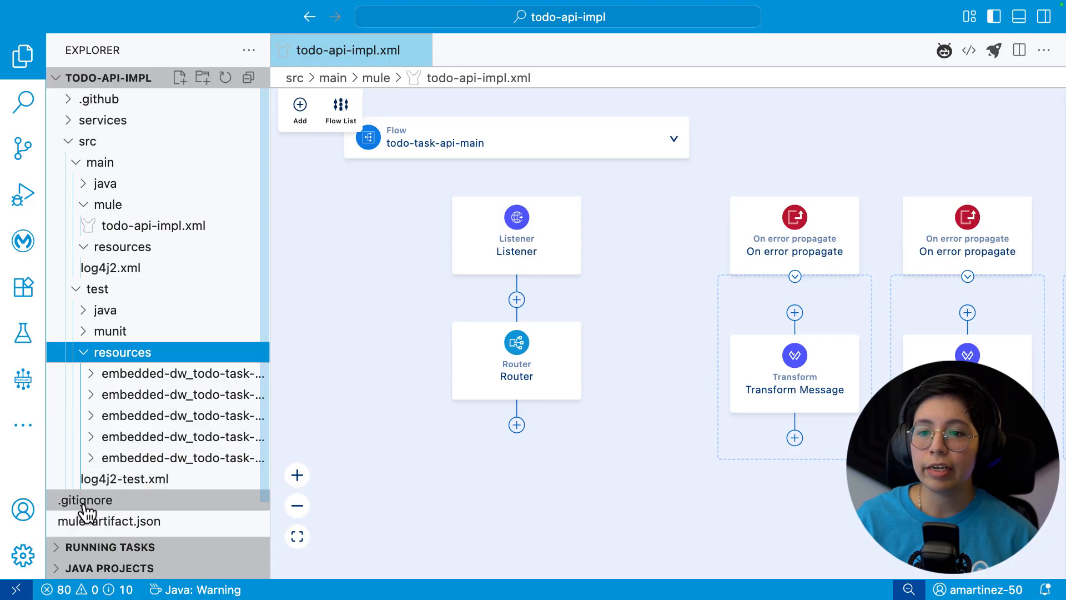
- Preview .gitignore and pom.xml, then reopen the todo-api-impl.xml flow canvas
left_click(84, 499)
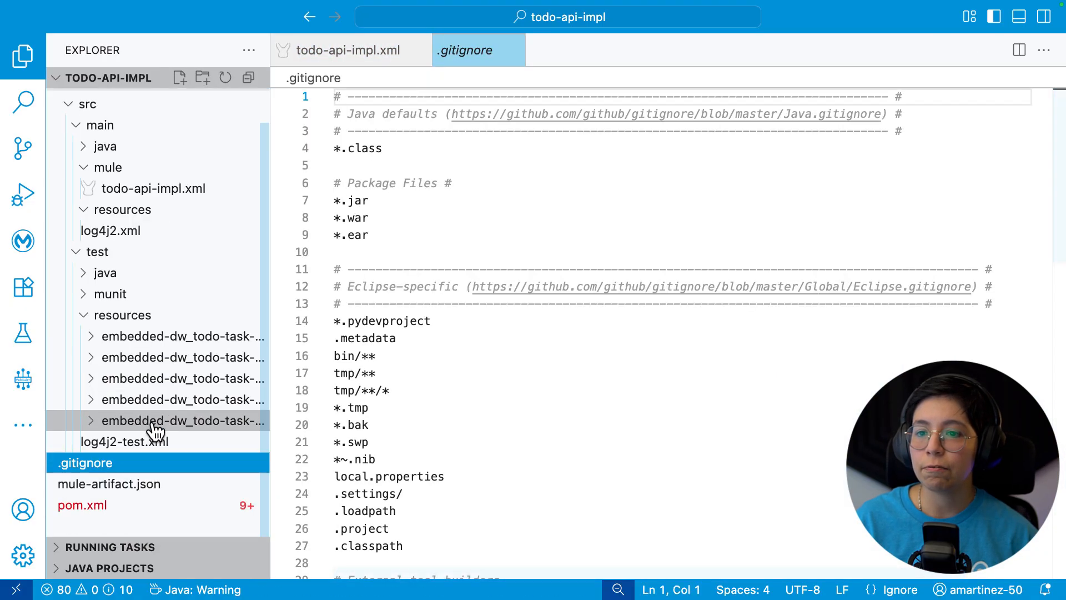
mouse_move(182, 420)
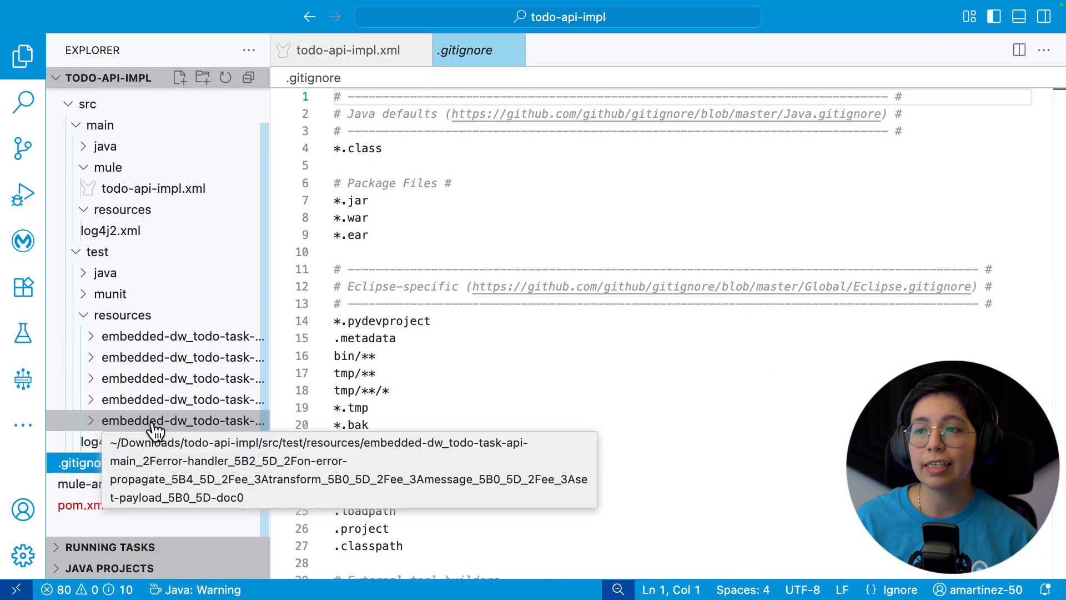
mouse_move(475, 257)
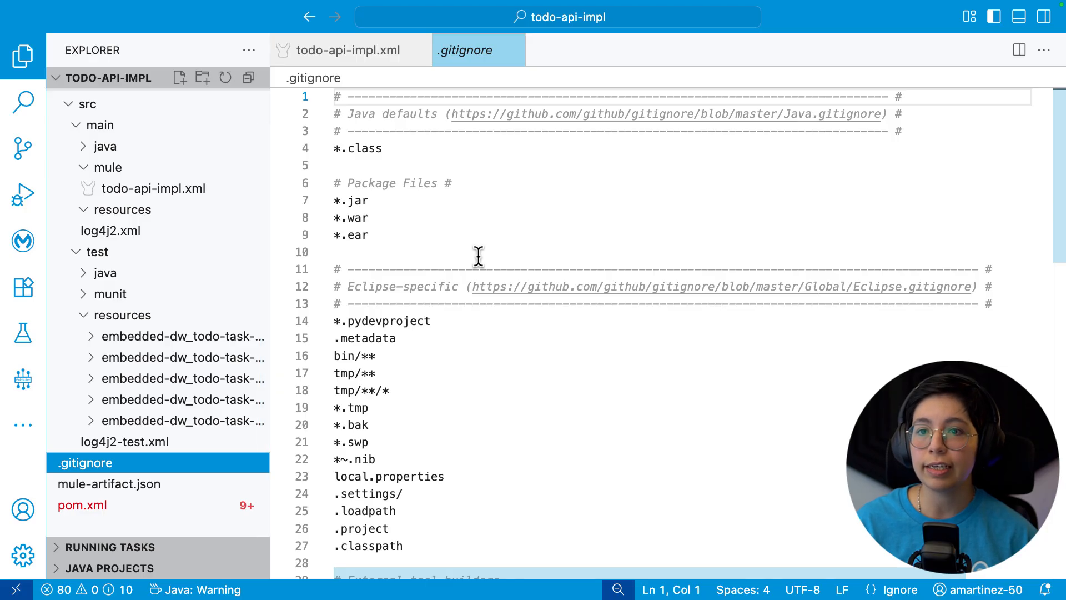
left_click(109, 483)
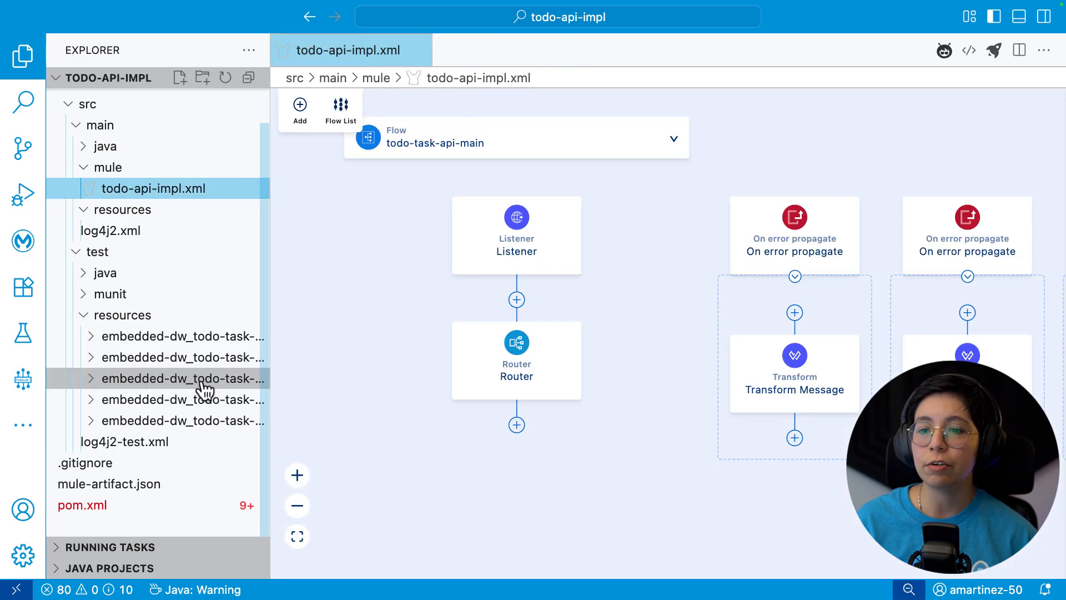
left_click(82, 504)
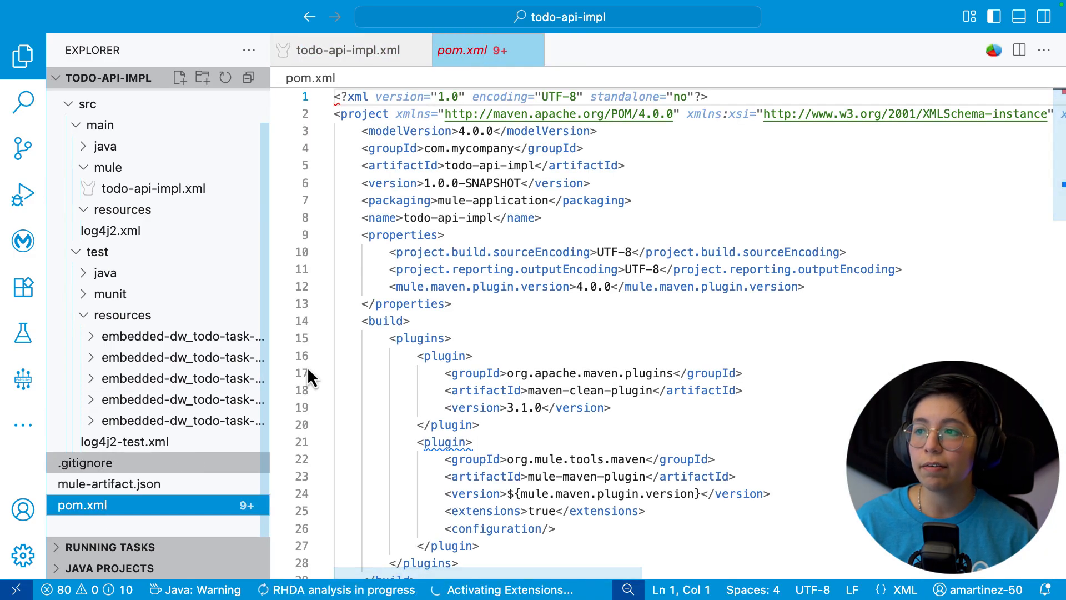
scroll("down", 3)
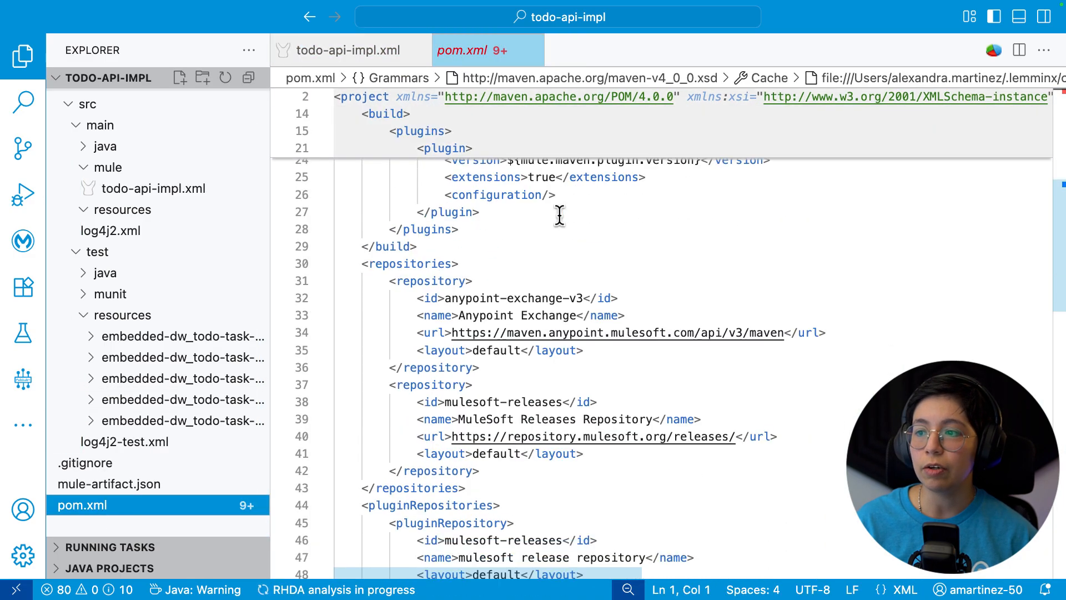
left_click(153, 189)
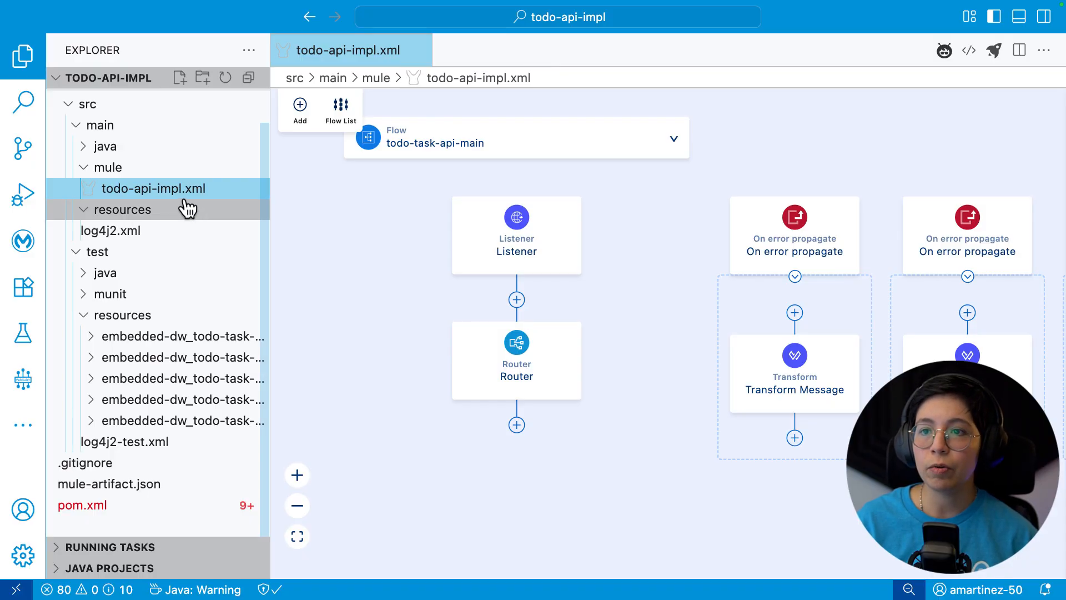
mouse_move(136, 194)
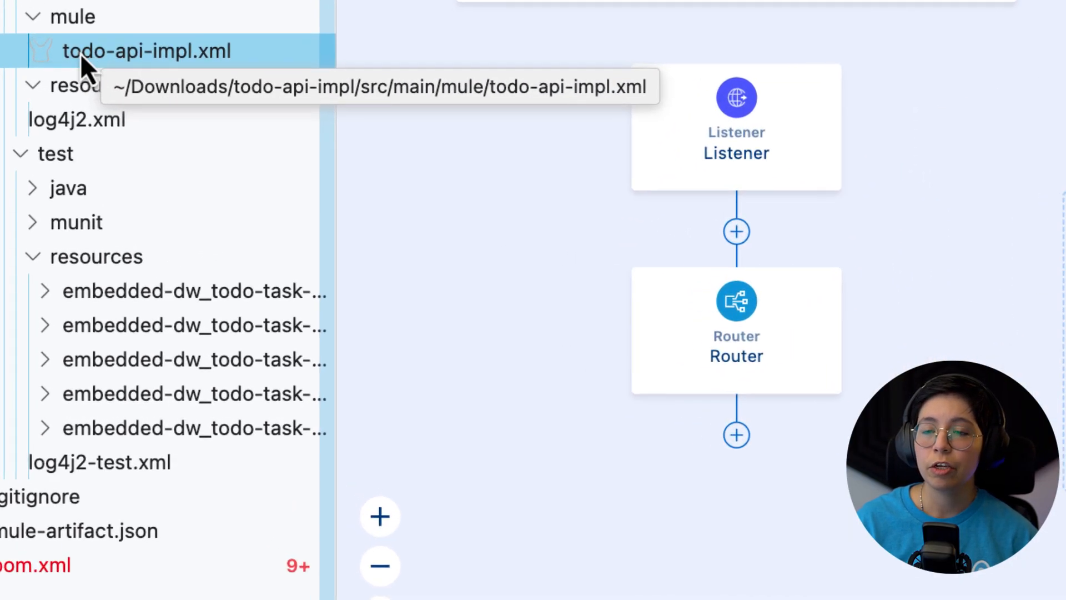
right_click(145, 50)
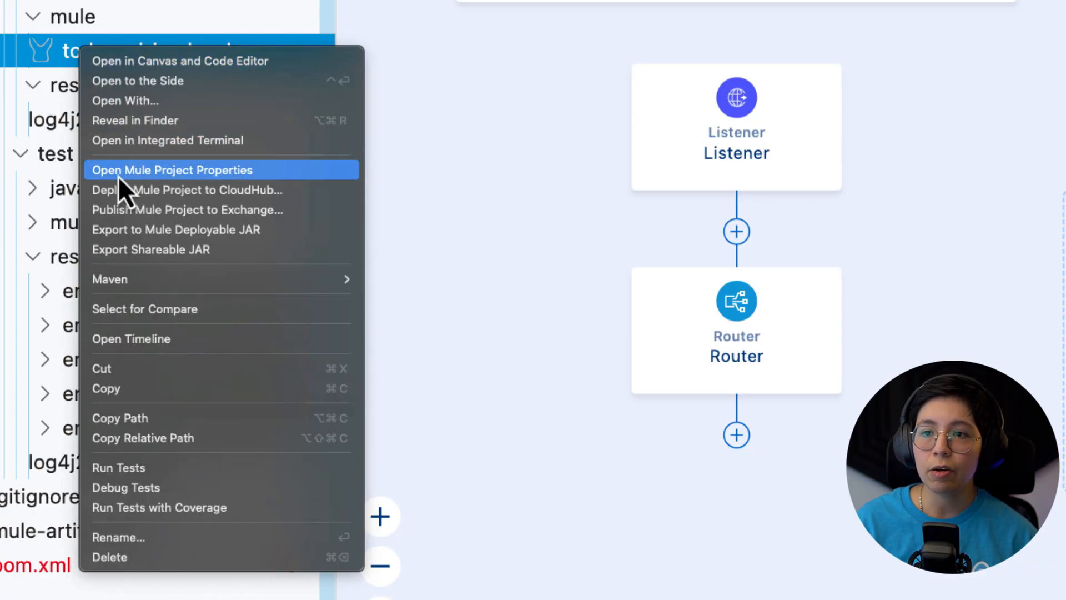
mouse_move(200, 184)
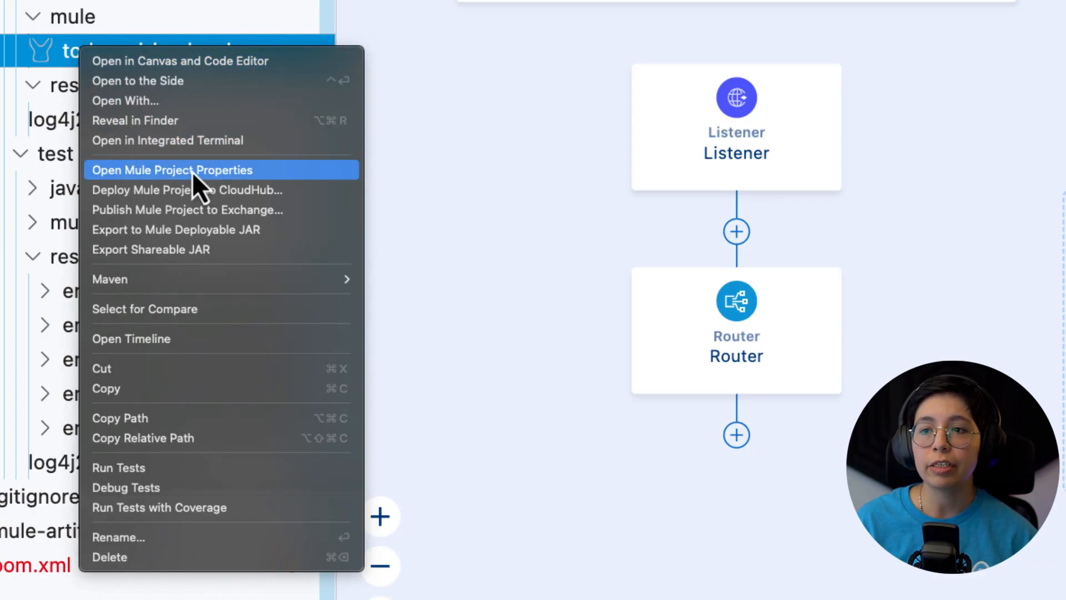
- In Project Properties, pick Mule Runtime 4.8.6, check Java versions, and view Connectors
left_click(172, 170)
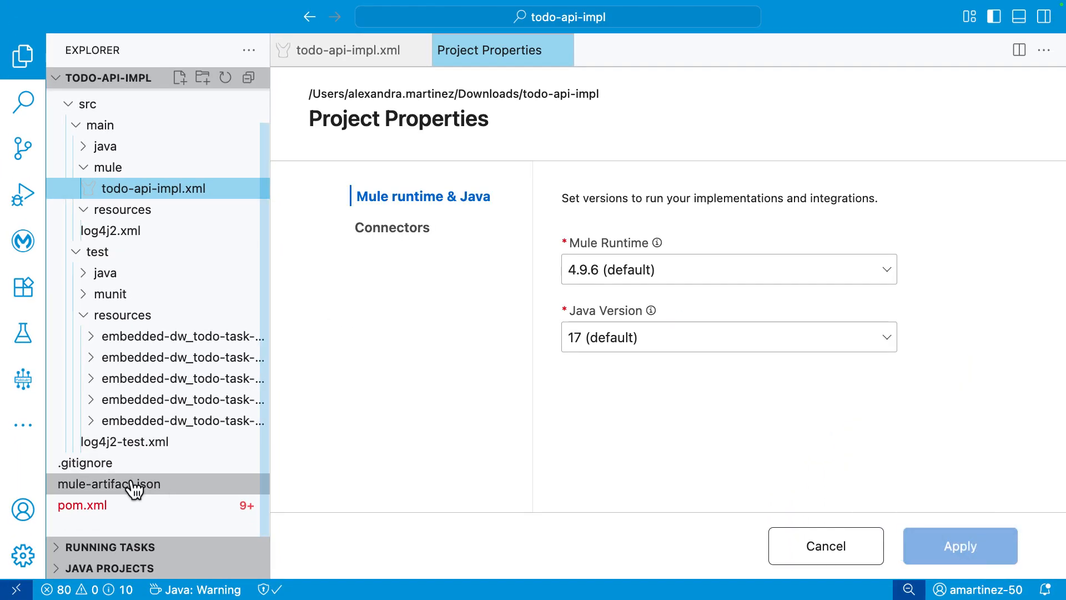
mouse_move(617, 321)
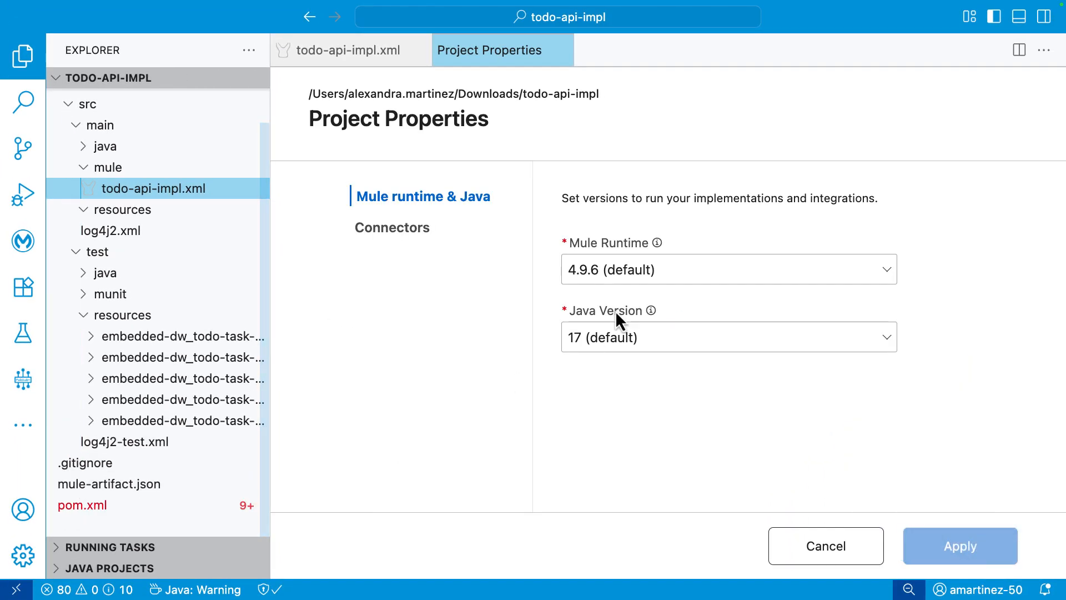
left_click(729, 269)
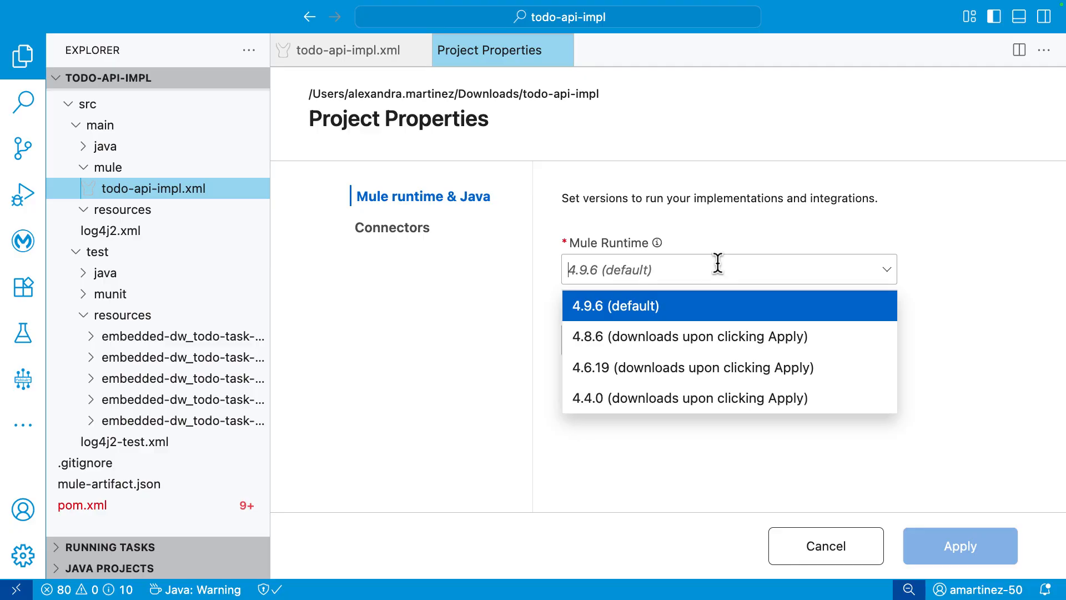
mouse_move(585, 339)
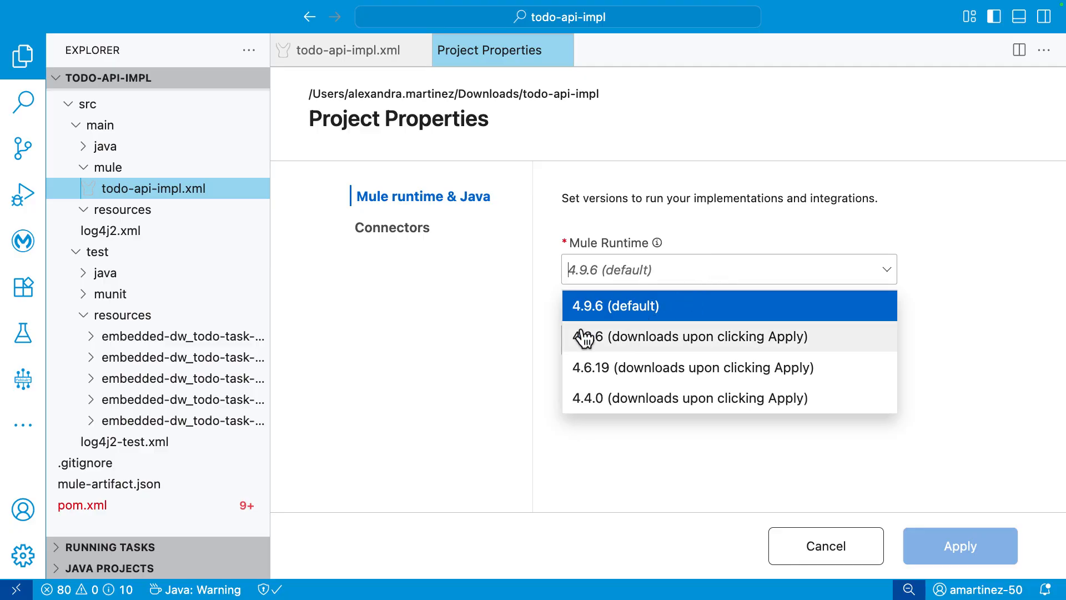
mouse_move(601, 386)
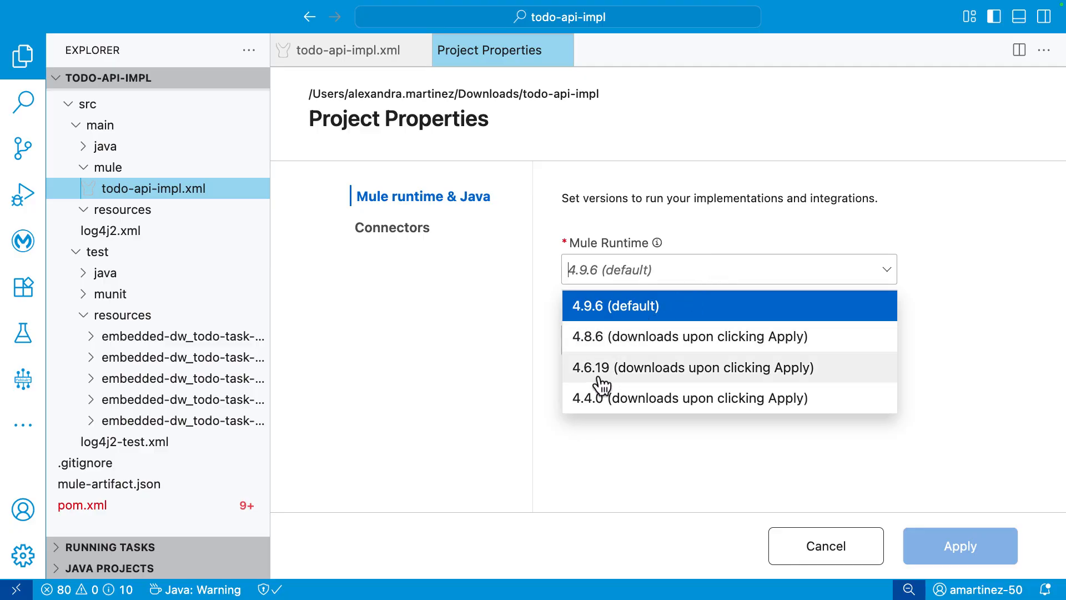
mouse_move(505, 328)
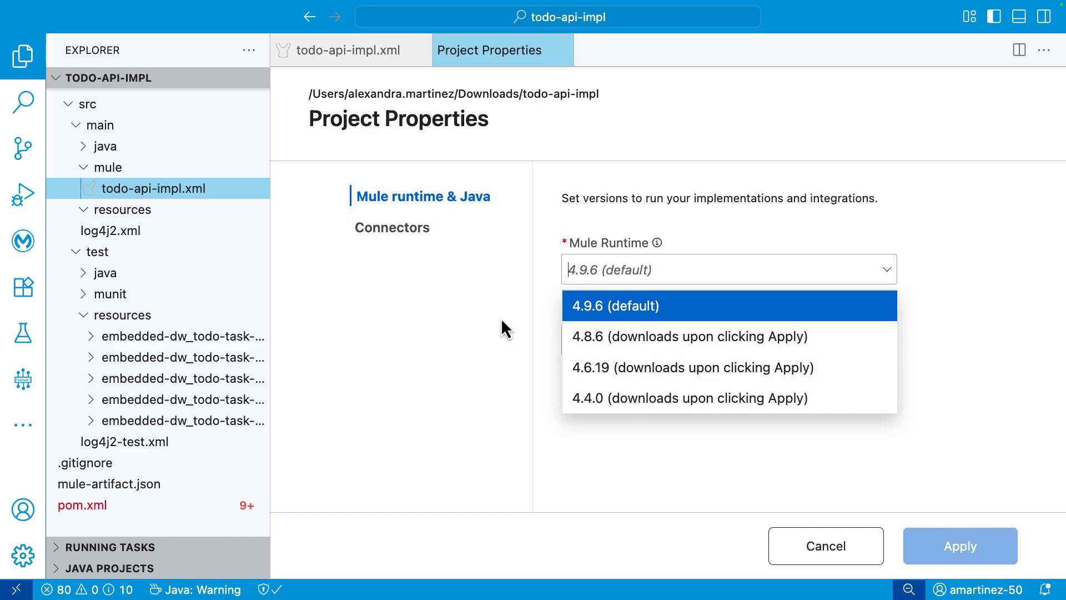
mouse_move(637, 346)
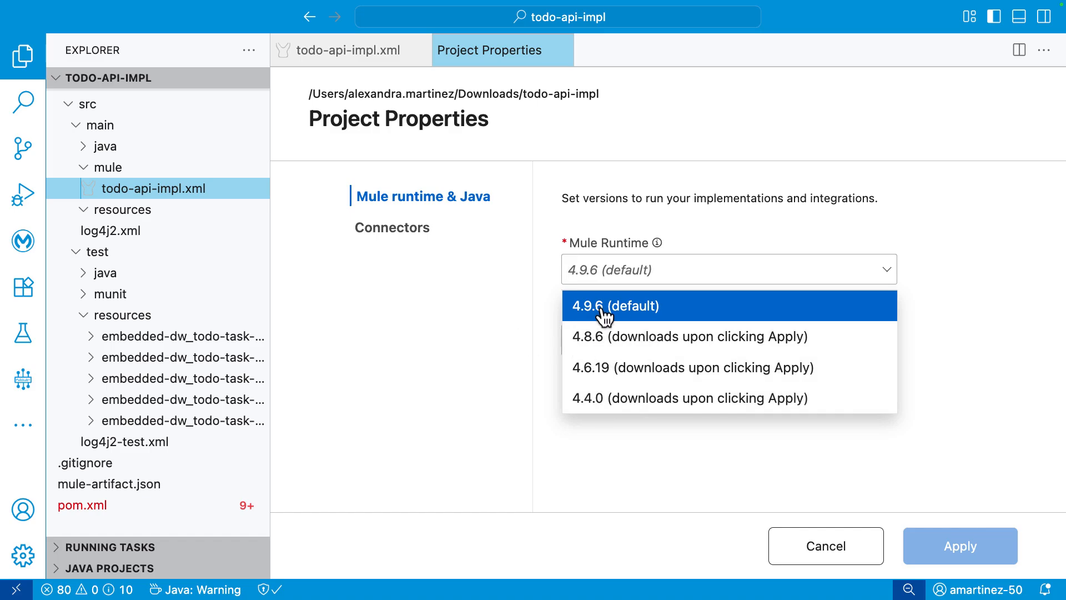
left_click(688, 336)
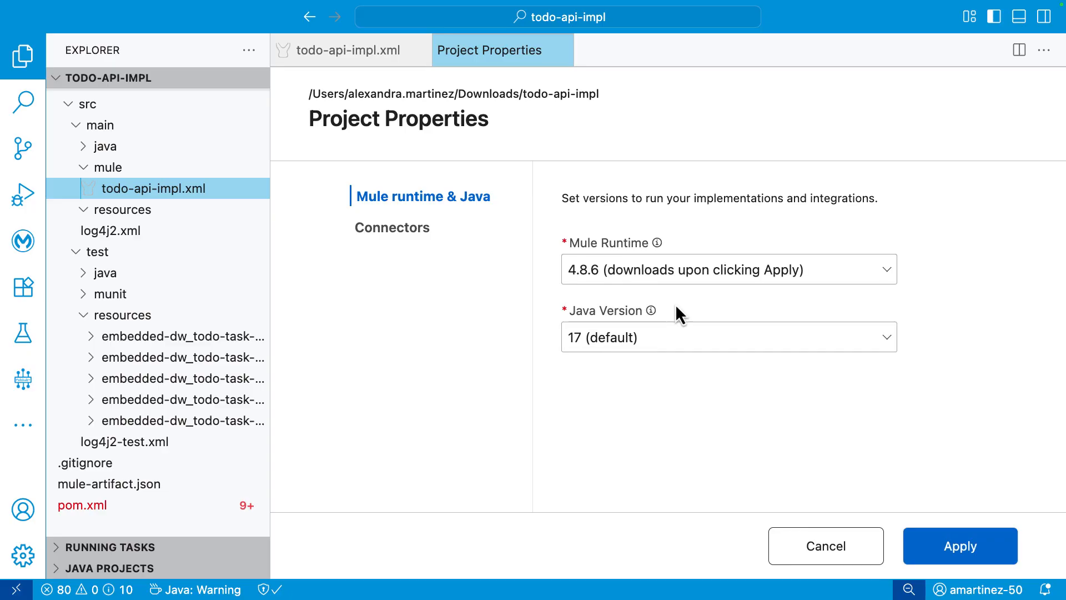
mouse_move(814, 449)
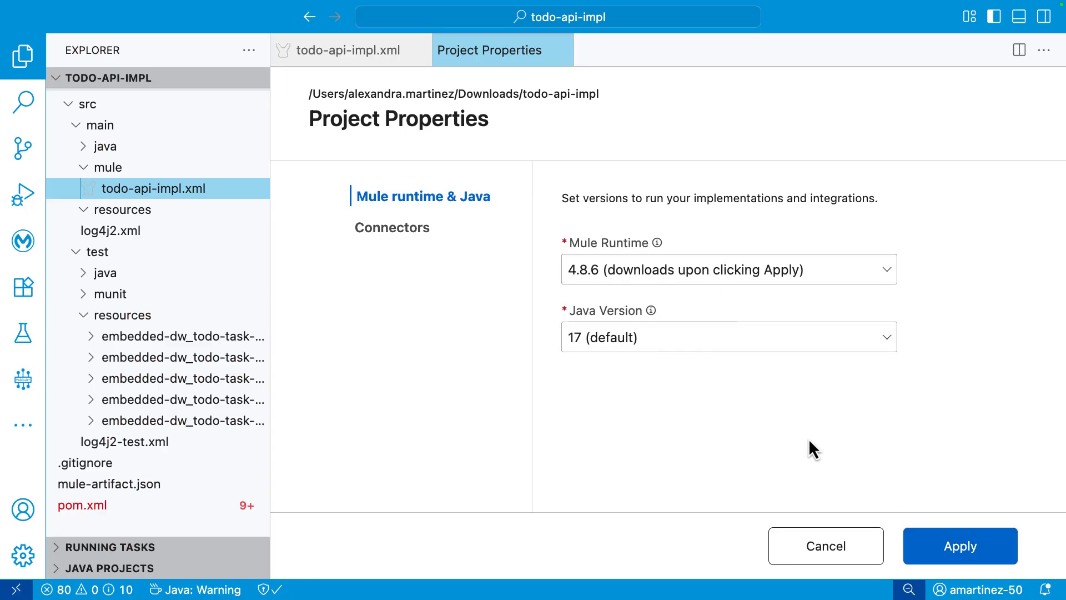
mouse_move(658, 347)
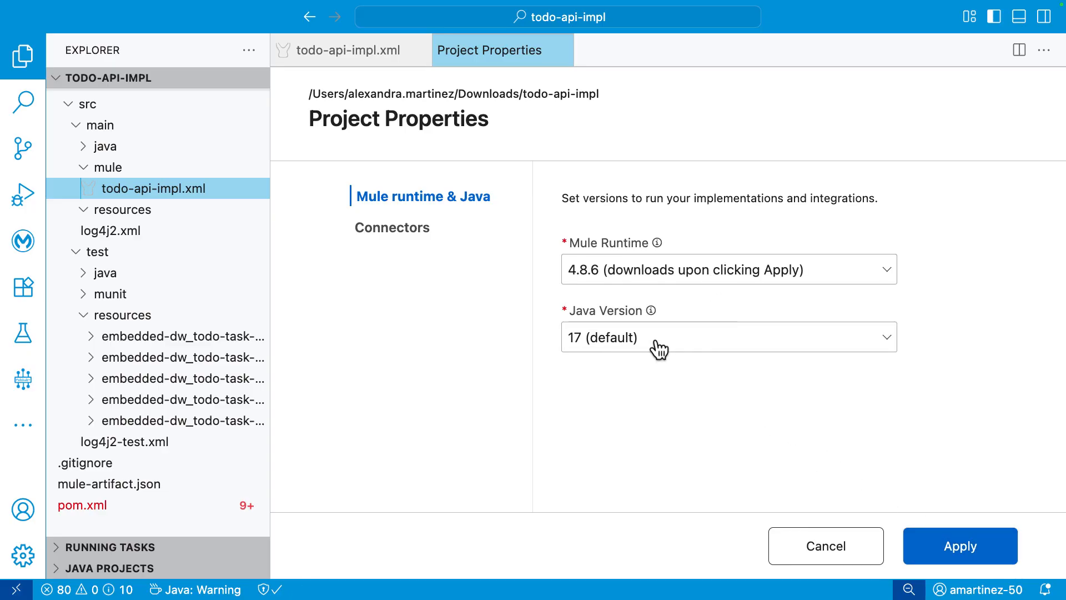
left_click(727, 336)
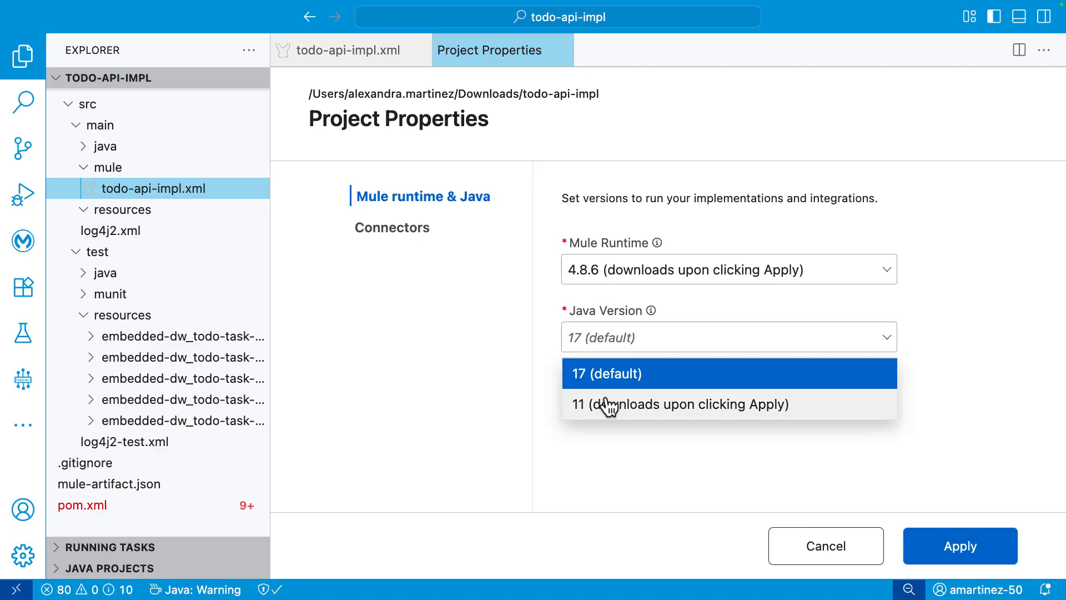
left_click(729, 269)
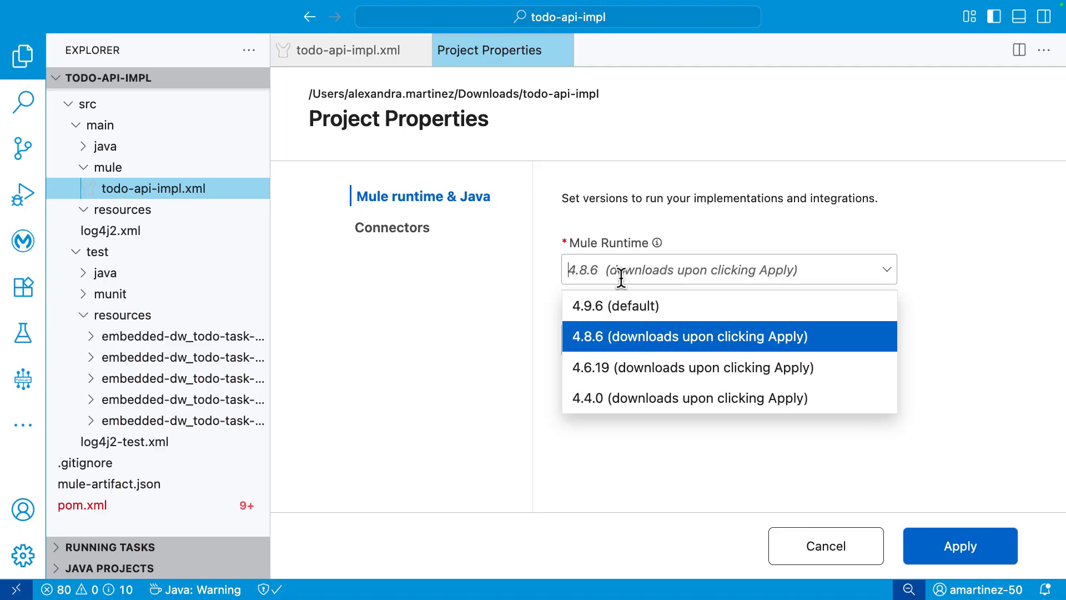
left_click(391, 228)
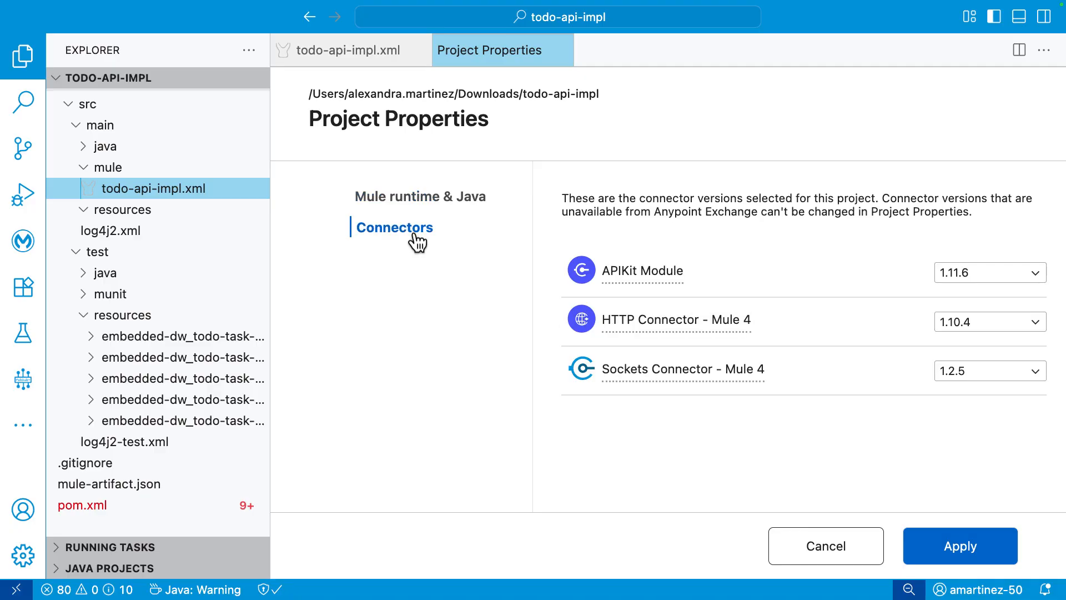
mouse_move(407, 240)
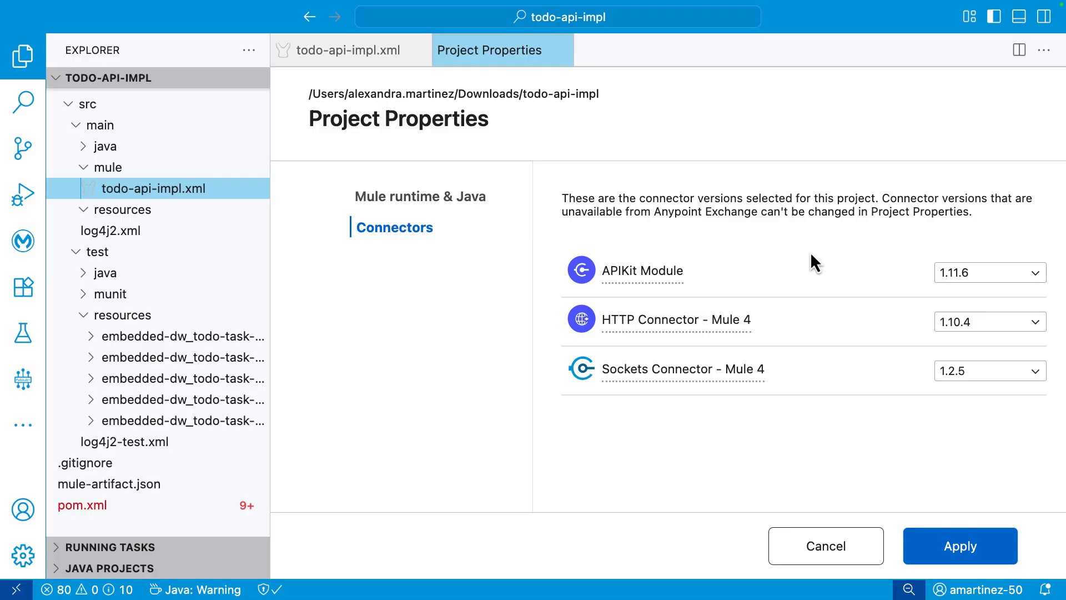
mouse_move(824, 369)
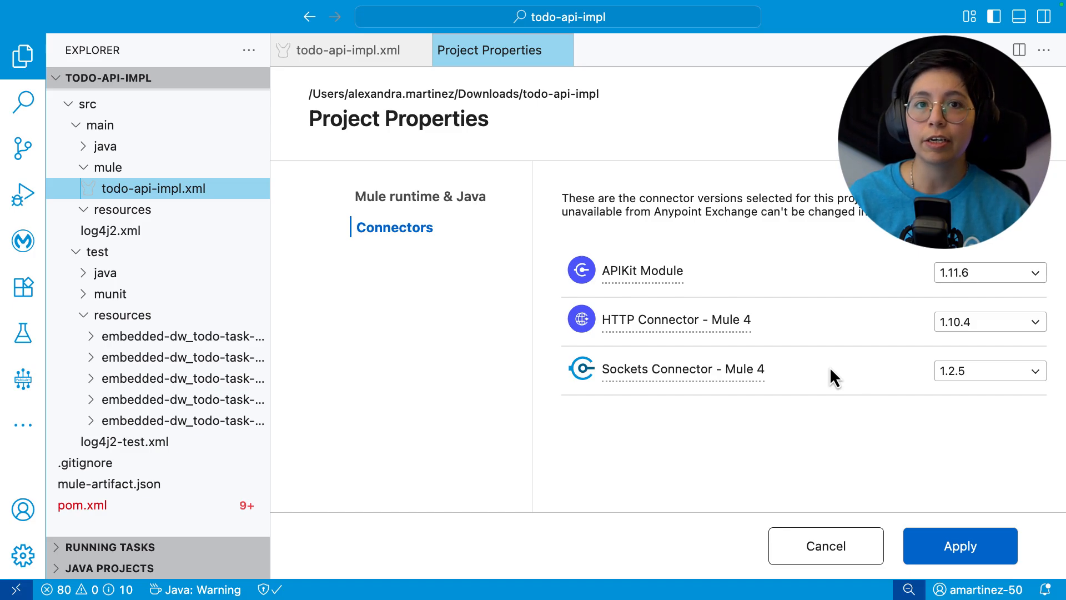
mouse_move(951, 282)
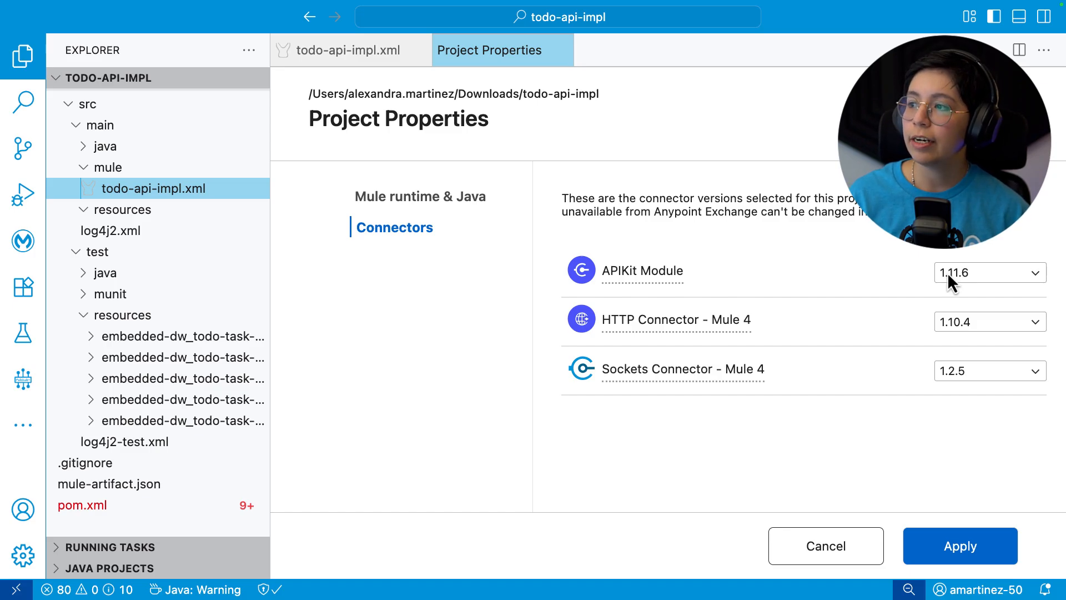
- Check the APIKit Module and Sockets Connector version options without applying changes
left_click(987, 272)
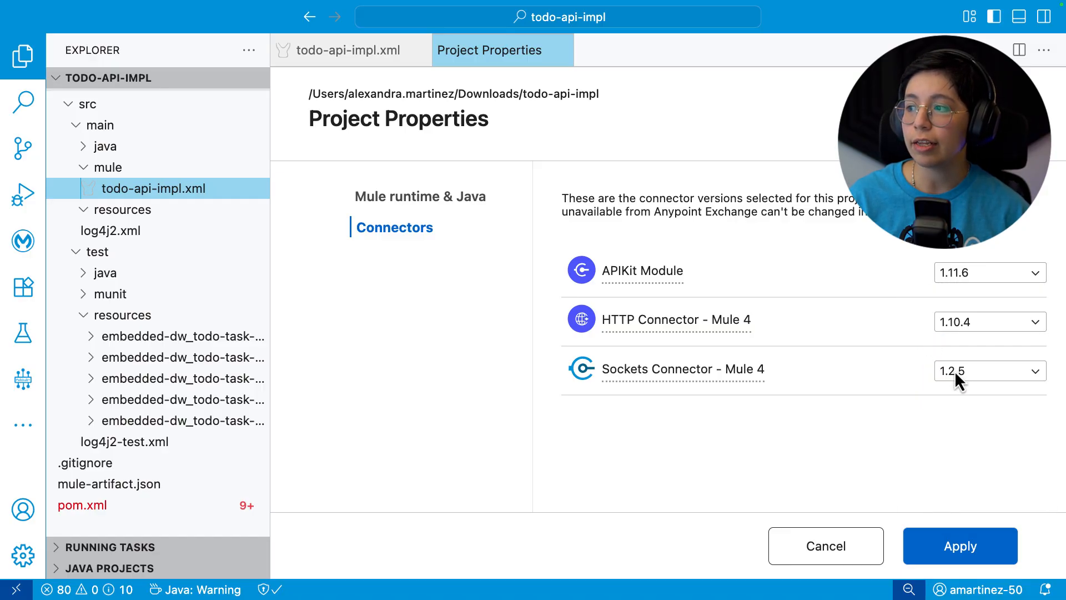
left_click(990, 370)
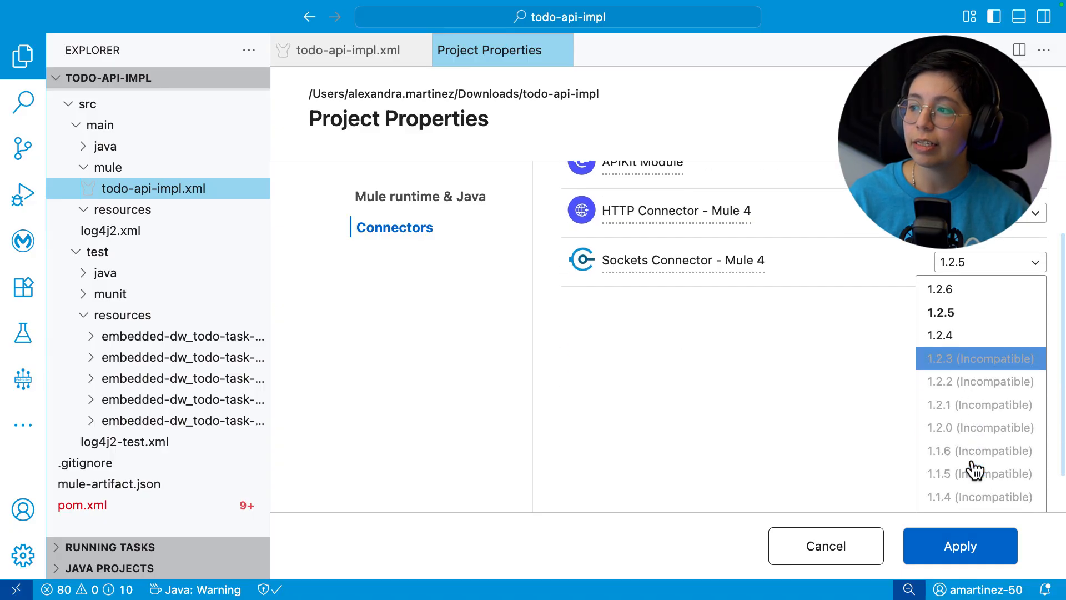
mouse_move(861, 360)
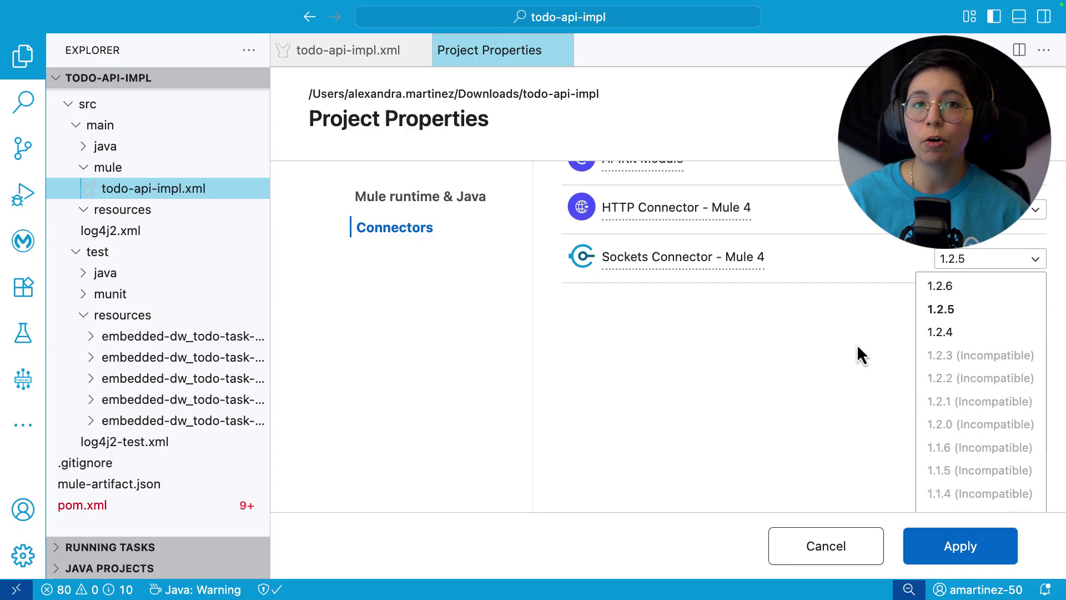
mouse_move(376, 248)
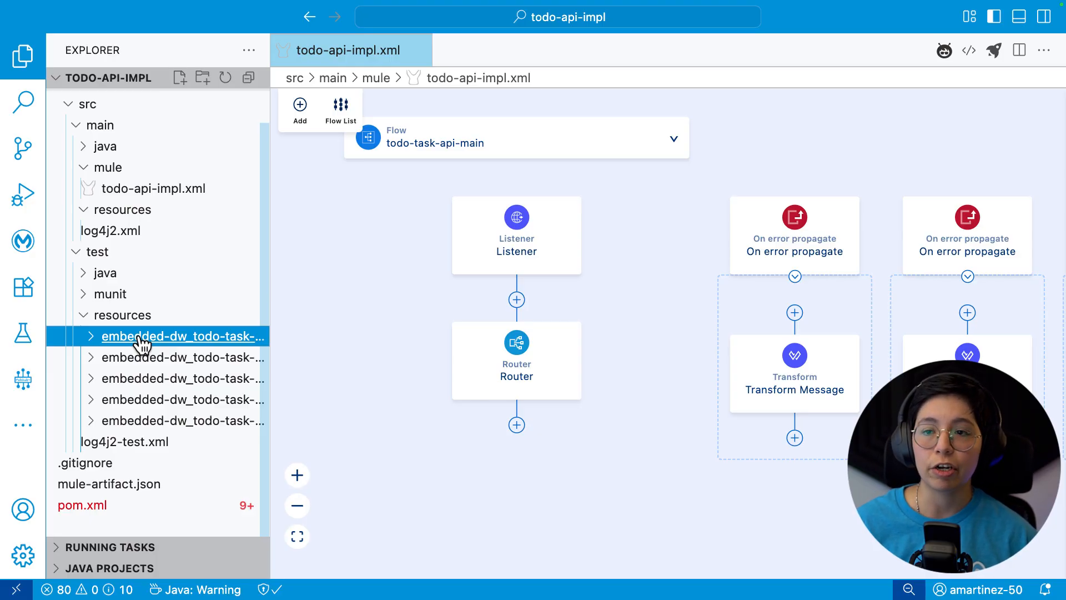
- Append the rule src/test/resources/embedded*/ to .gitignore and save it
left_click(85, 463)
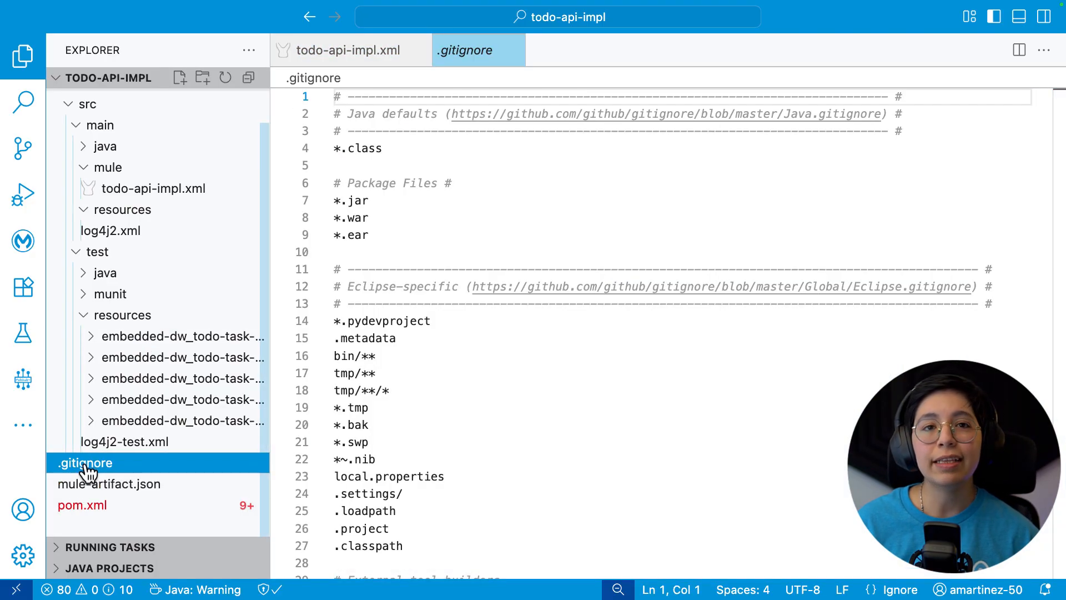
scroll("down", 3)
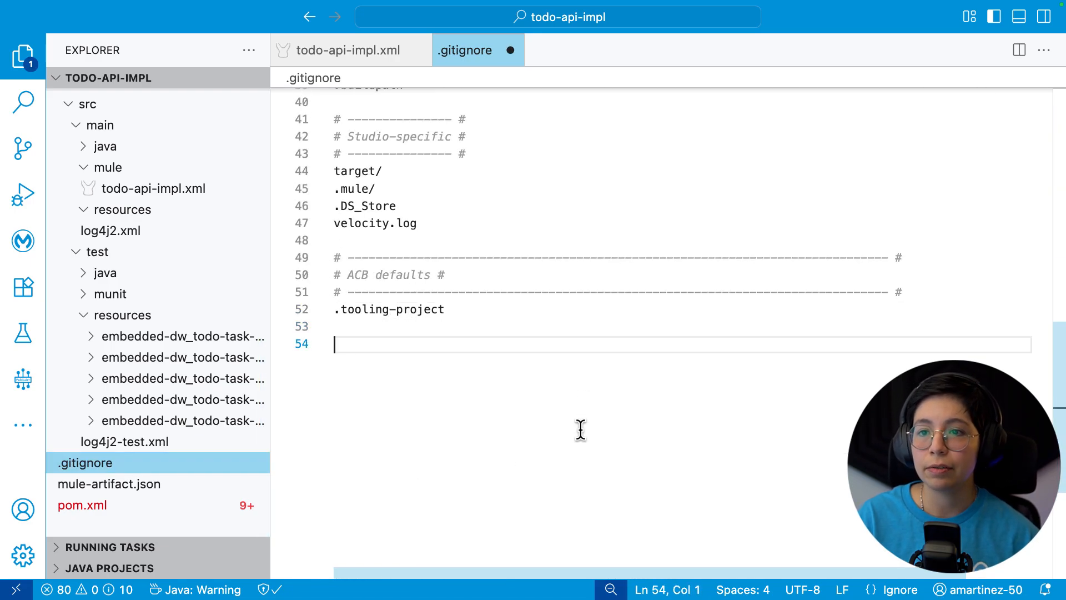
type("src/test/resources/embedded*")
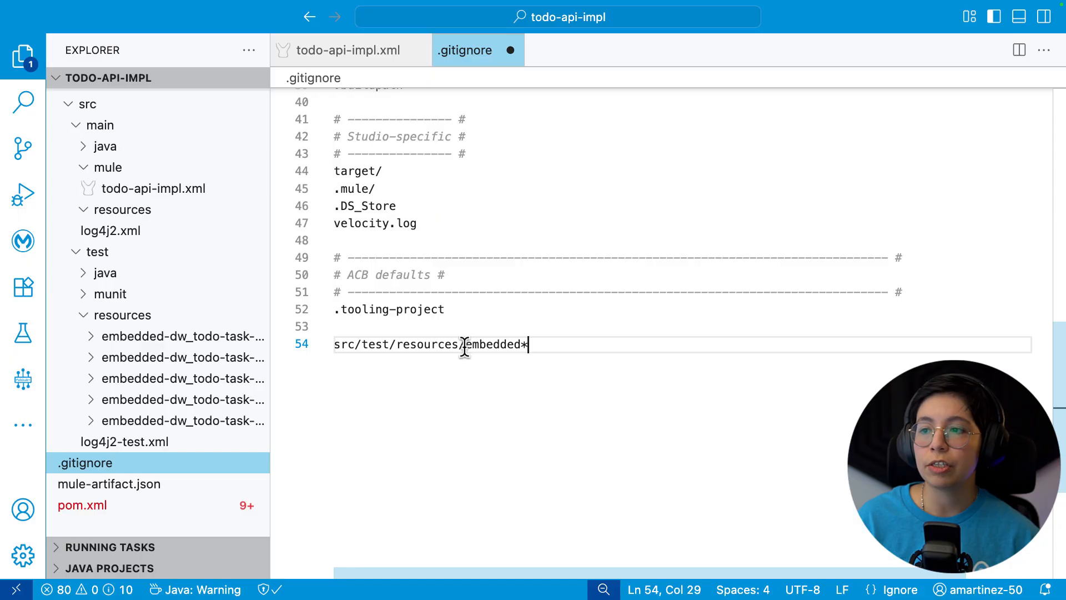
mouse_move(520, 345)
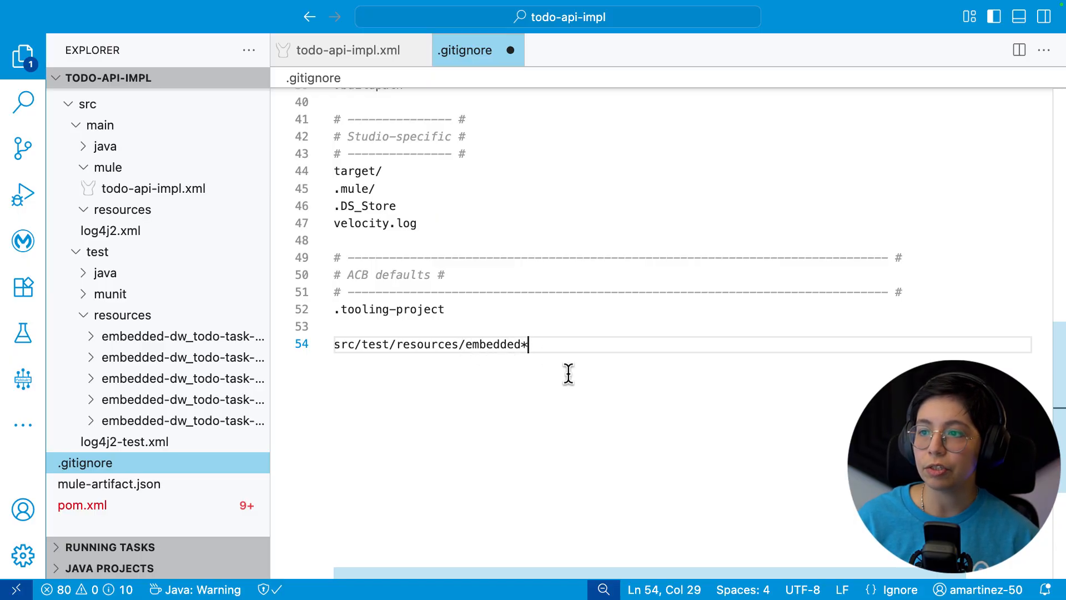
key("cmd+s")
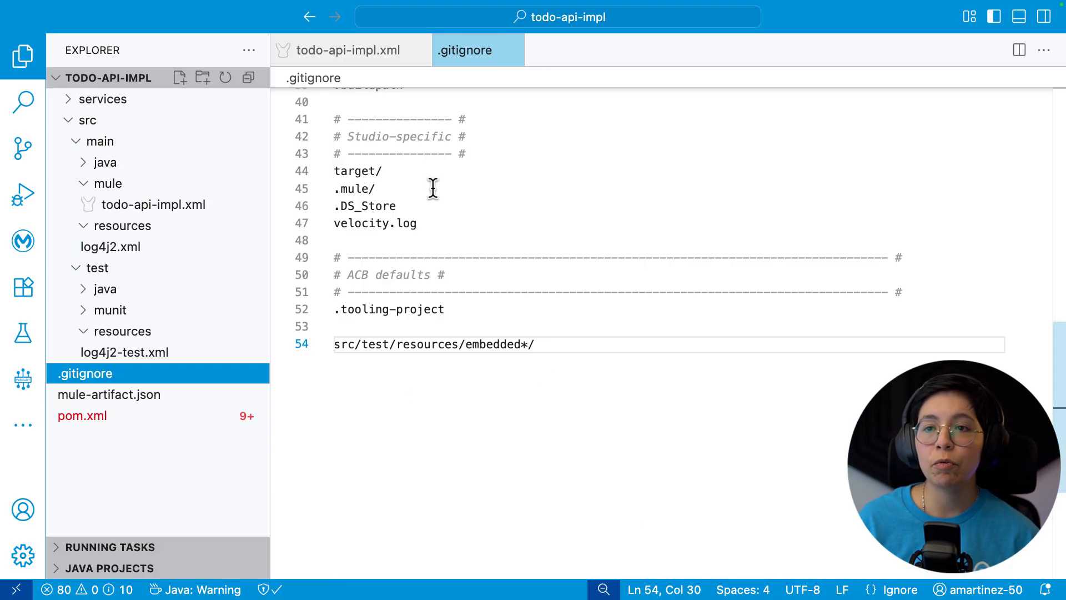
left_click(22, 149)
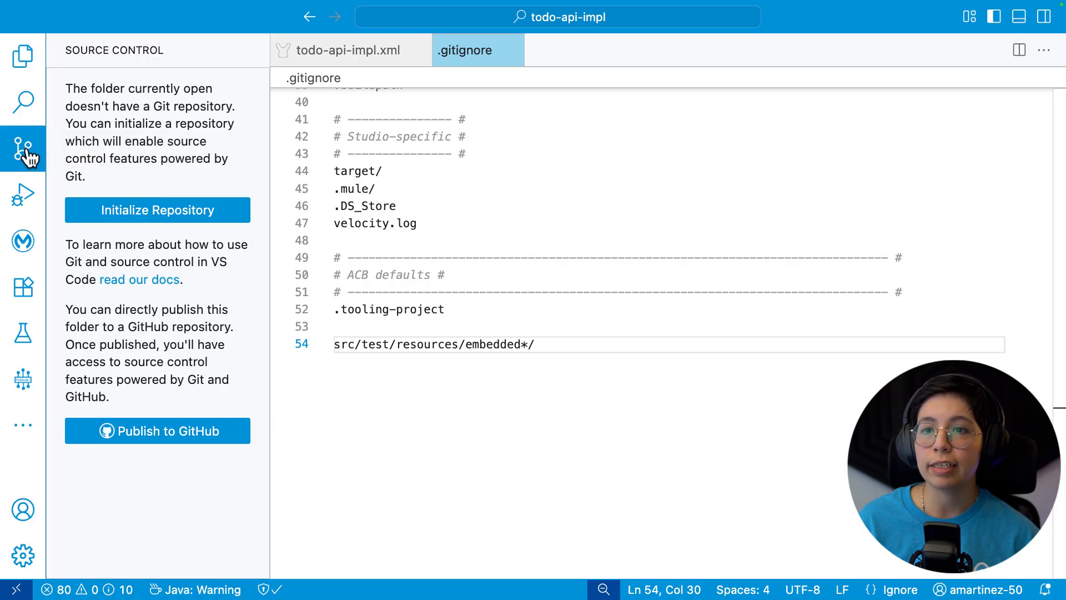
mouse_move(157, 209)
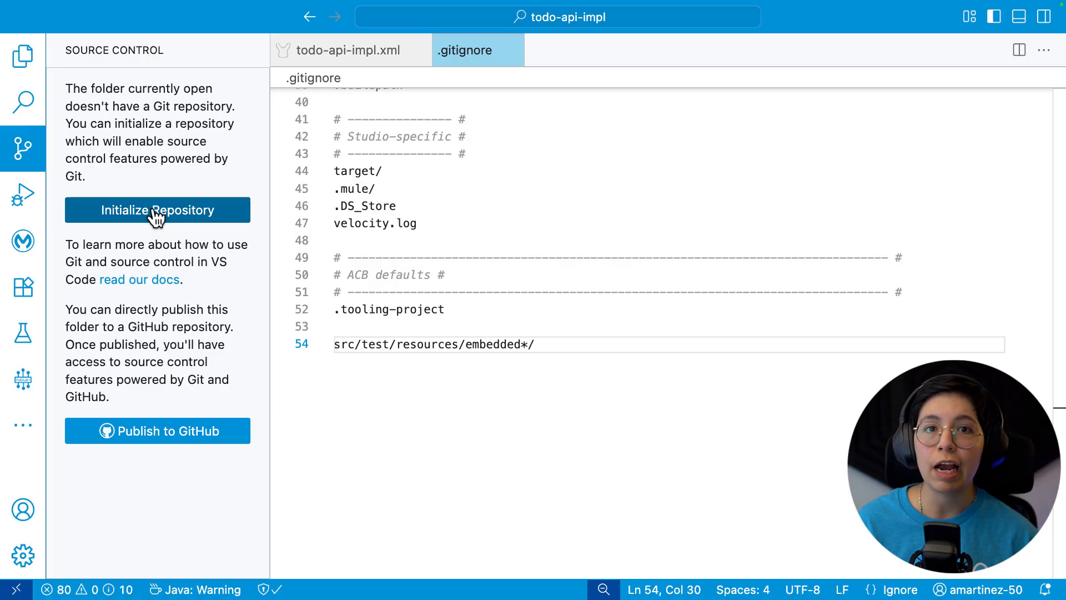
- Initialize a Git repository for todo-api-impl and add .vscode/ to .gitignore
left_click(157, 210)
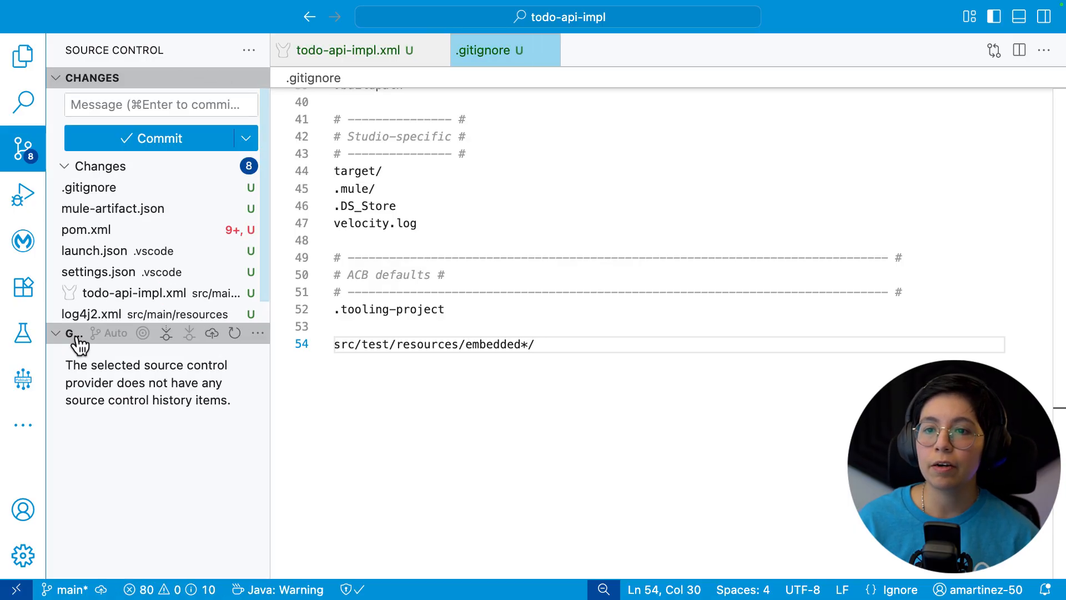
left_click(56, 333)
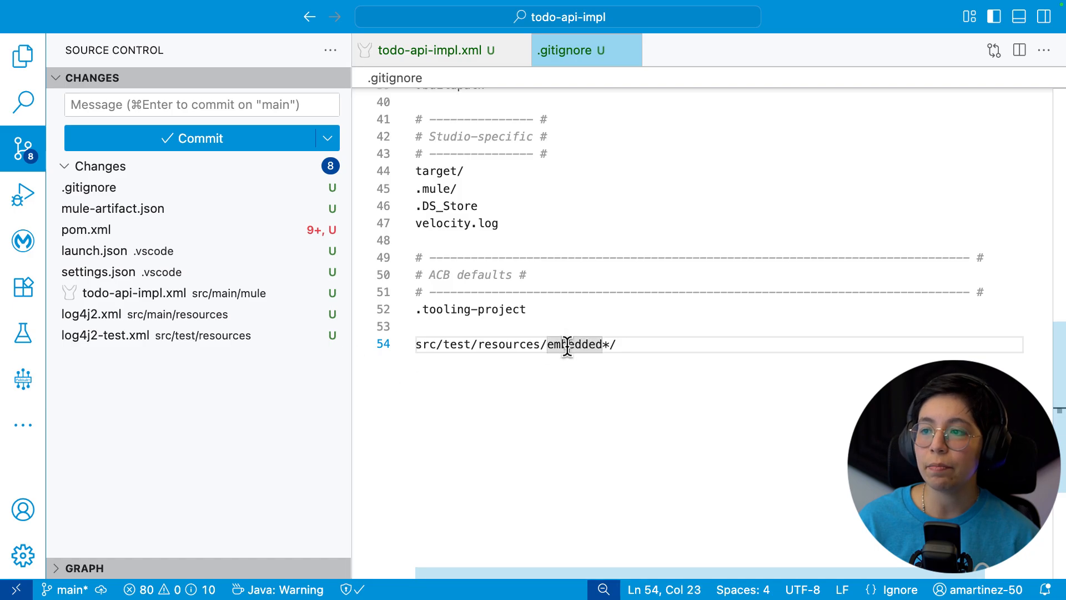
double_click(573, 344)
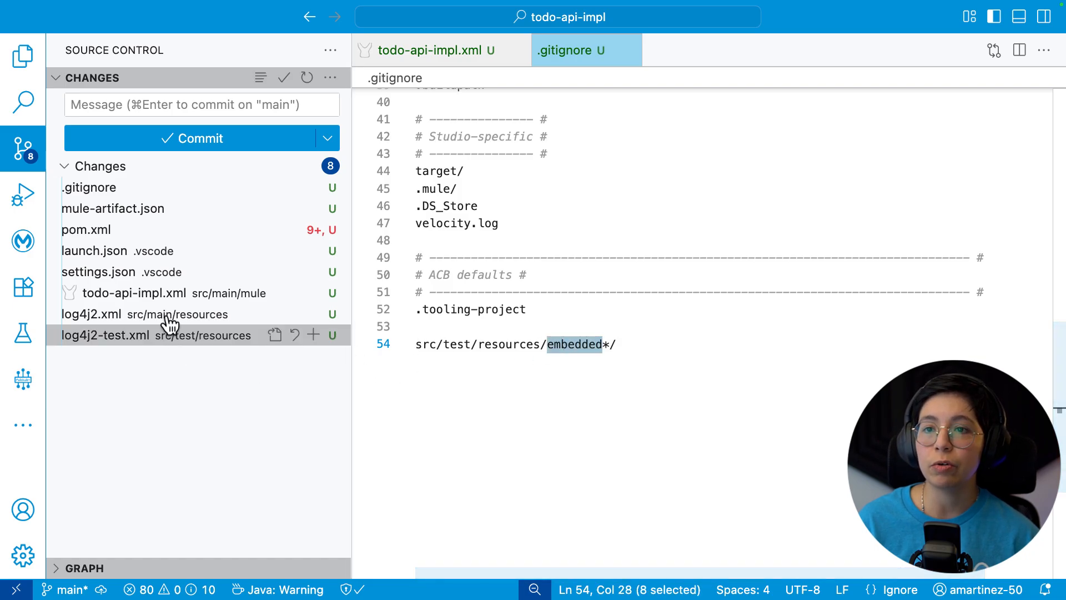
mouse_move(157, 365)
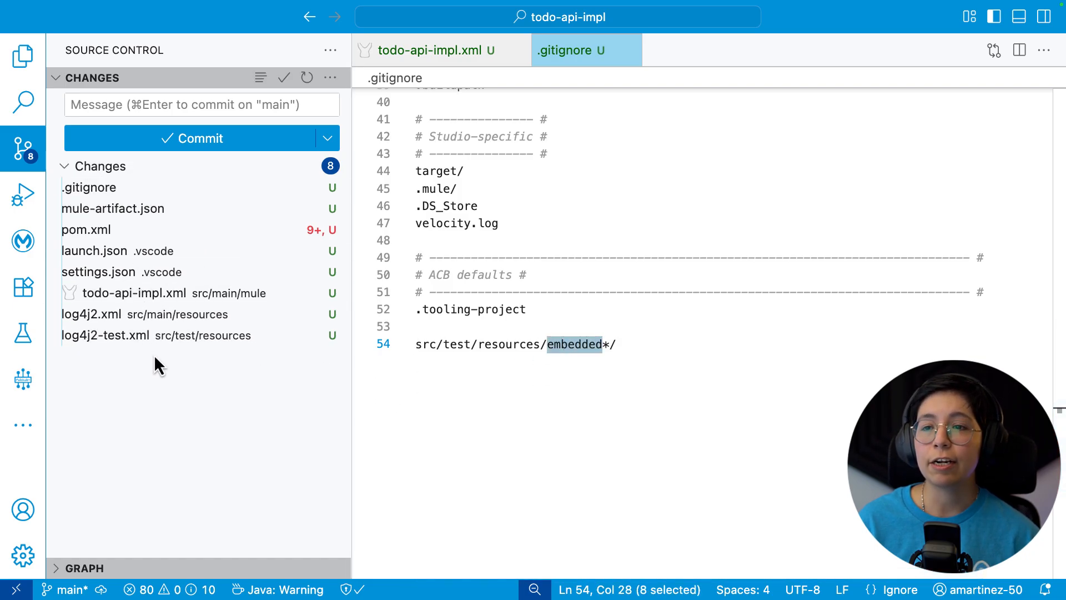
mouse_move(157, 251)
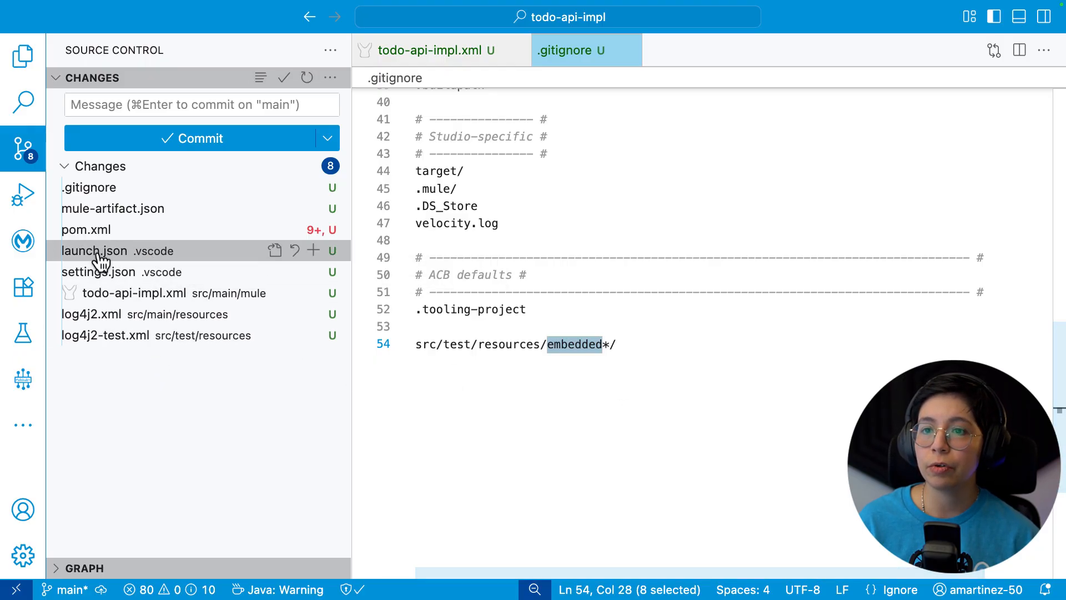
right_click(93, 251)
type(".vscode/")
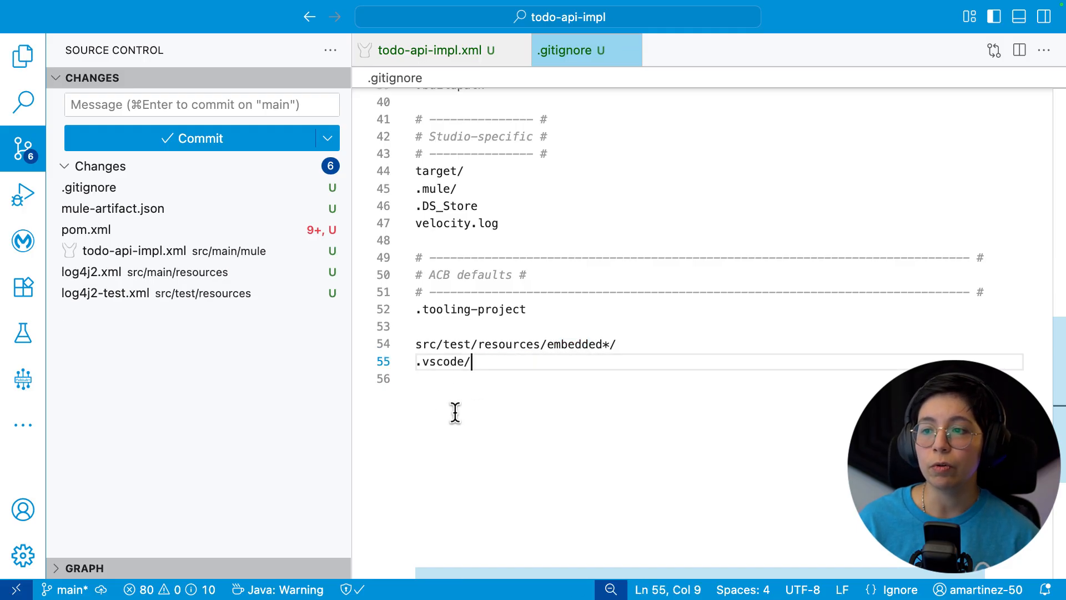
mouse_move(148, 198)
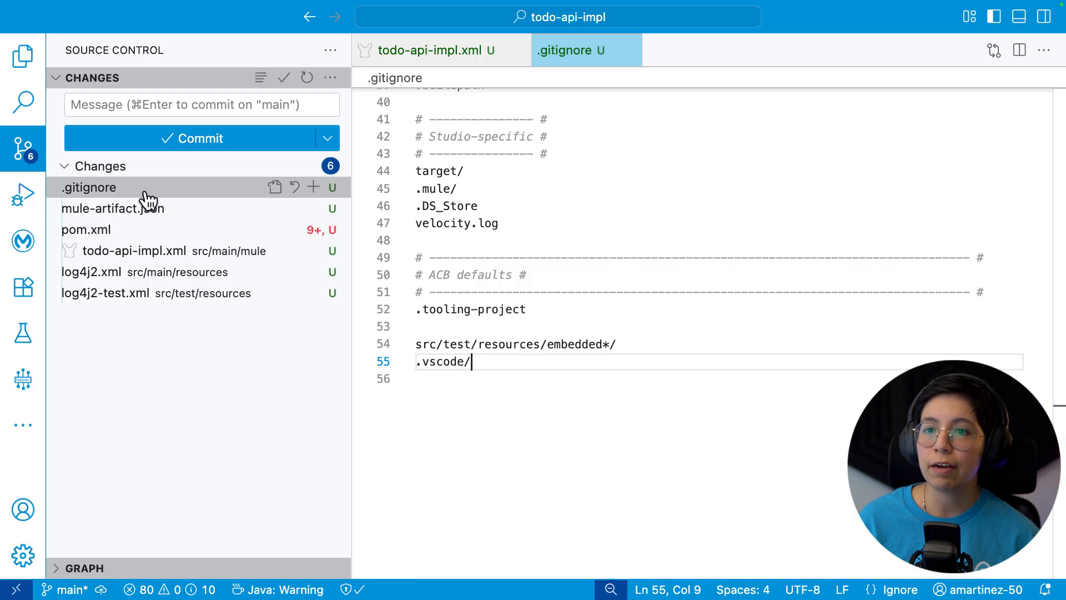
- Stage the six changed files, starting with .gitignore and mule-artifact.json
left_click(313, 188)
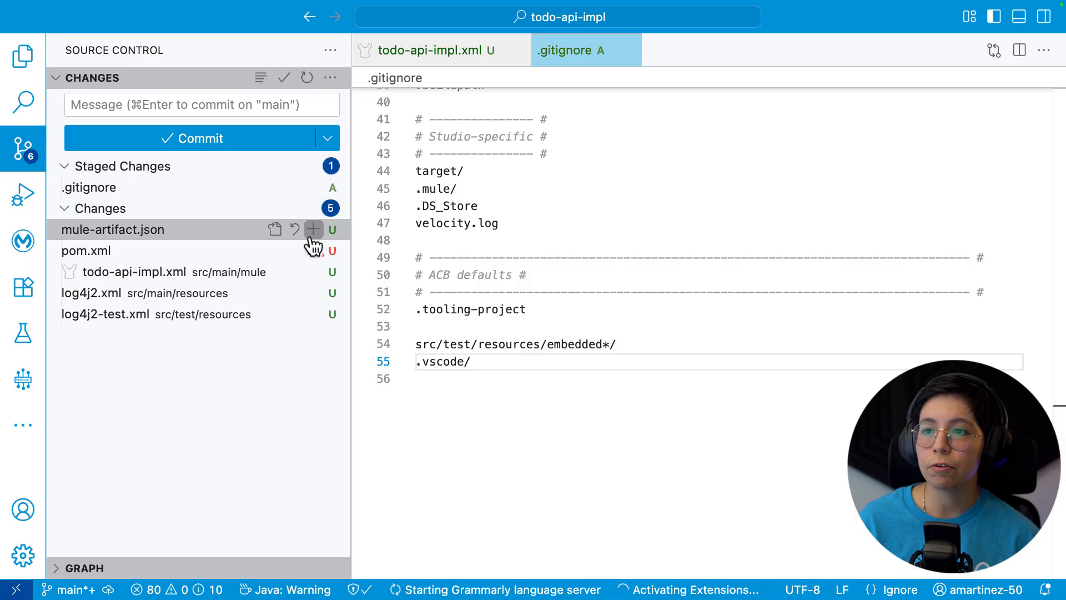
left_click(313, 229)
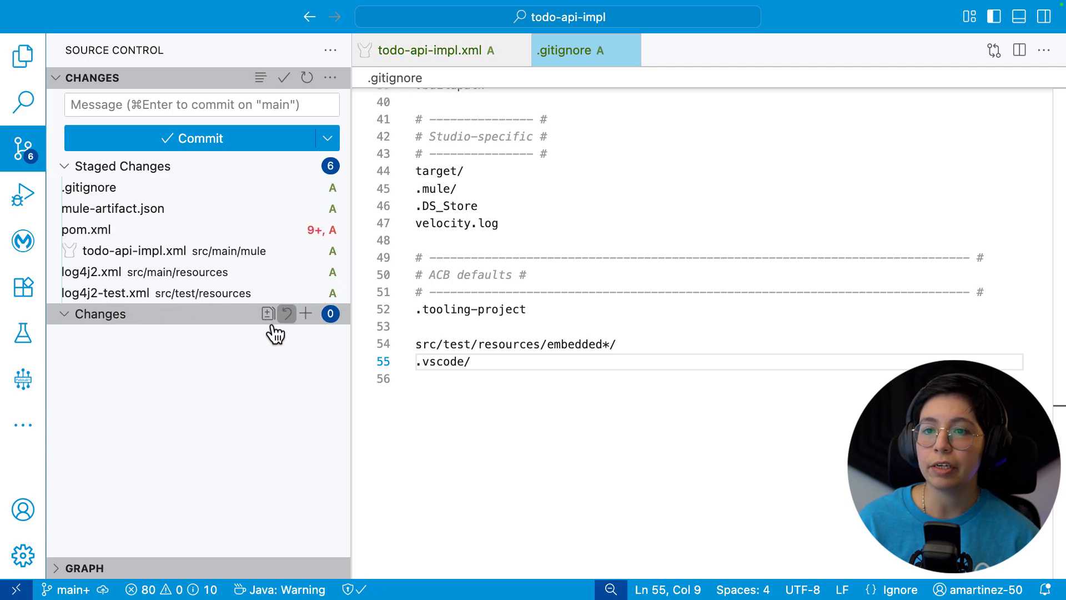
mouse_move(182, 208)
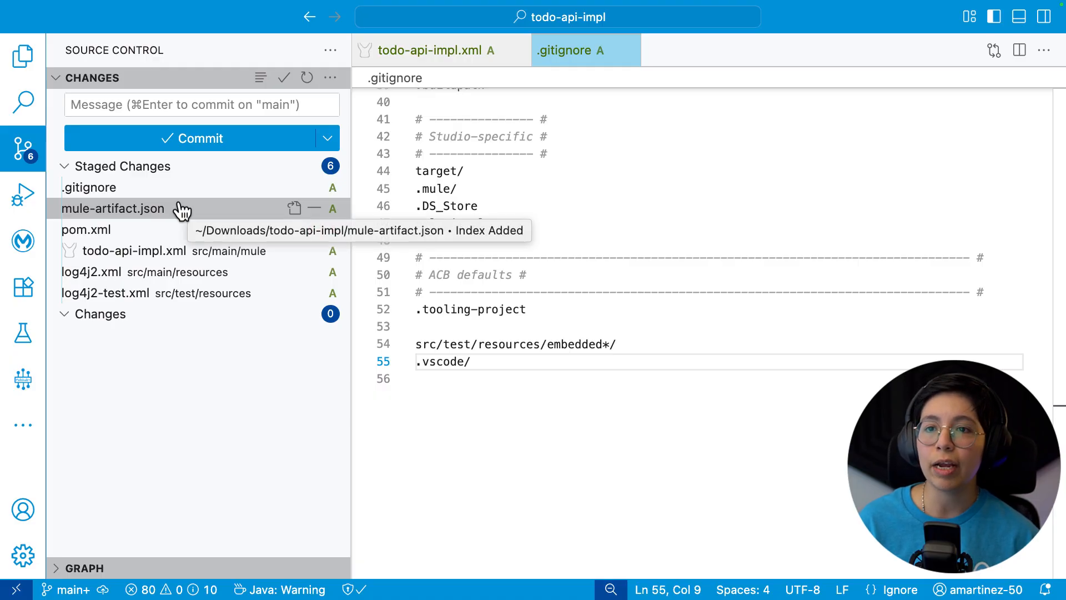
mouse_move(154, 347)
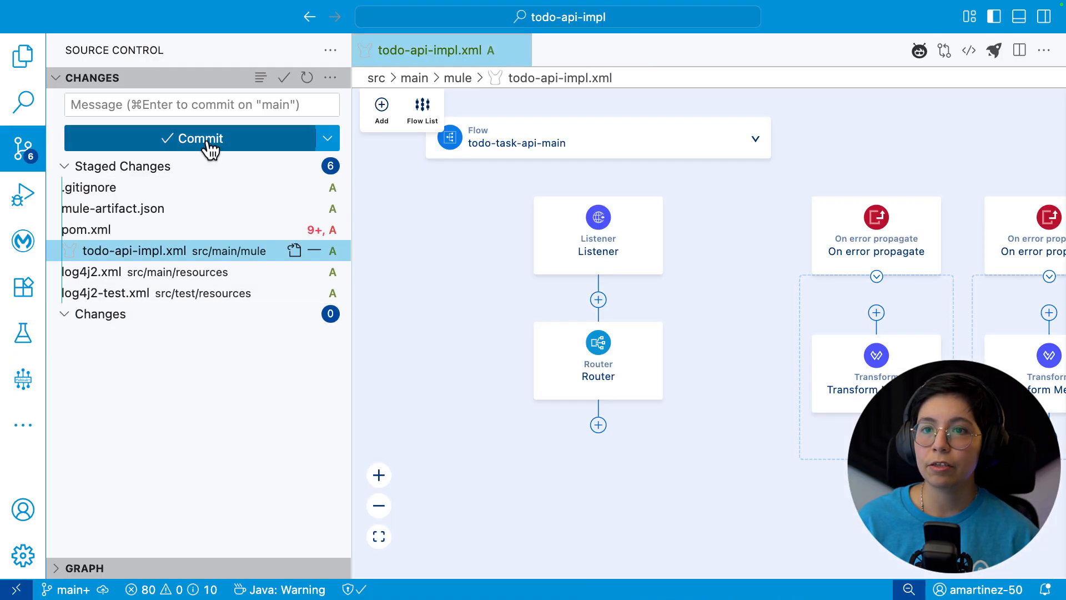
- View the flow as XML source beside the canvas, then close the side-by-side code view
left_click(22, 148)
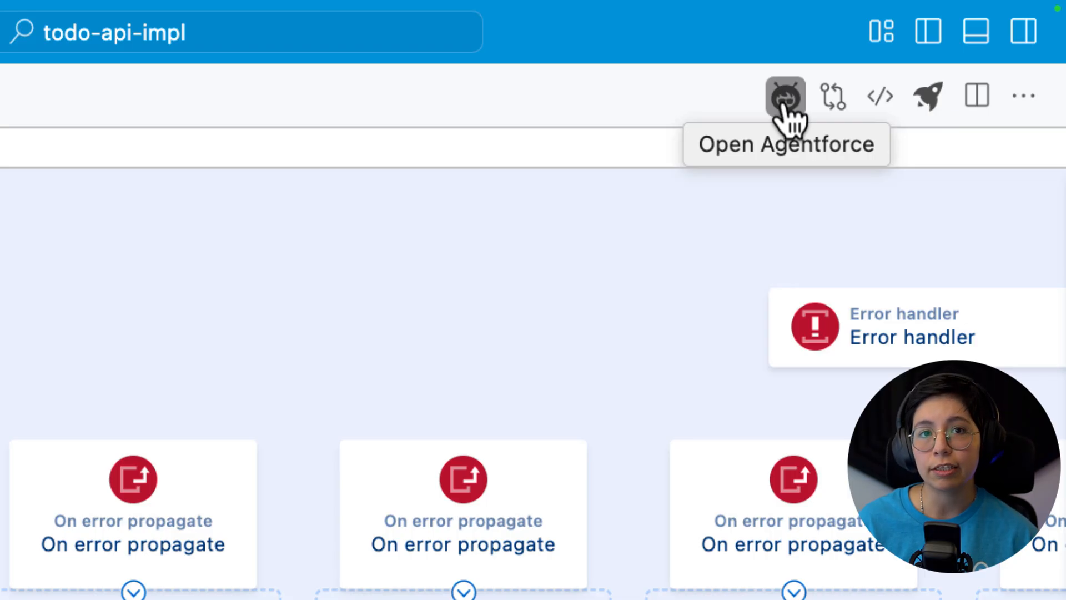
mouse_move(832, 95)
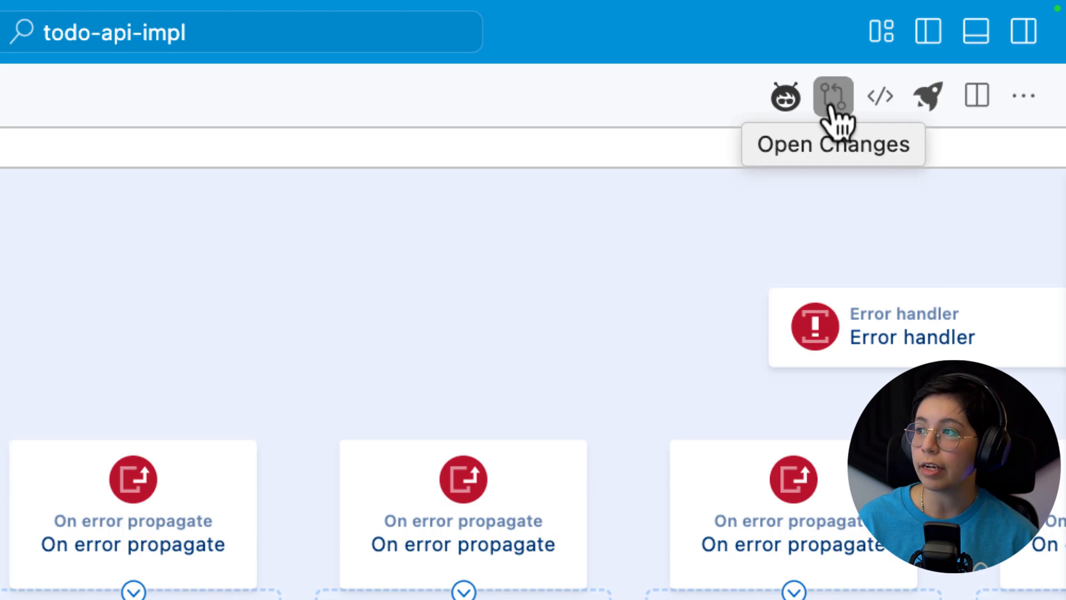
mouse_move(879, 95)
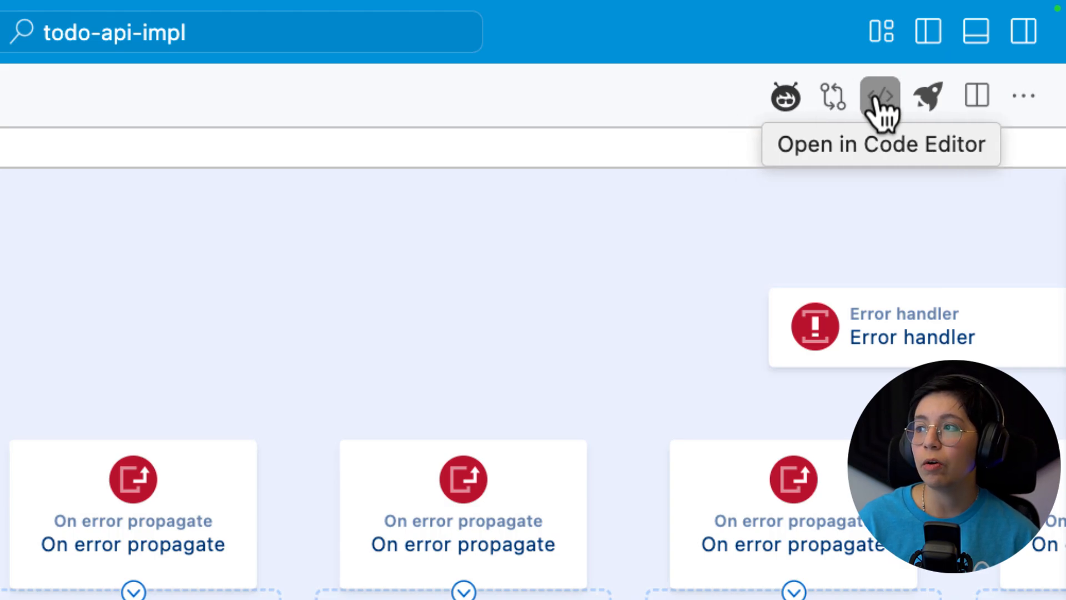
left_click(879, 95)
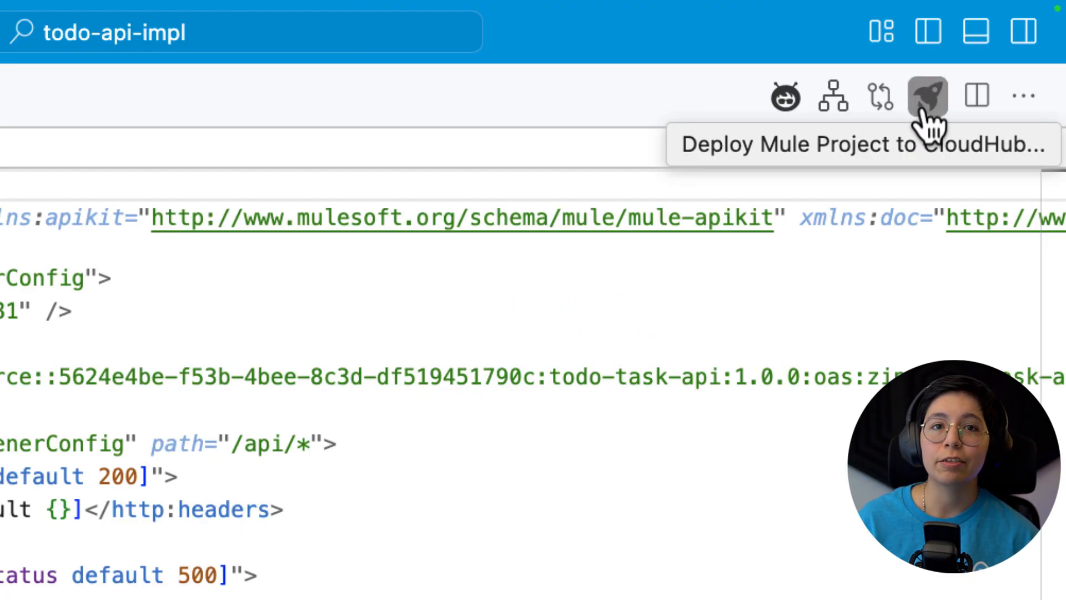
mouse_move(635, 488)
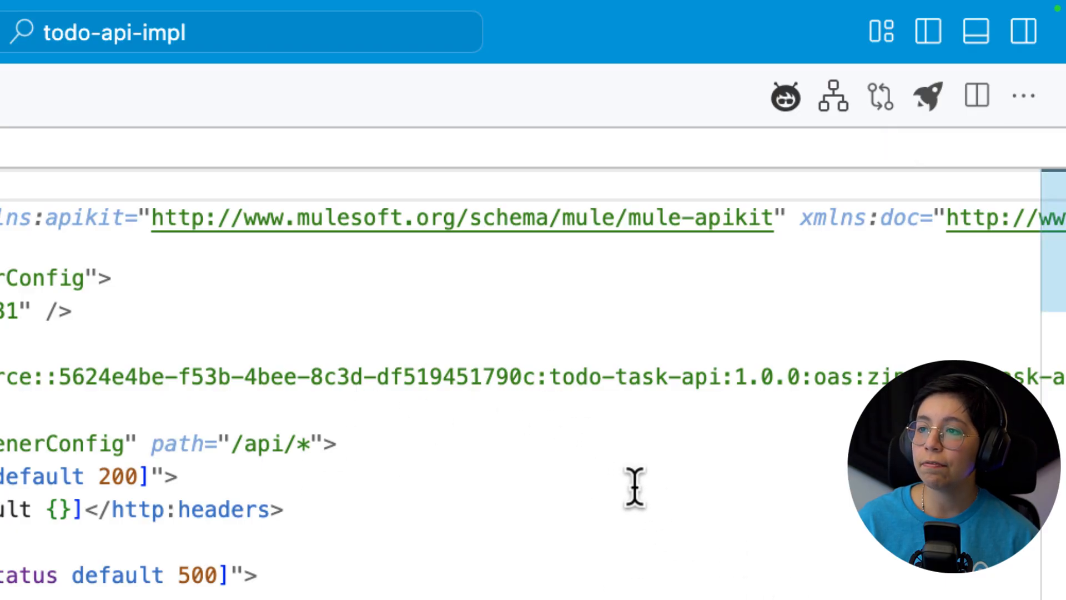
left_click(831, 96)
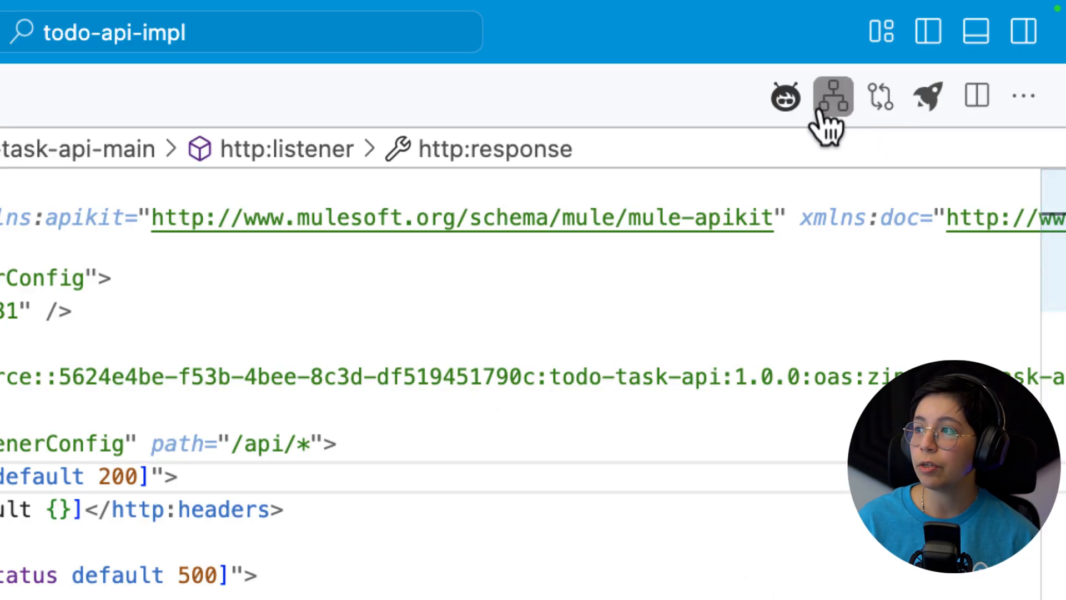
mouse_move(832, 97)
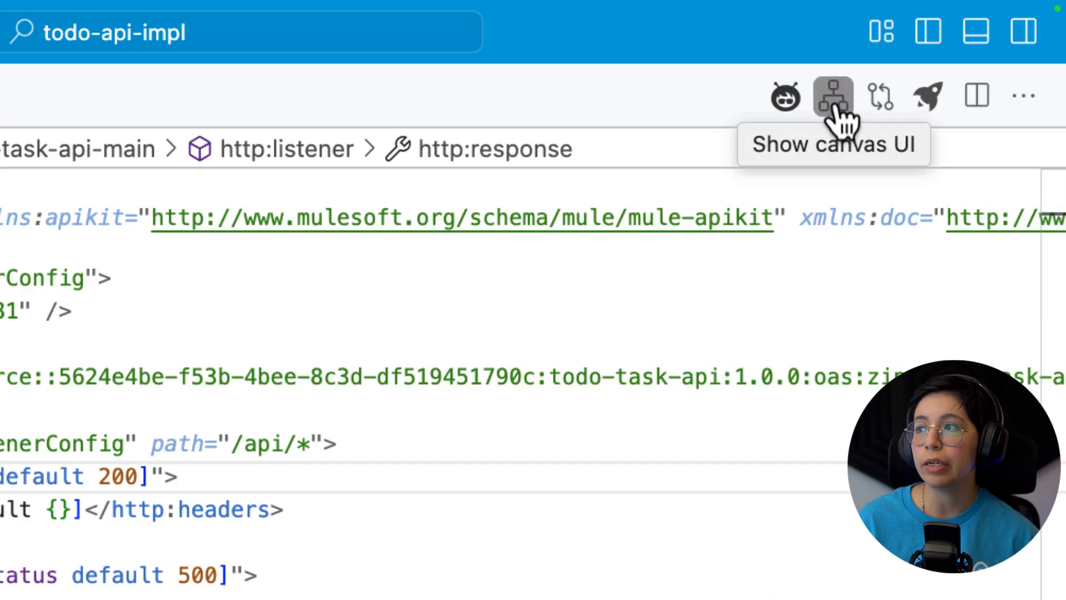
left_click(832, 95)
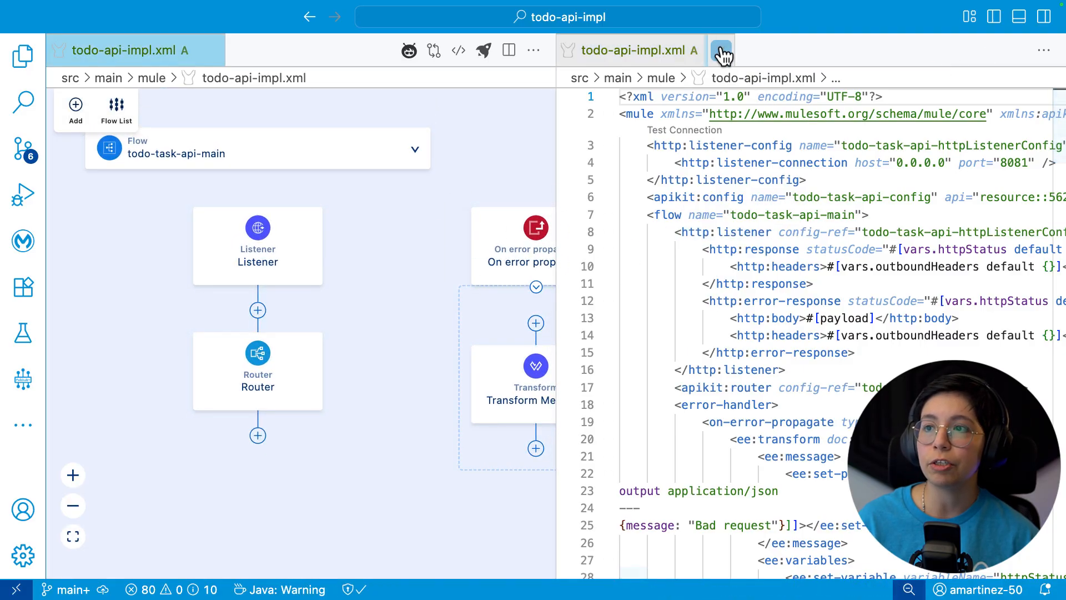
left_click(722, 50)
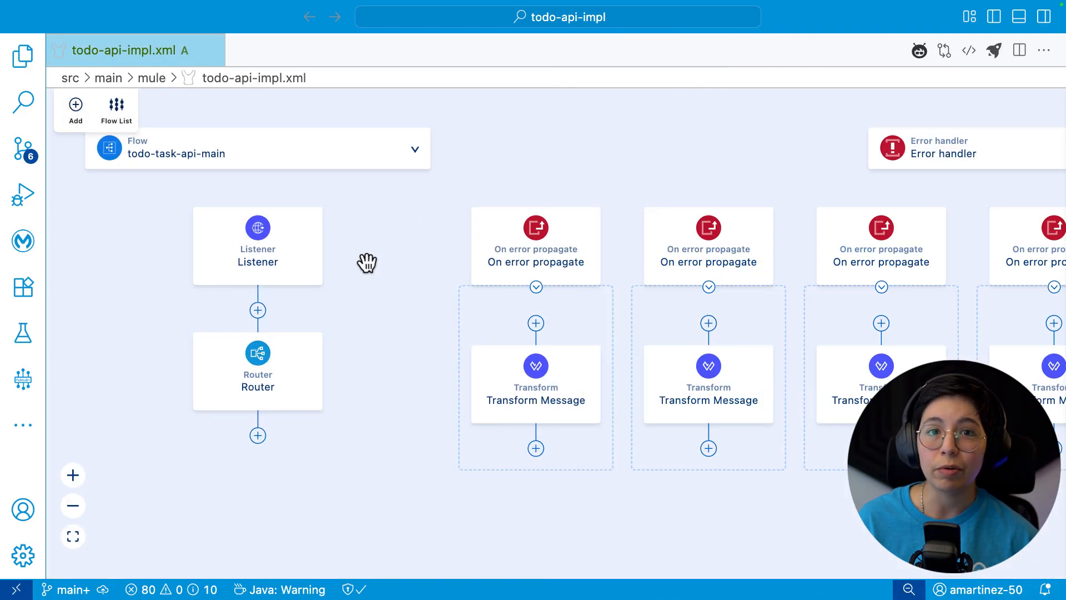
mouse_move(270, 122)
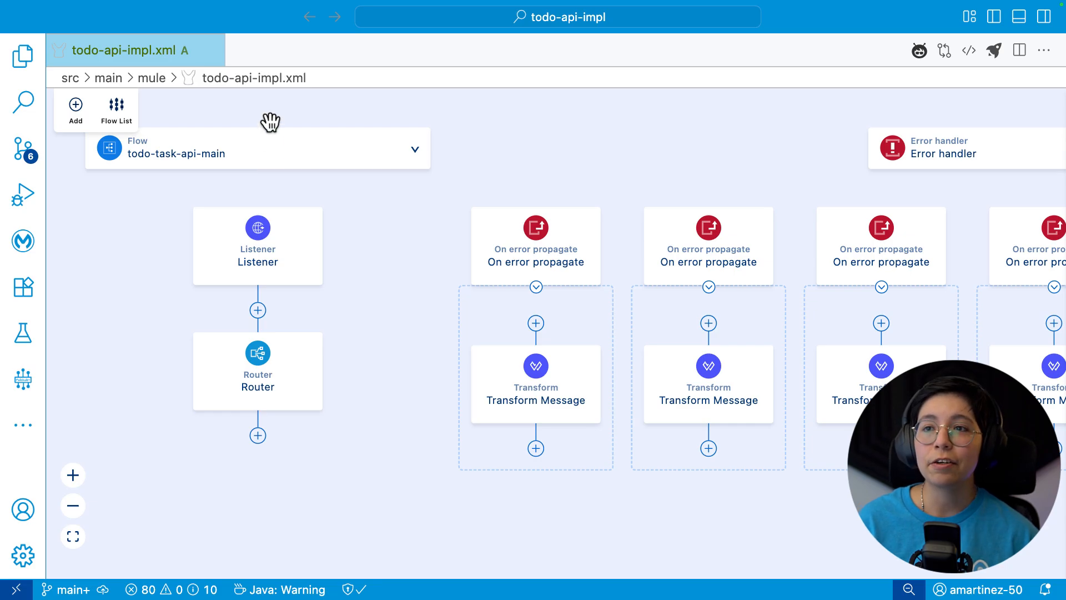
- Close todo-api-impl.xml and reopen it from the Explorer file tree
left_click(22, 56)
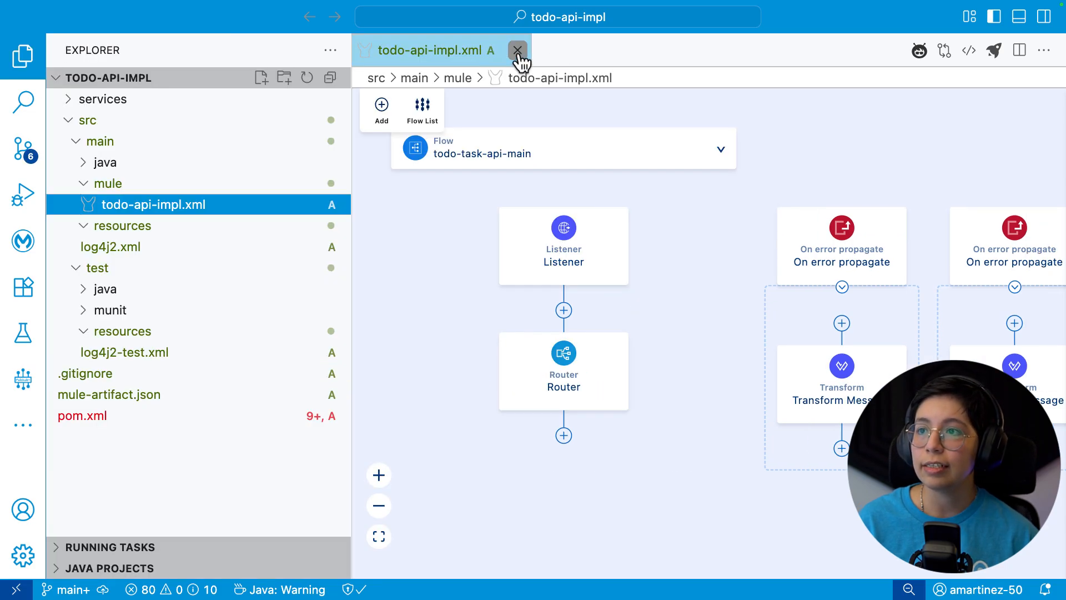
left_click(516, 50)
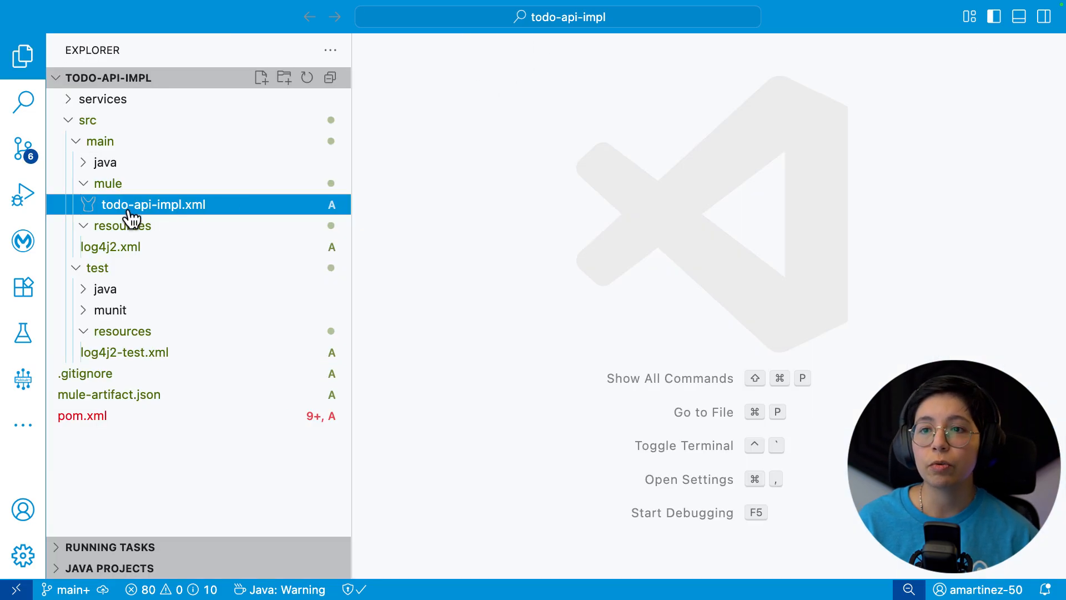
left_click(154, 205)
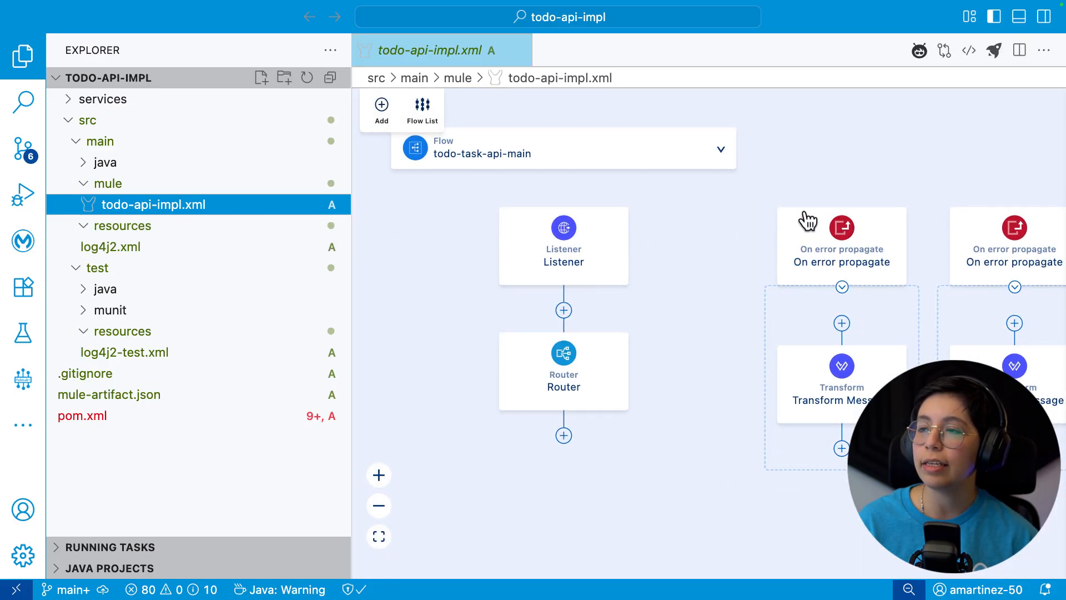
mouse_move(818, 163)
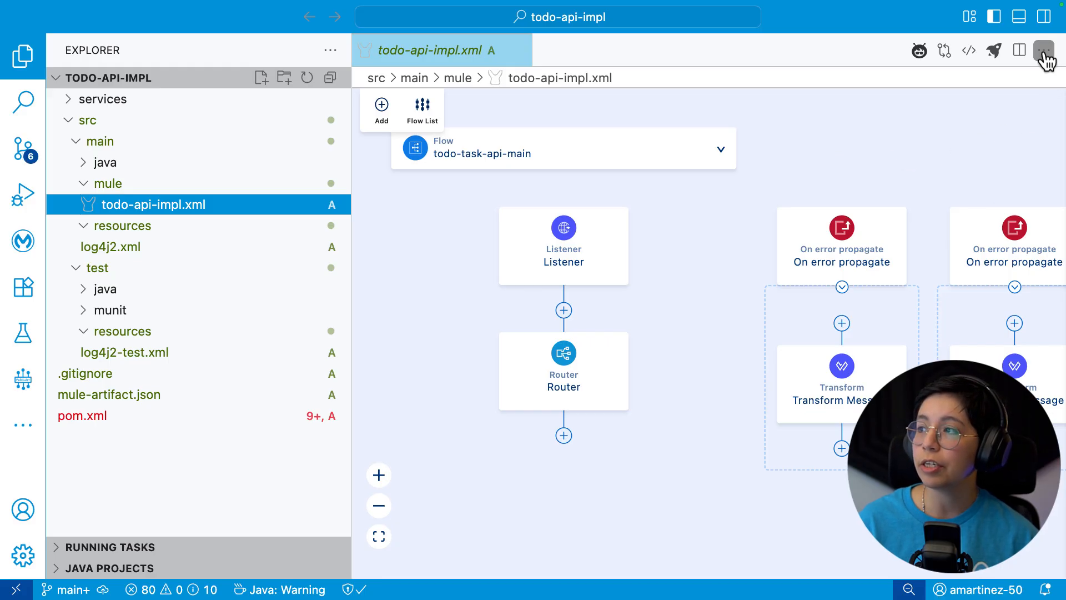
- Change the **/src/main/mule/**/*.xml editor association value to 'default'
left_click(1044, 50)
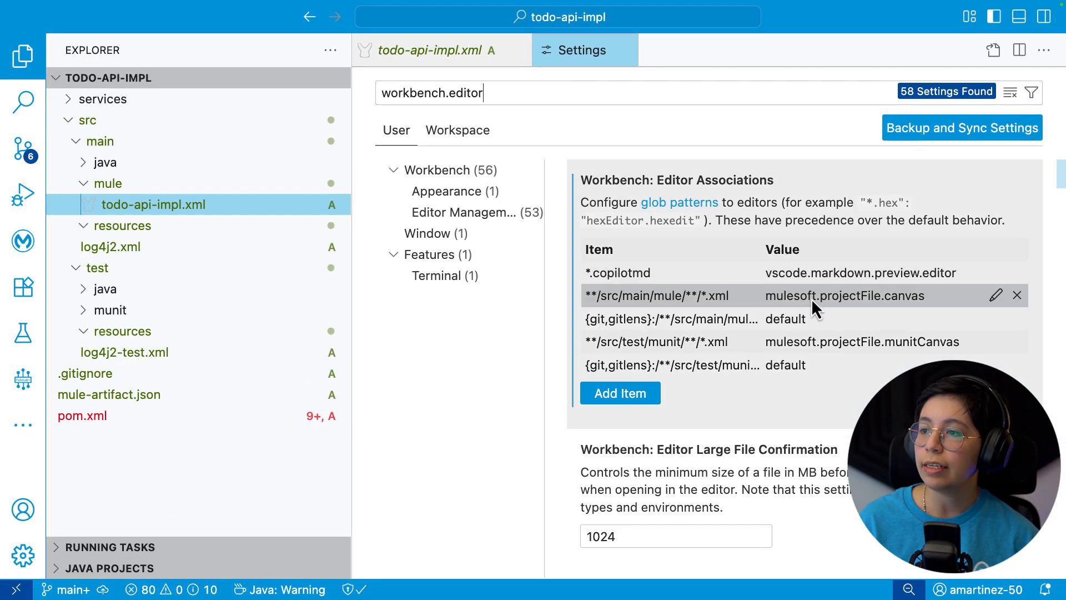
mouse_move(724, 309)
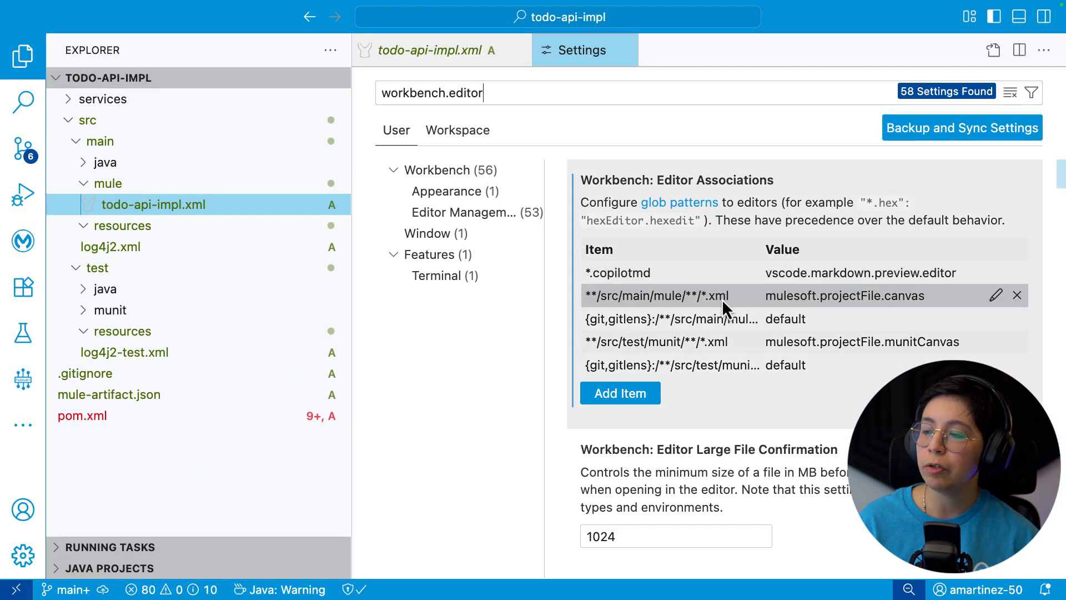
left_click(996, 295)
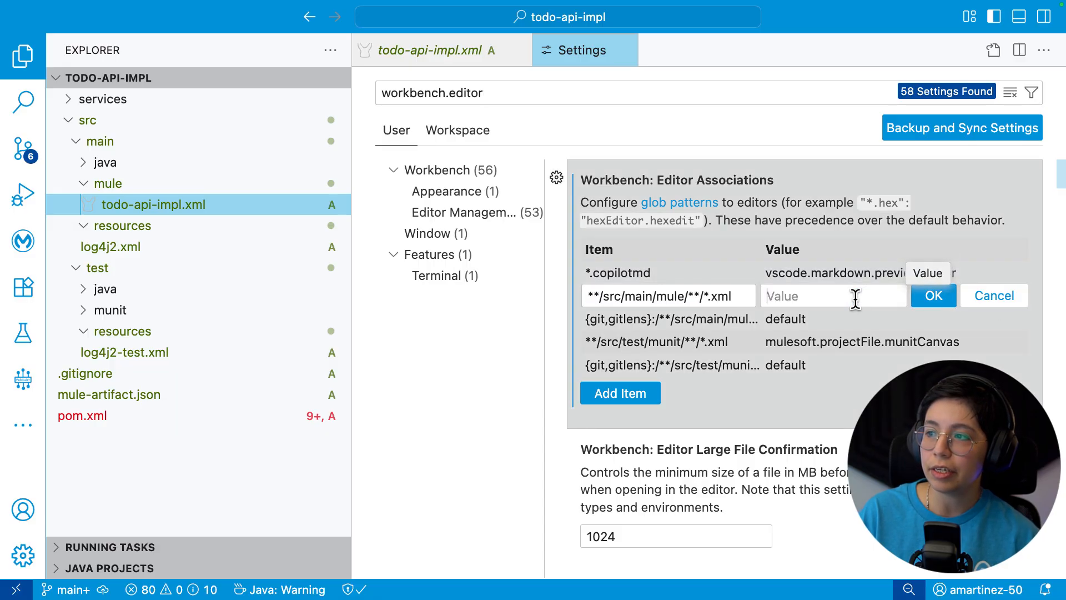
type("default")
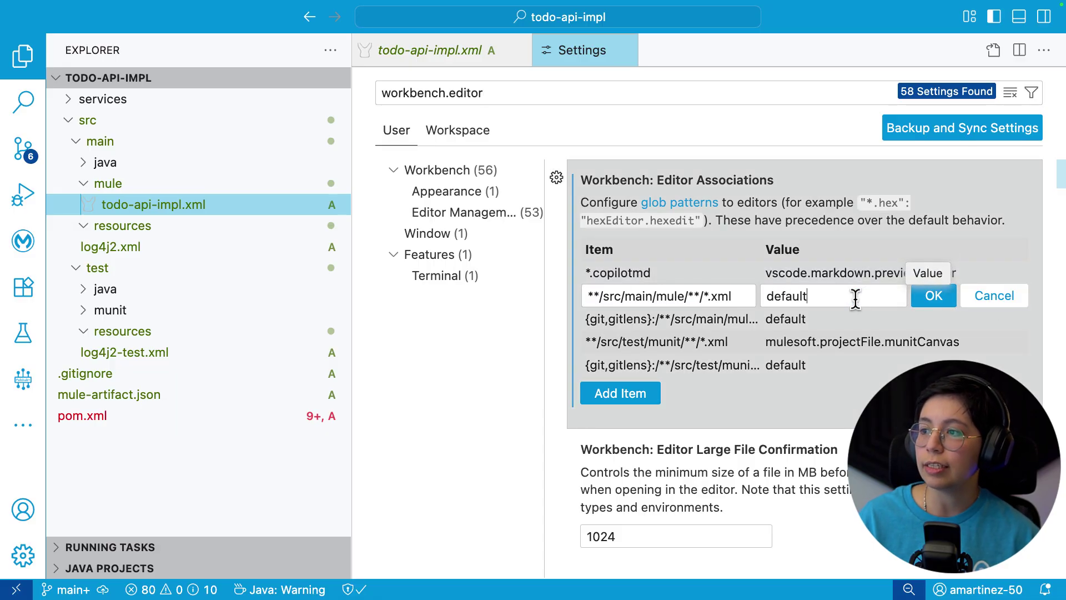
left_click(933, 294)
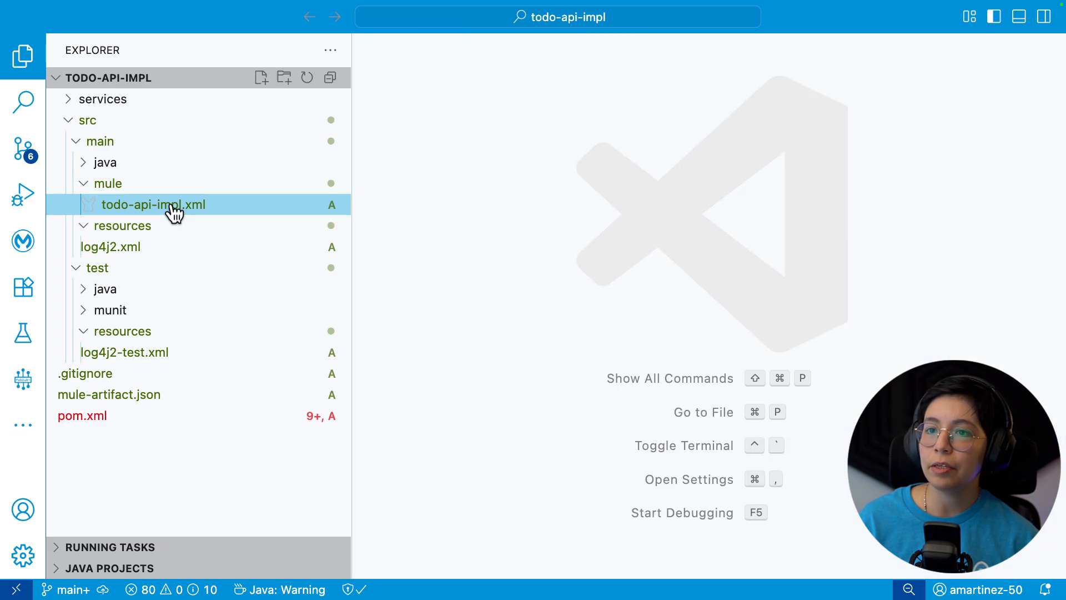
- Restore the Mule XML association to mulesoft.projectFile.canvas and reopen todo-api-impl.xml as a canvas
left_click(153, 205)
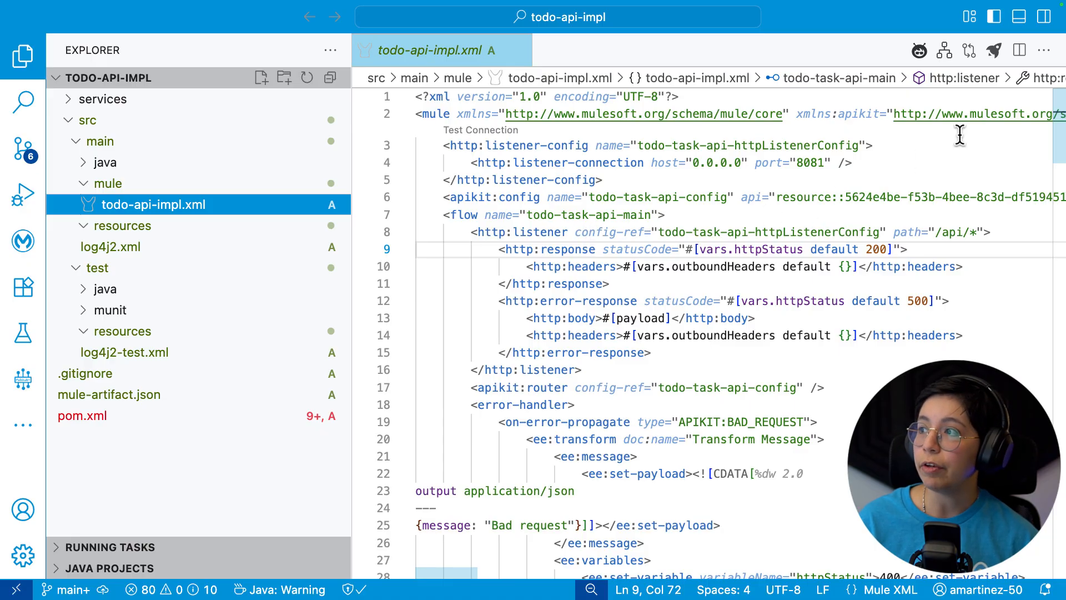
left_click(1044, 49)
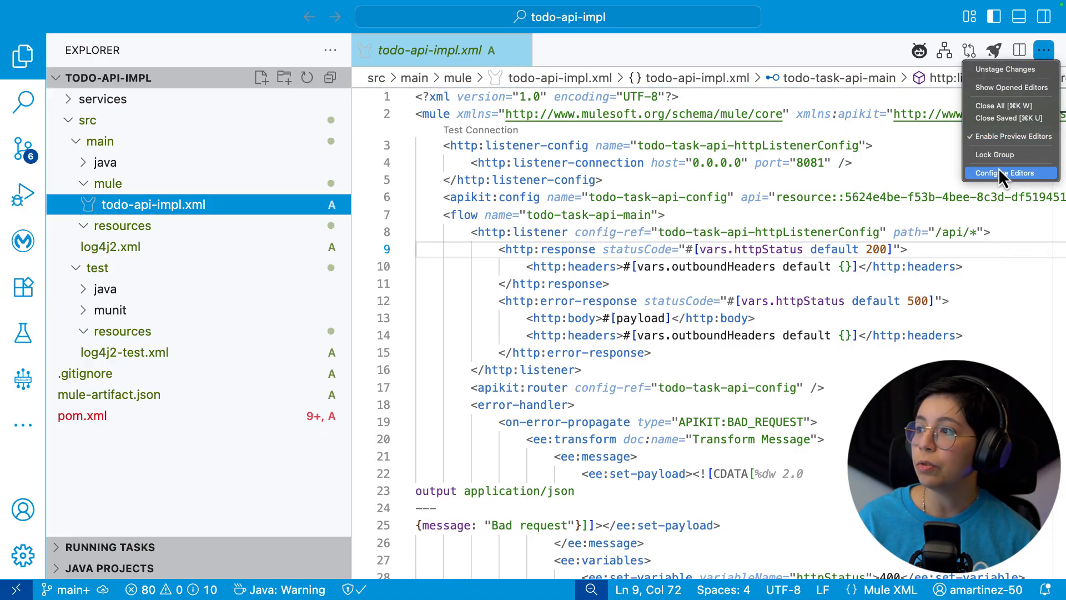
left_click(999, 172)
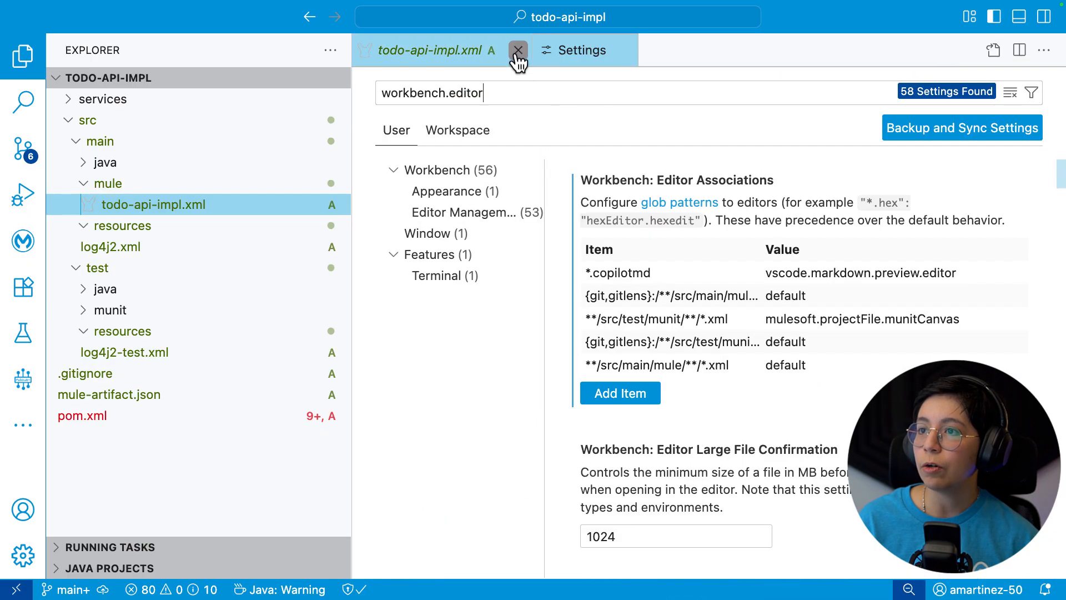
left_click(518, 50)
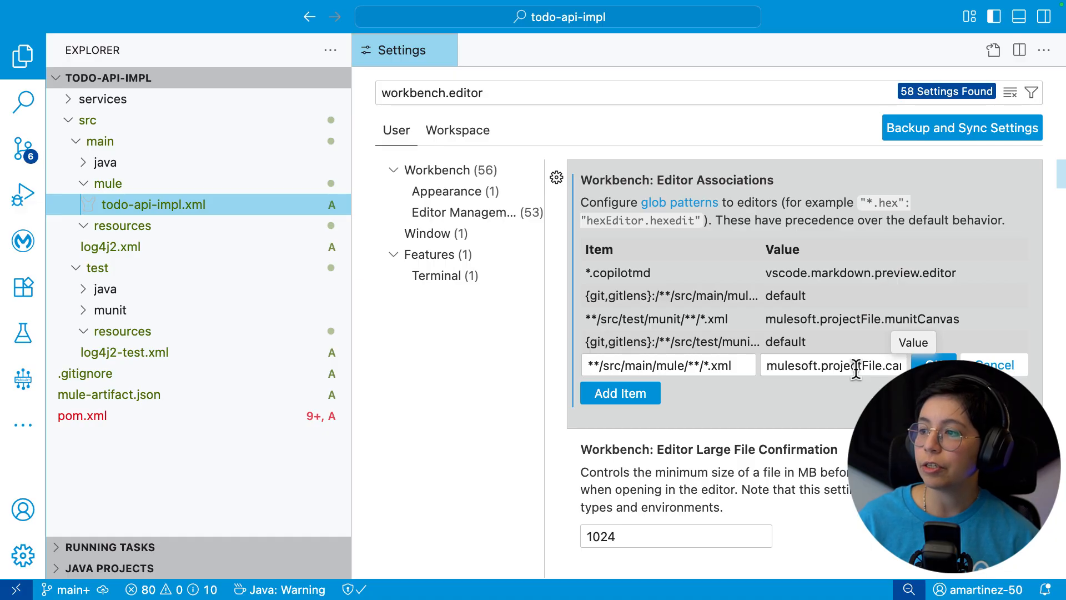
left_click(935, 364)
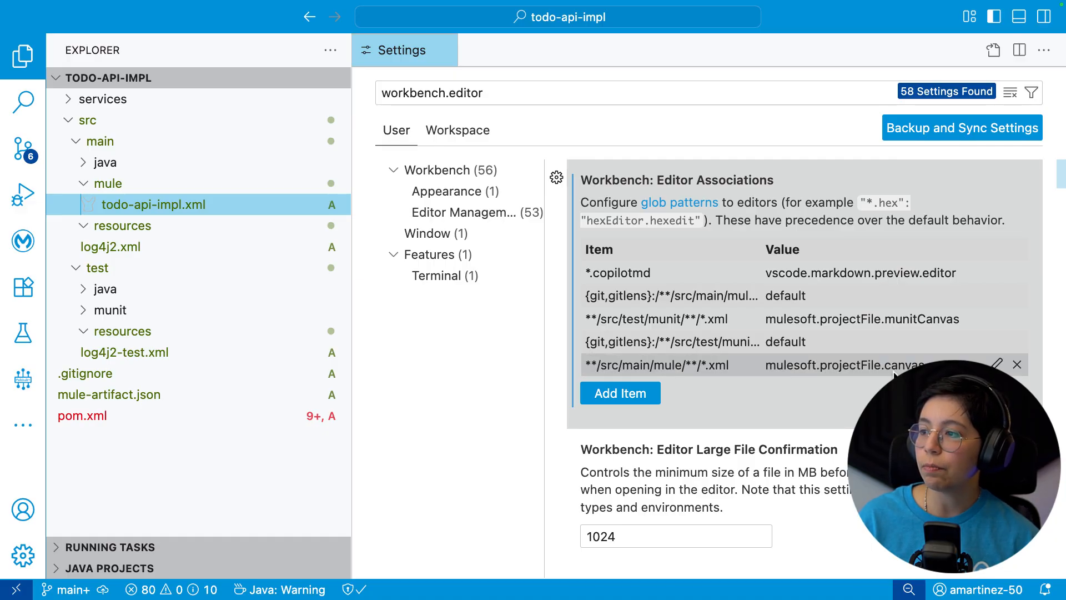
left_click(460, 57)
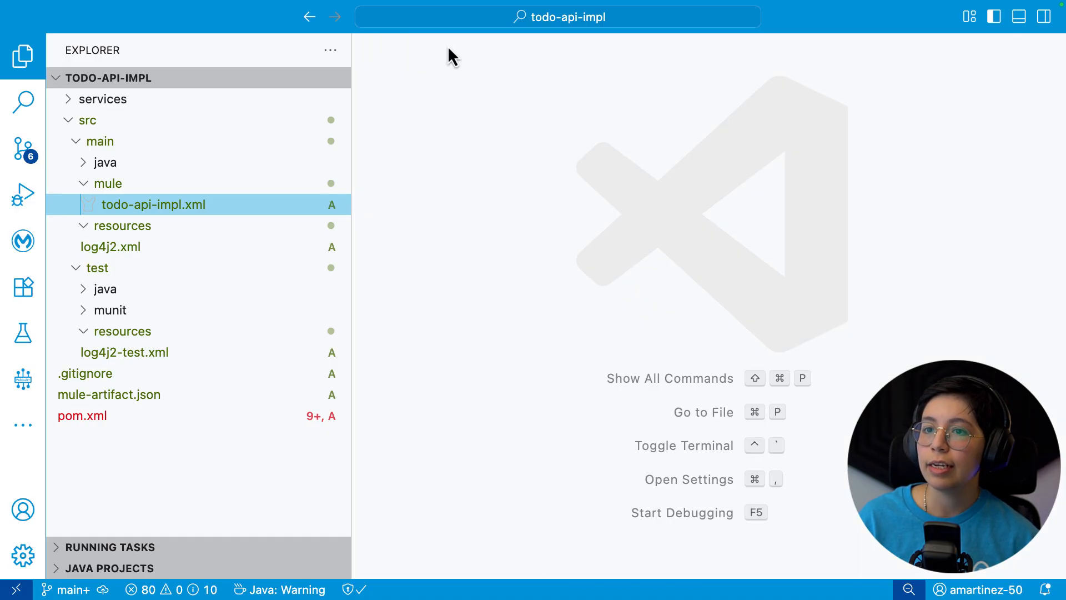
left_click(154, 204)
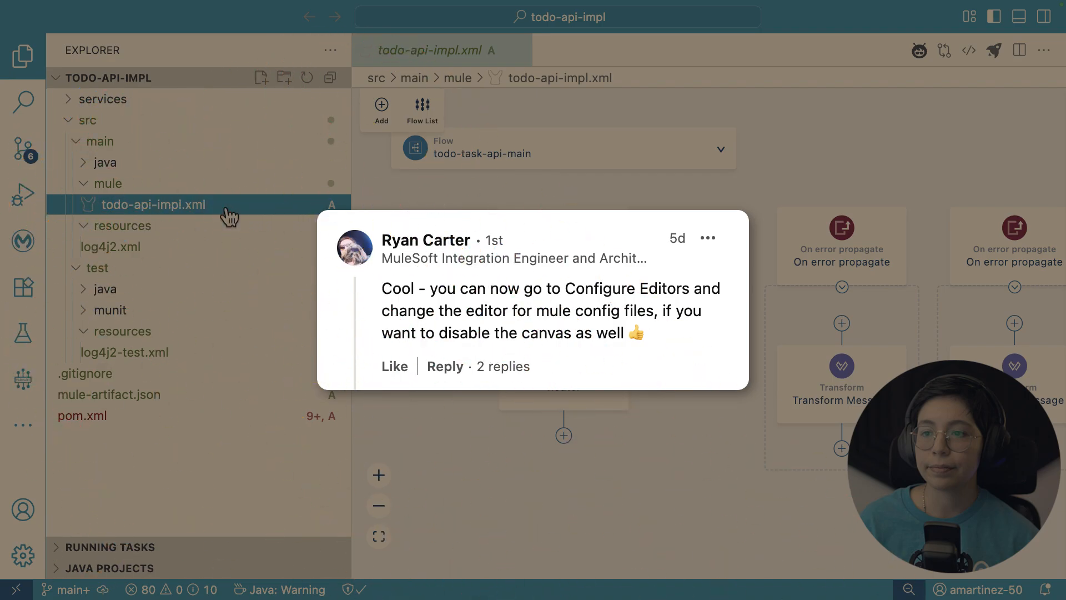
- Open todo-api-impl.xml's flow canvas and XML code side by side from its context menu
right_click(153, 203)
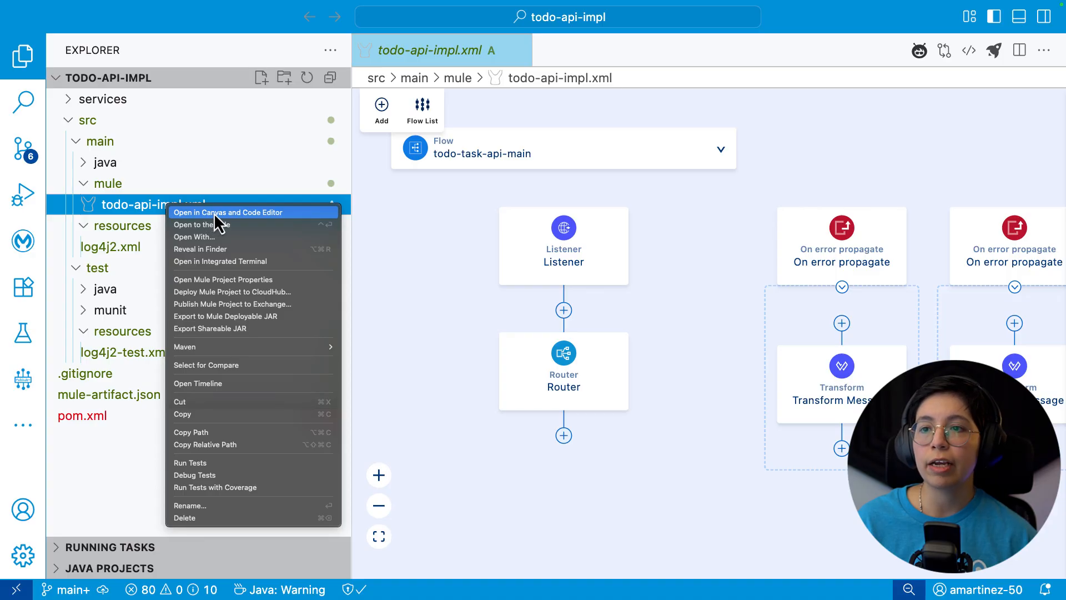
left_click(228, 212)
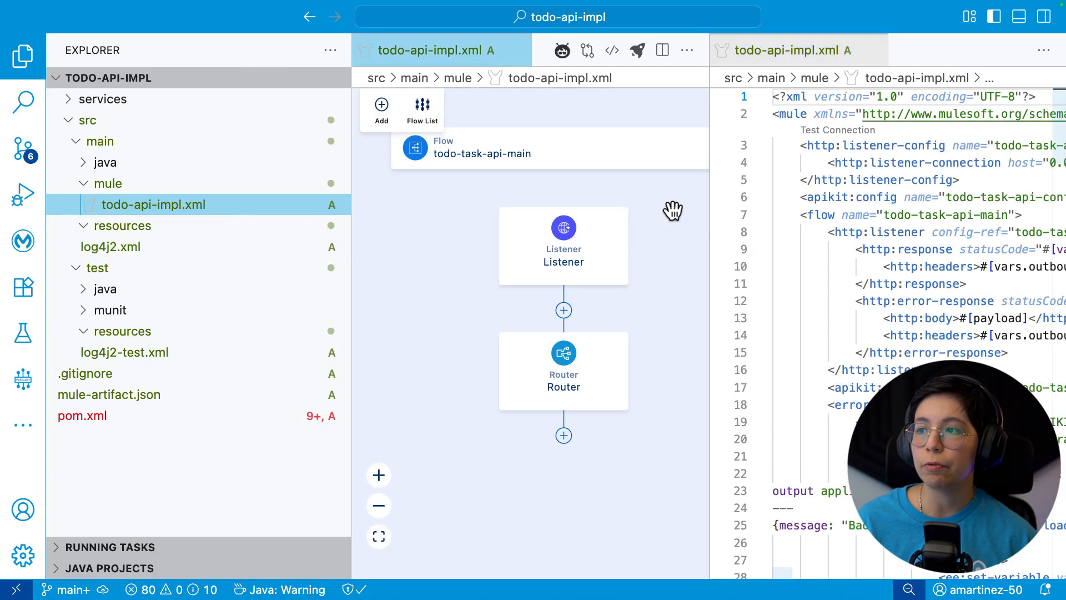
right_click(153, 203)
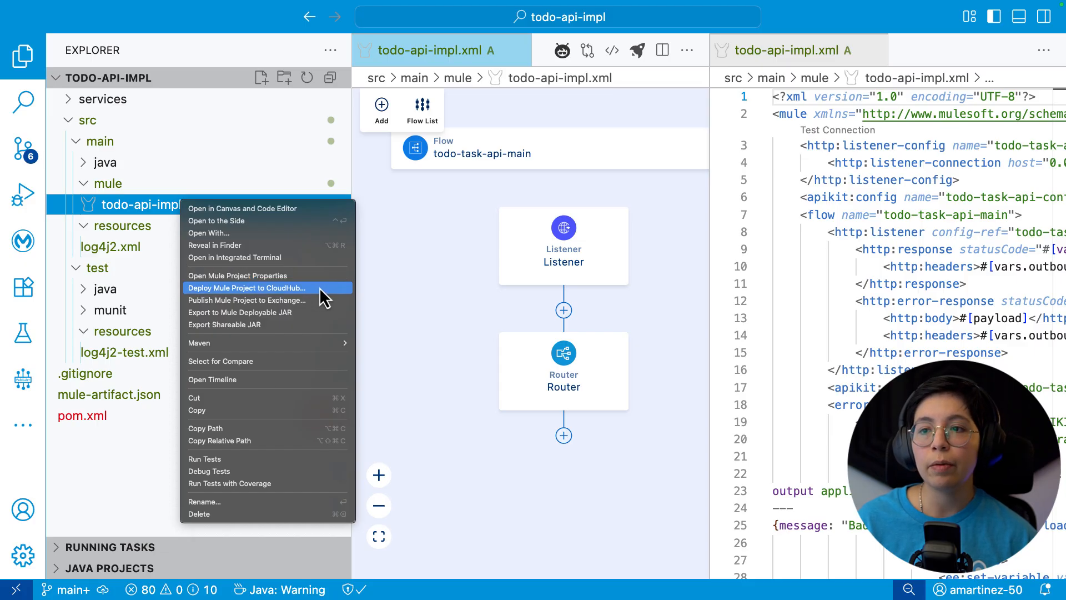
mouse_move(636, 88)
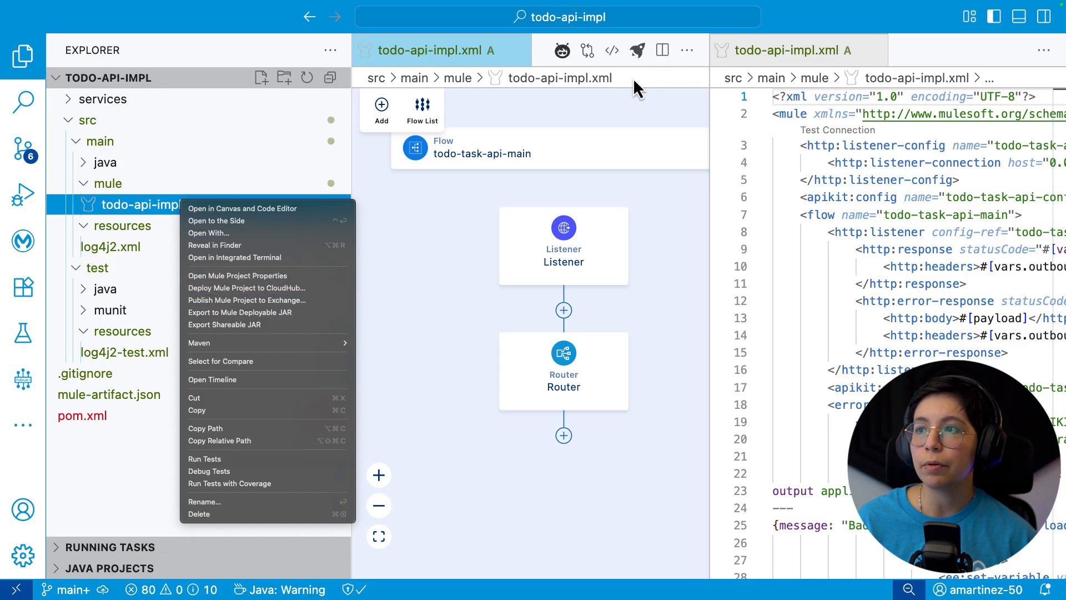
mouse_move(267, 300)
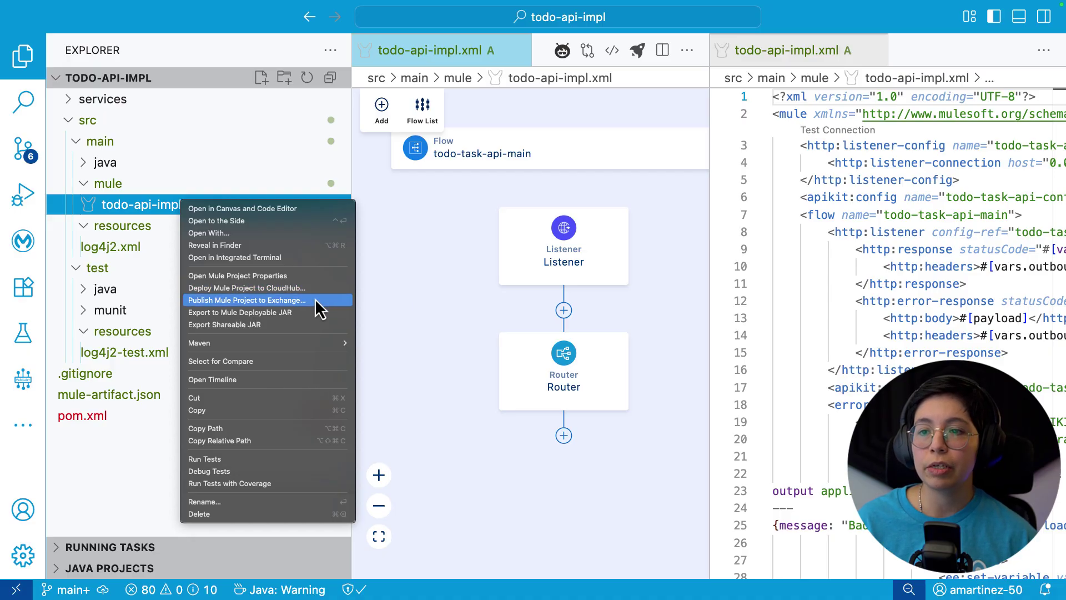
mouse_move(267, 312)
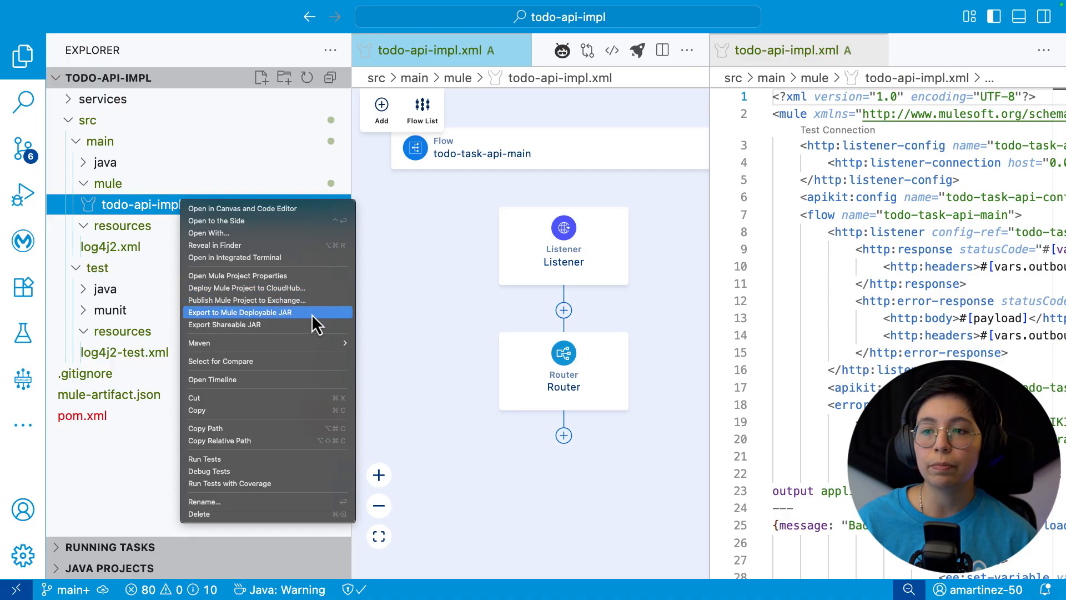
mouse_move(266, 324)
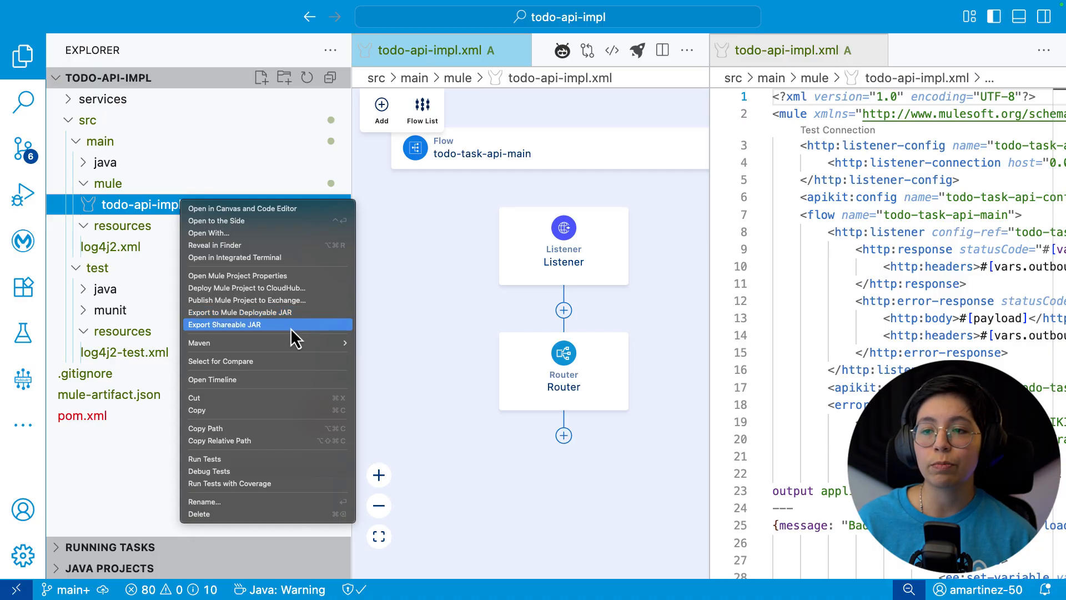
mouse_move(239, 312)
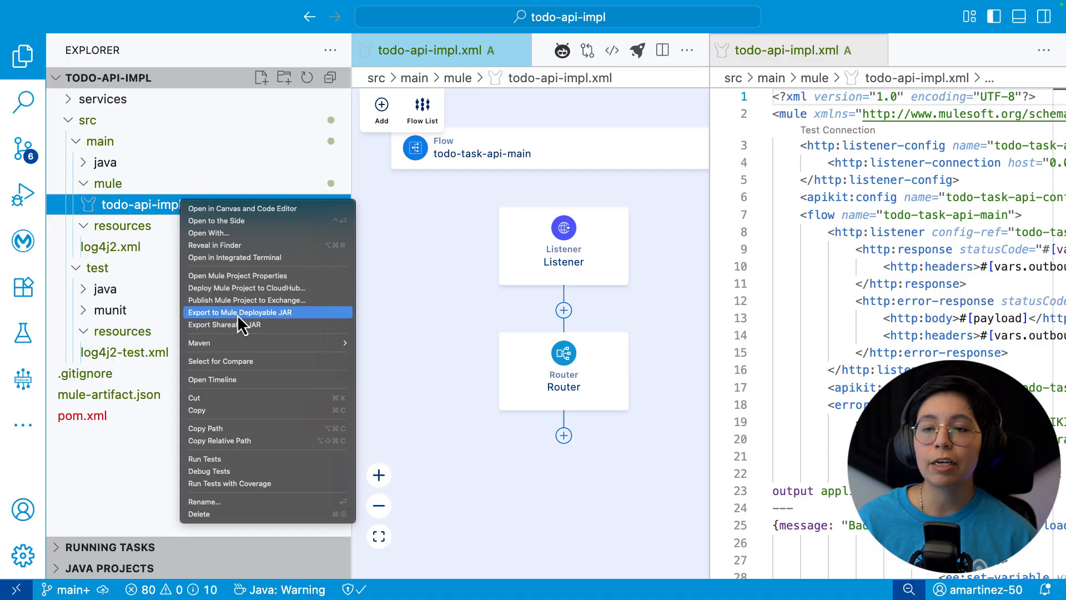
mouse_move(293, 327)
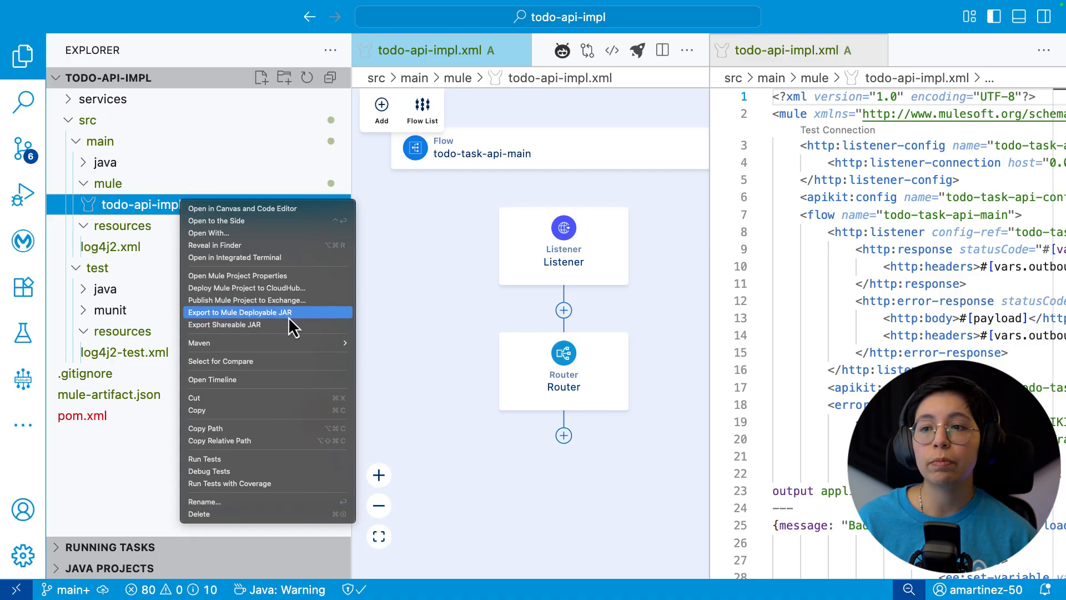
mouse_move(301, 324)
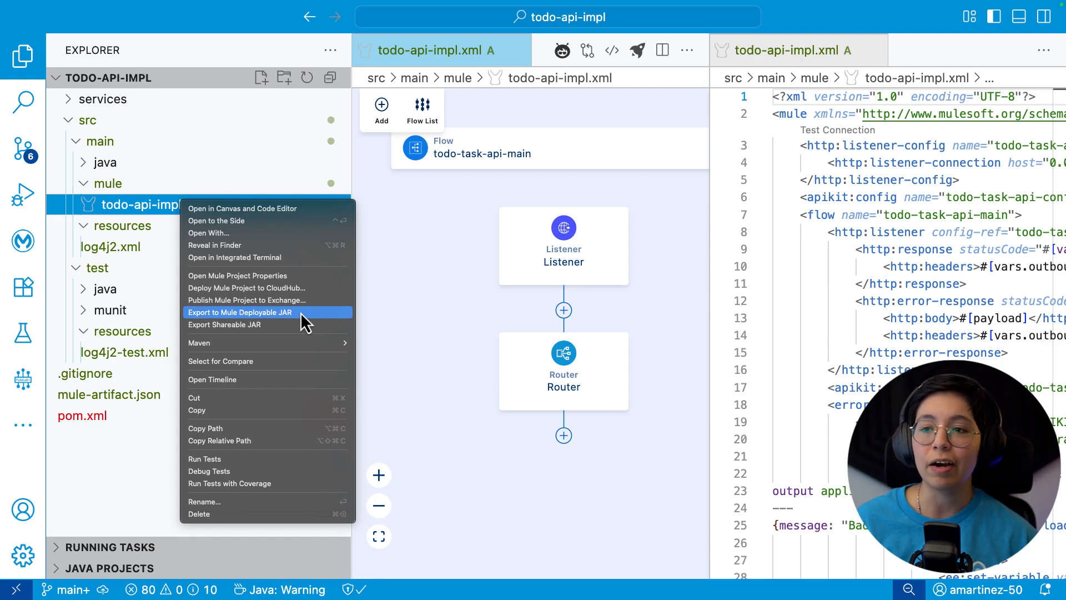
mouse_move(303, 326)
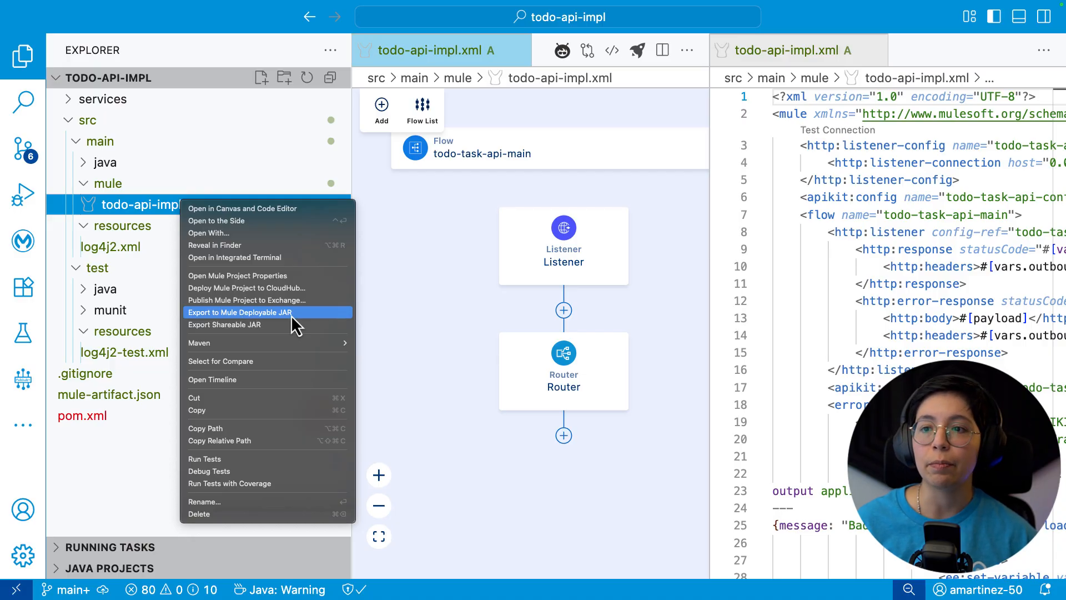
mouse_move(249, 324)
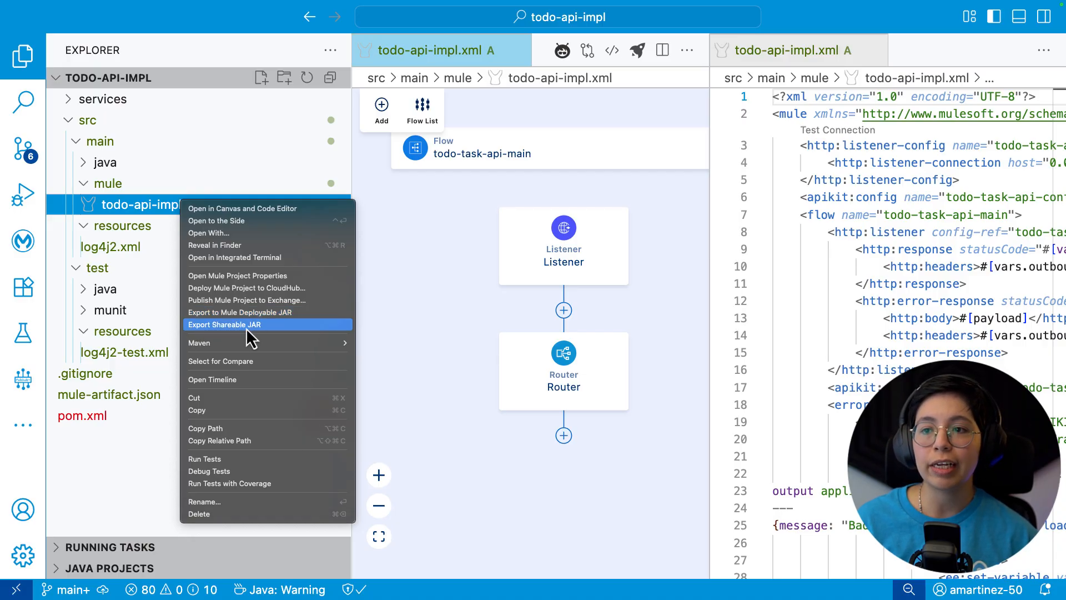
mouse_move(260, 336)
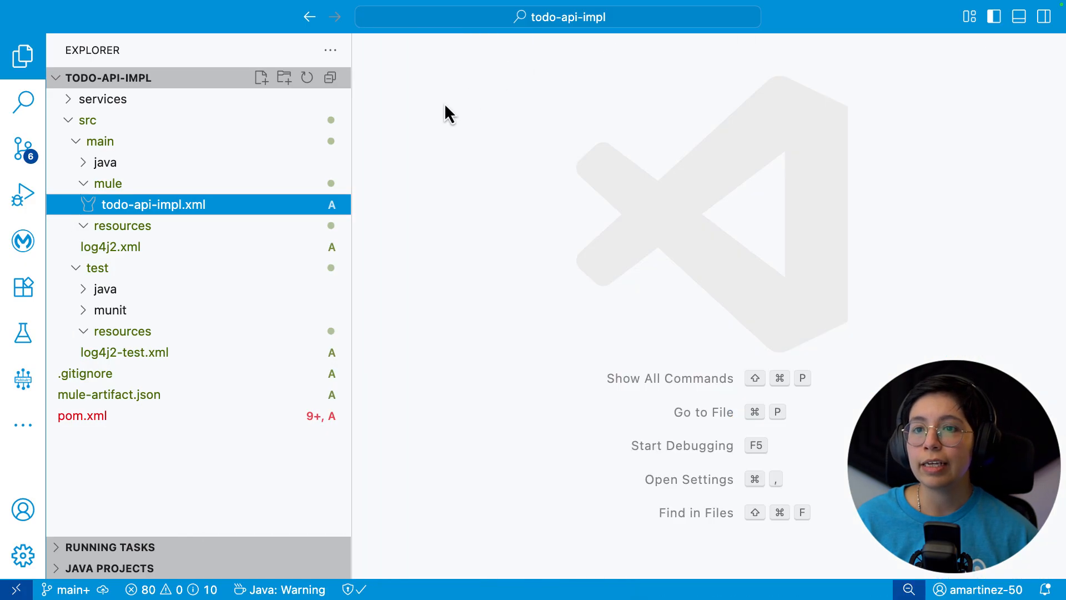
- Run todo-api-impl locally from Run and Debug, then show the Postcode panel
left_click(22, 196)
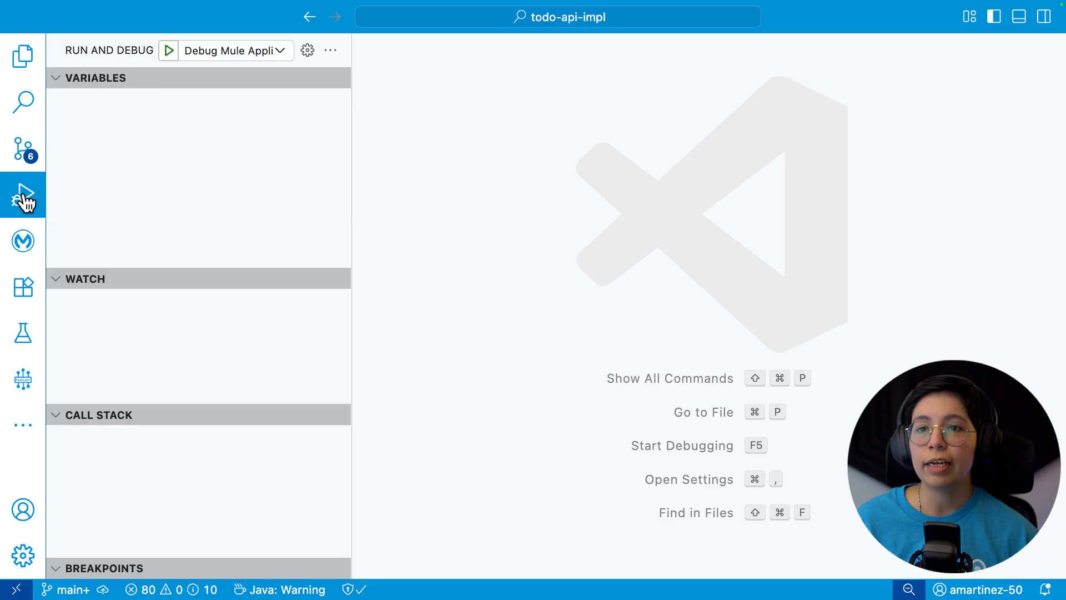
mouse_move(168, 50)
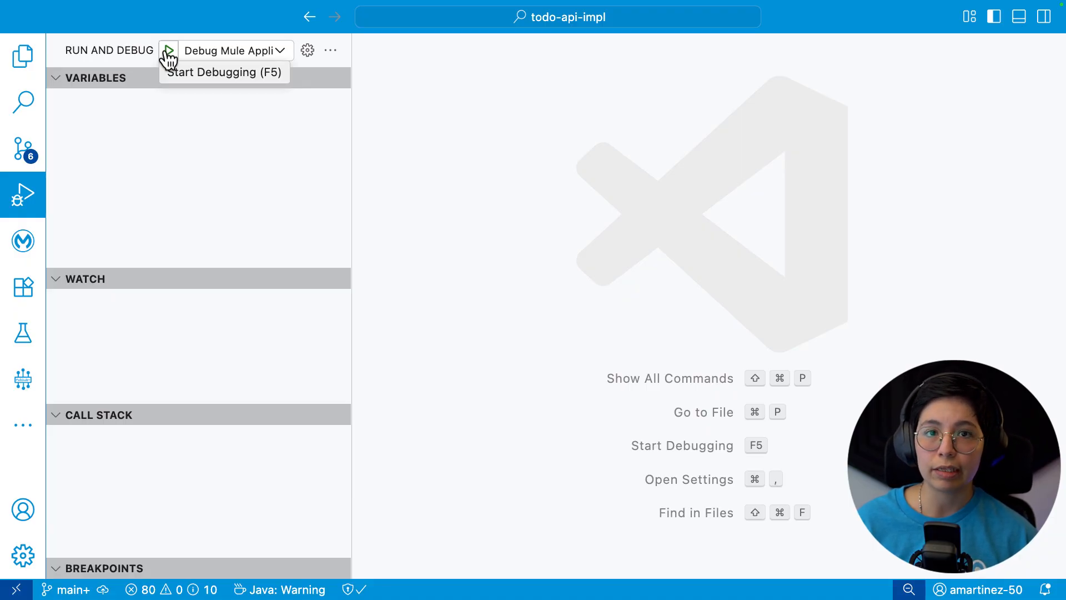
left_click(167, 51)
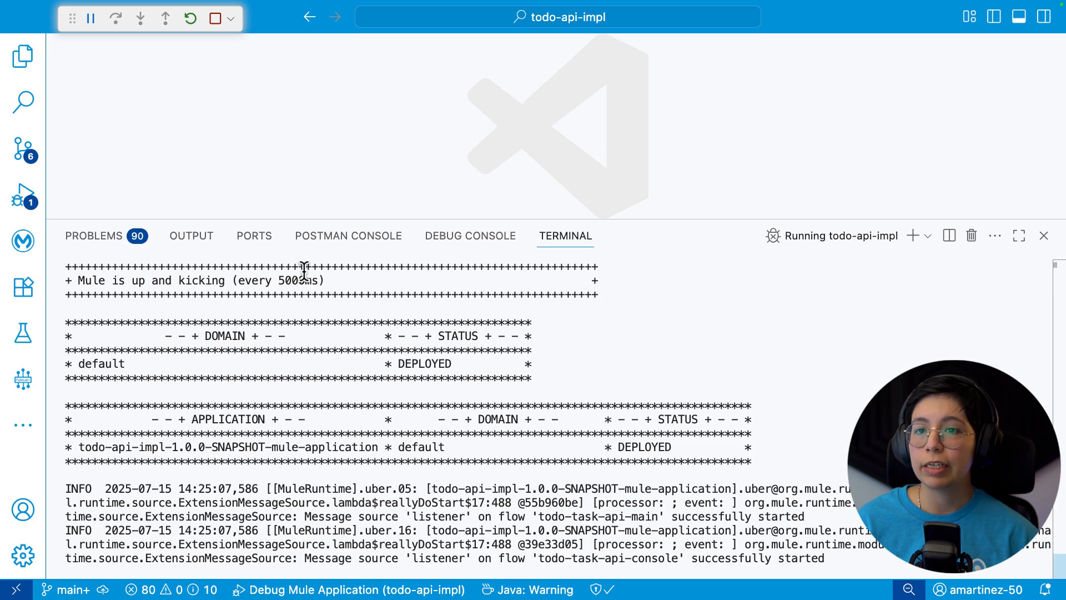
left_click(24, 379)
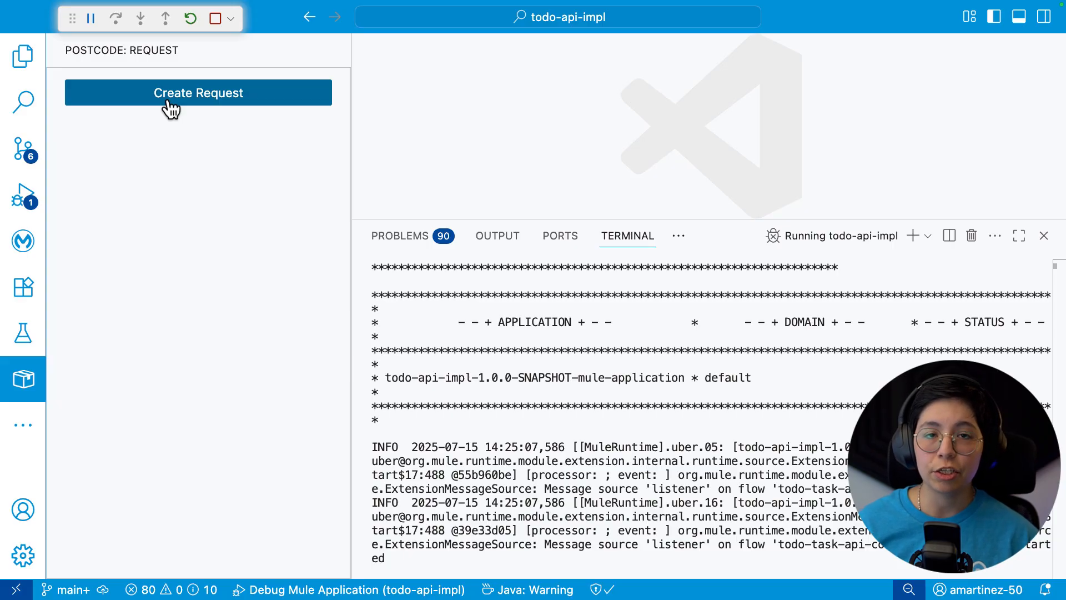
- In Postcode, send GET to localhost:8081/api/tasks, then append '1' to the URL
left_click(197, 92)
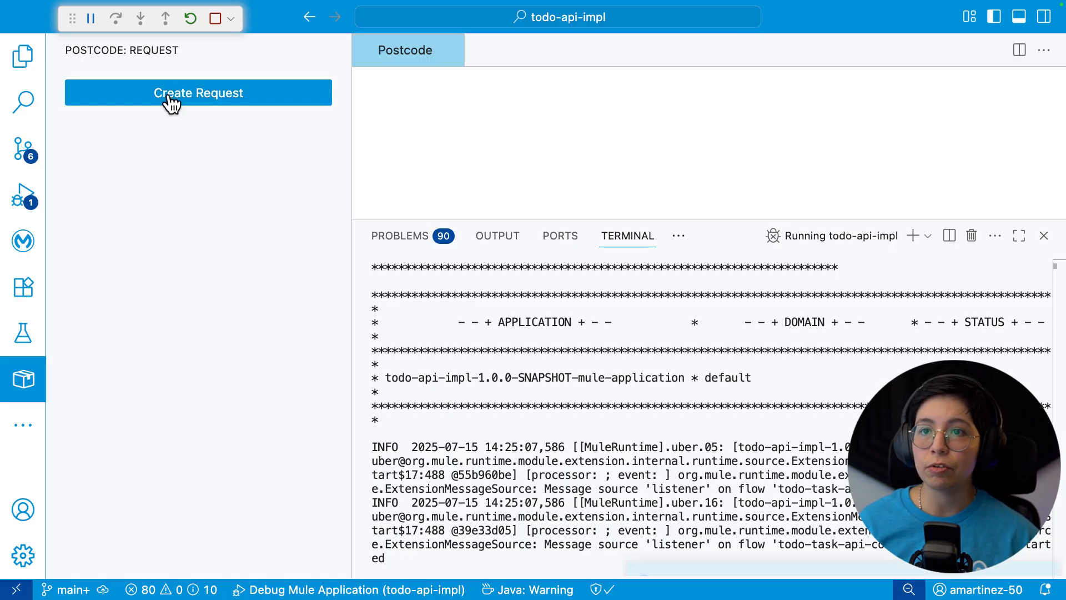
left_click(198, 92)
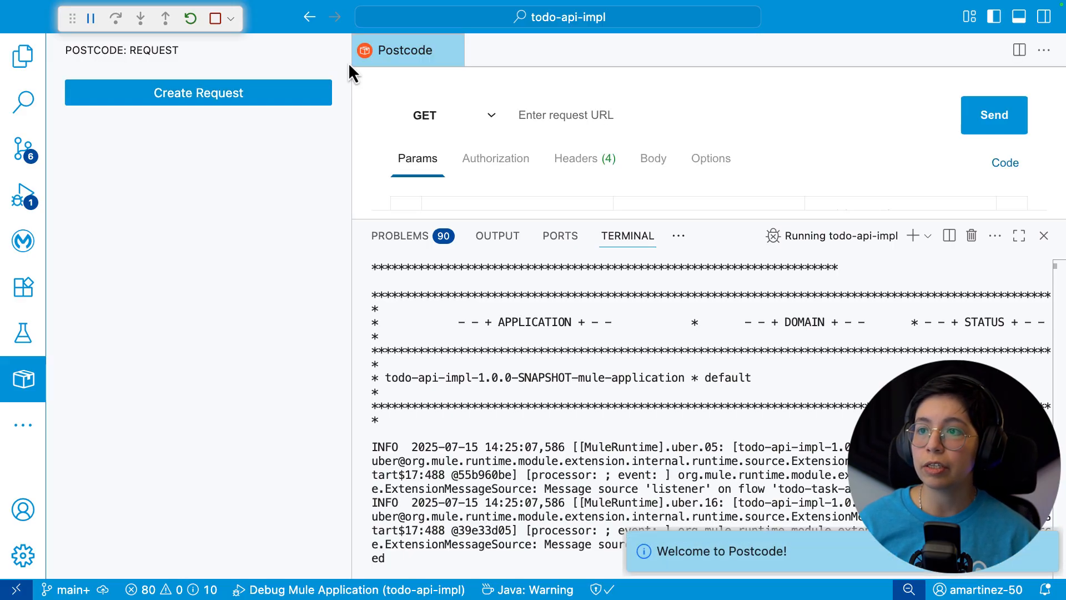
left_click(1043, 236)
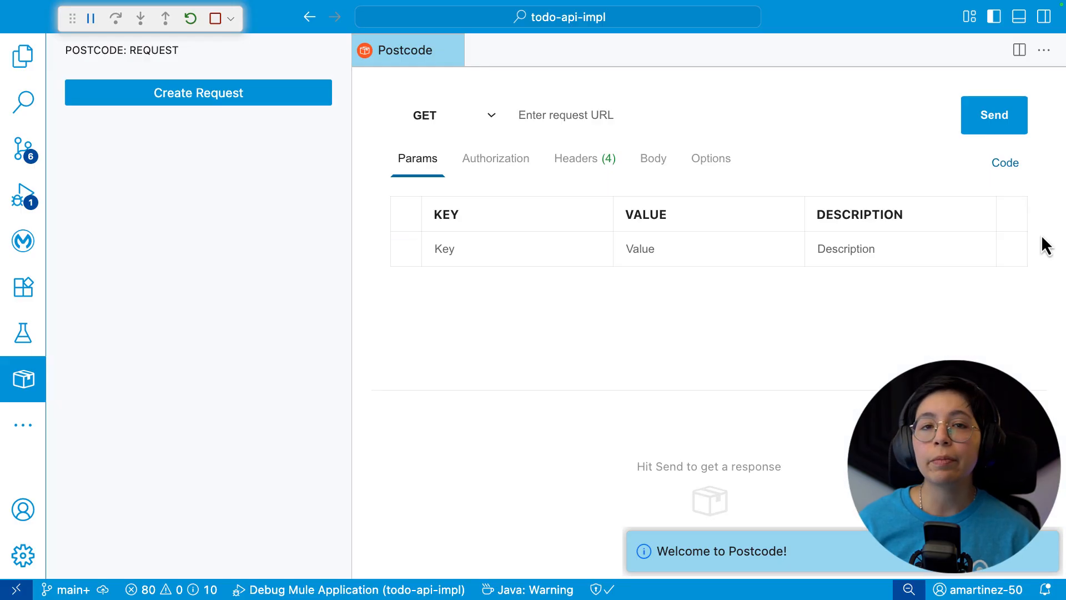
left_click(566, 114)
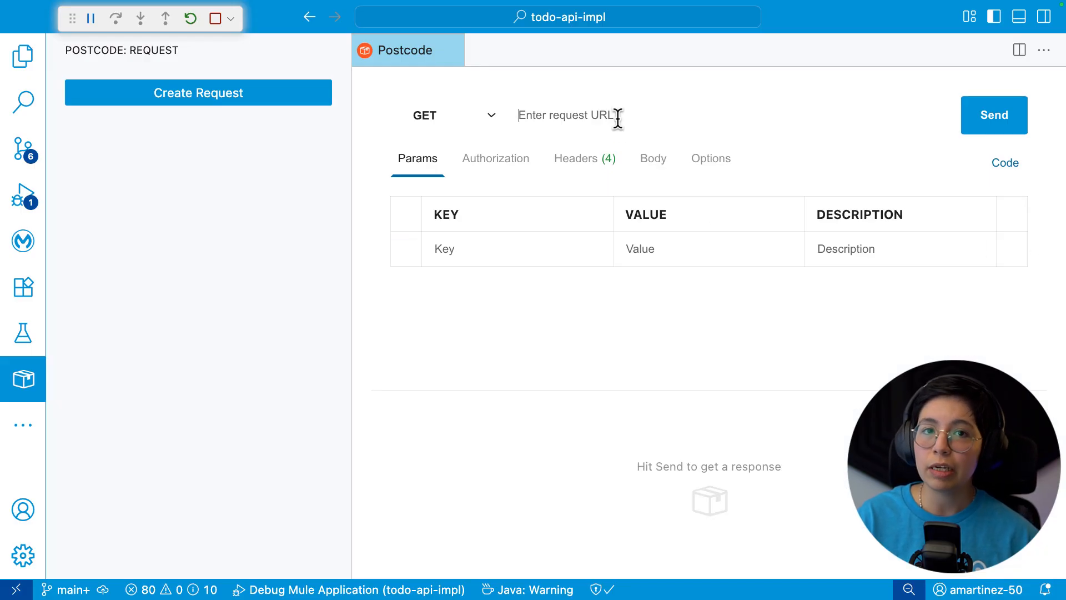
type("localhost:8081/api/tasks")
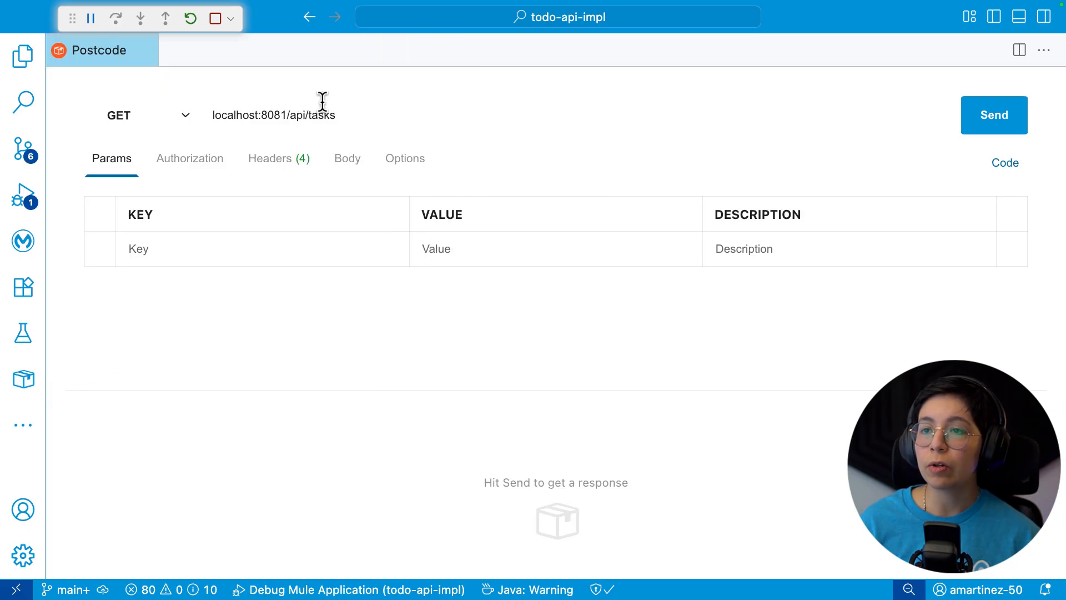
mouse_move(340, 115)
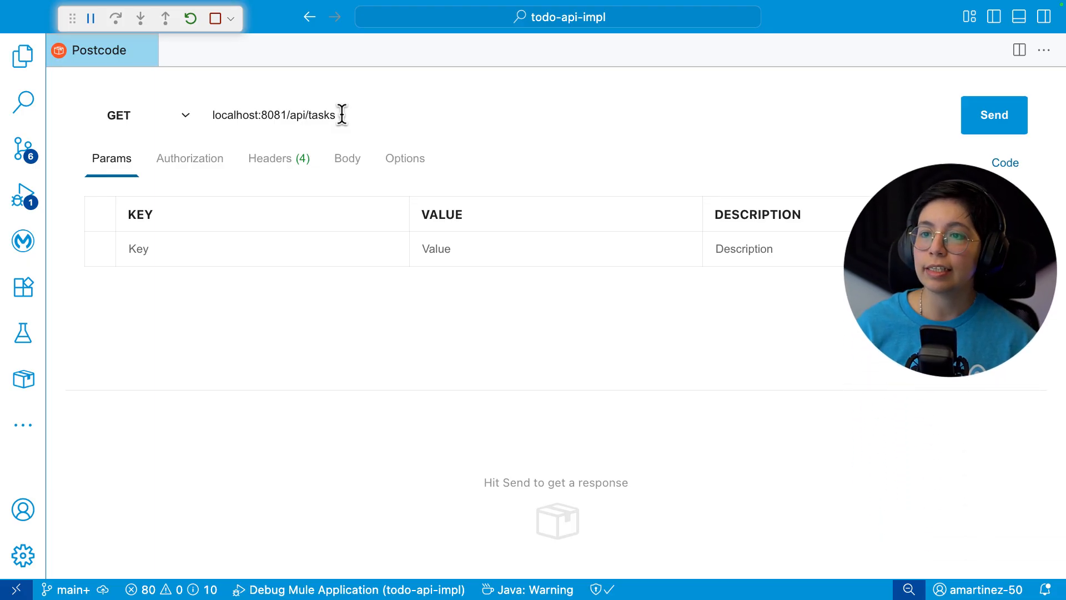
left_click(993, 115)
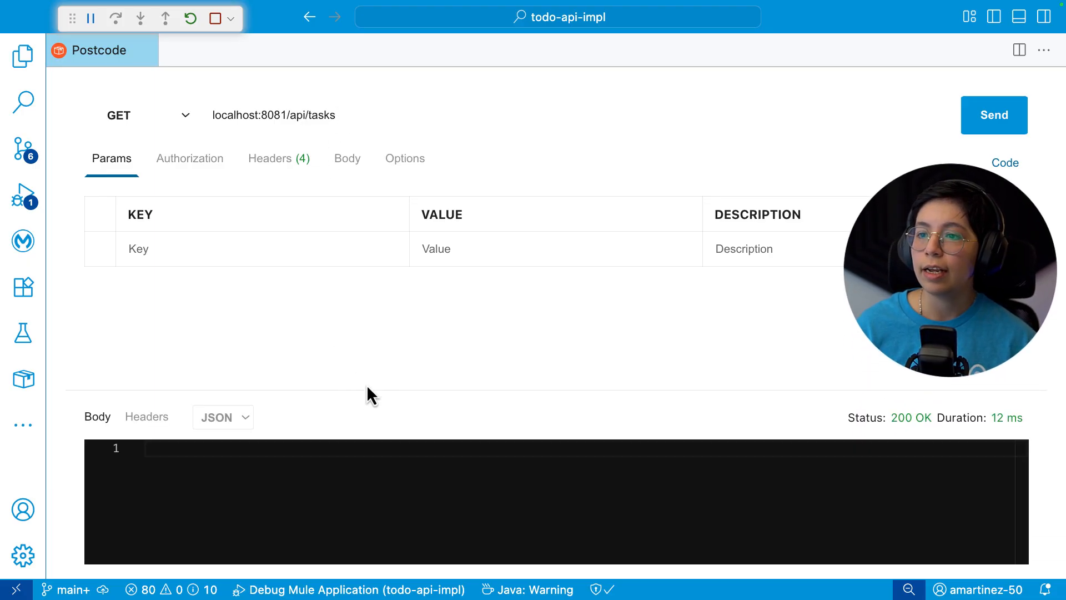
mouse_move(333, 346)
type("/")
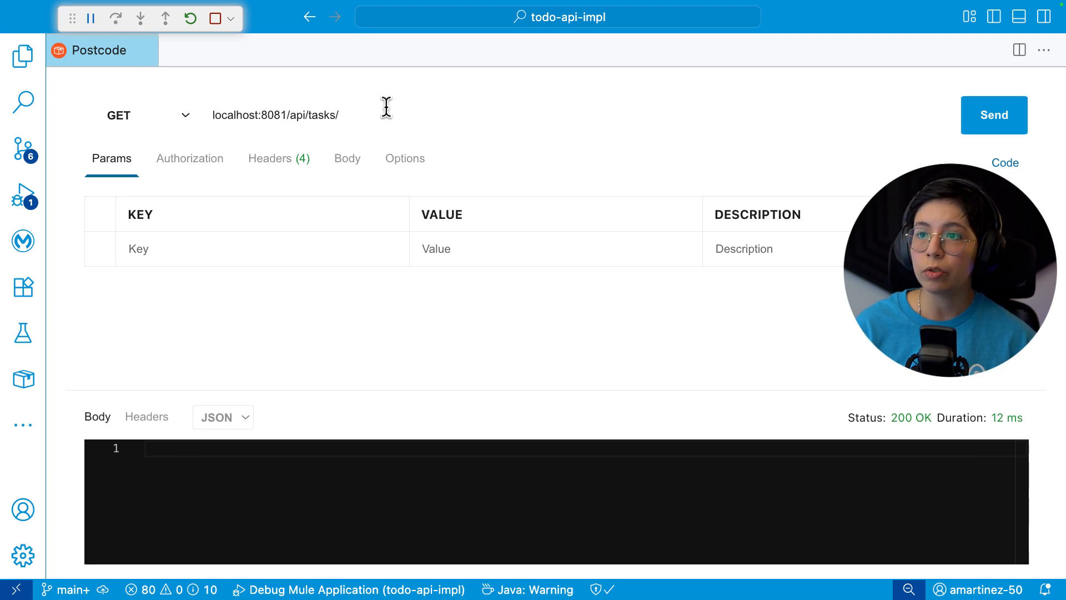
type("1")
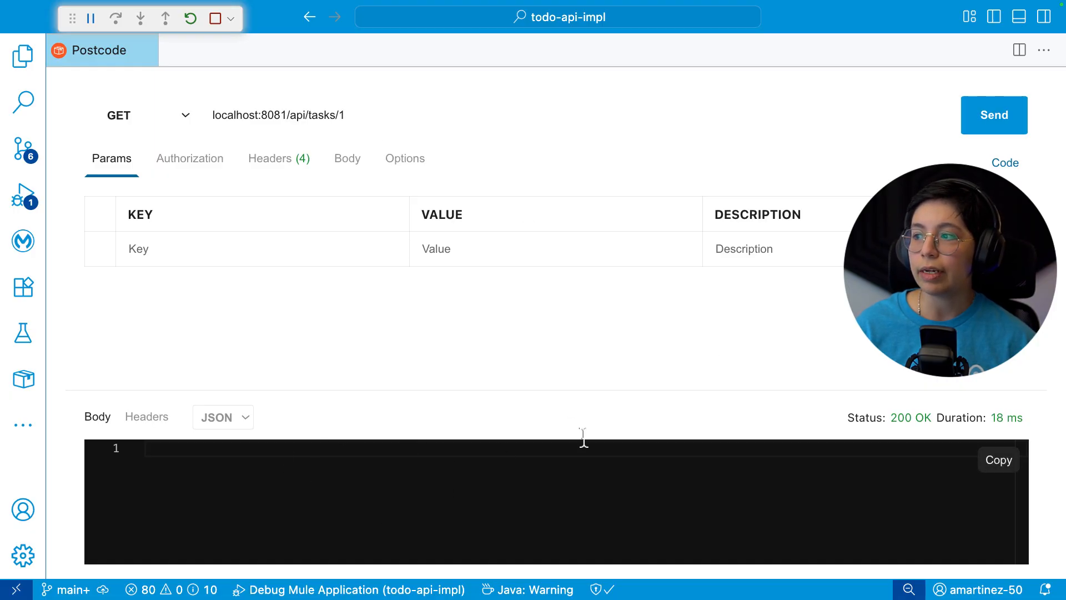
mouse_move(270, 445)
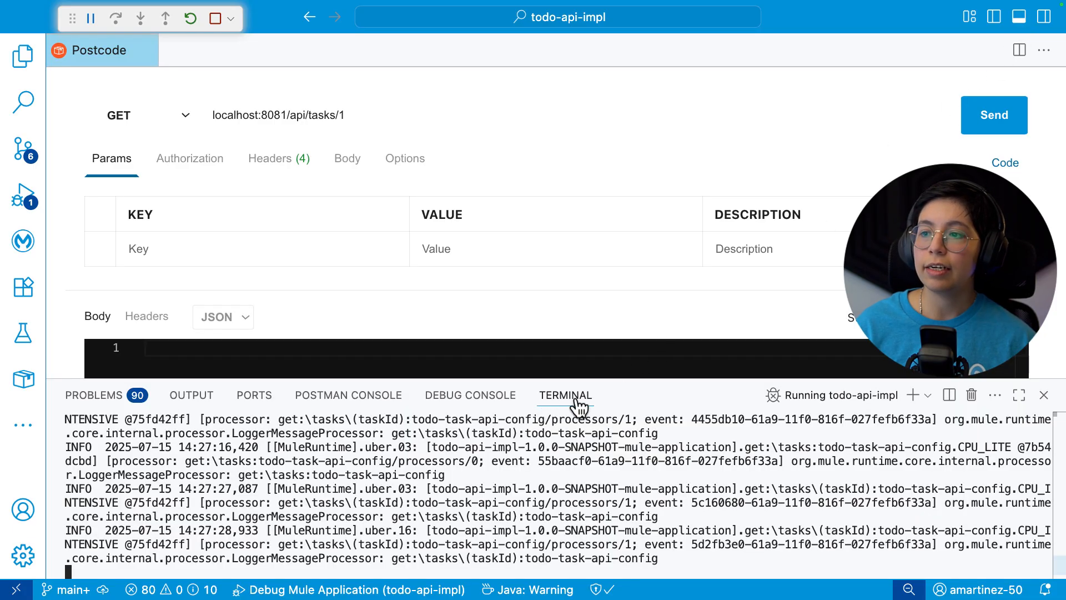
mouse_move(323, 457)
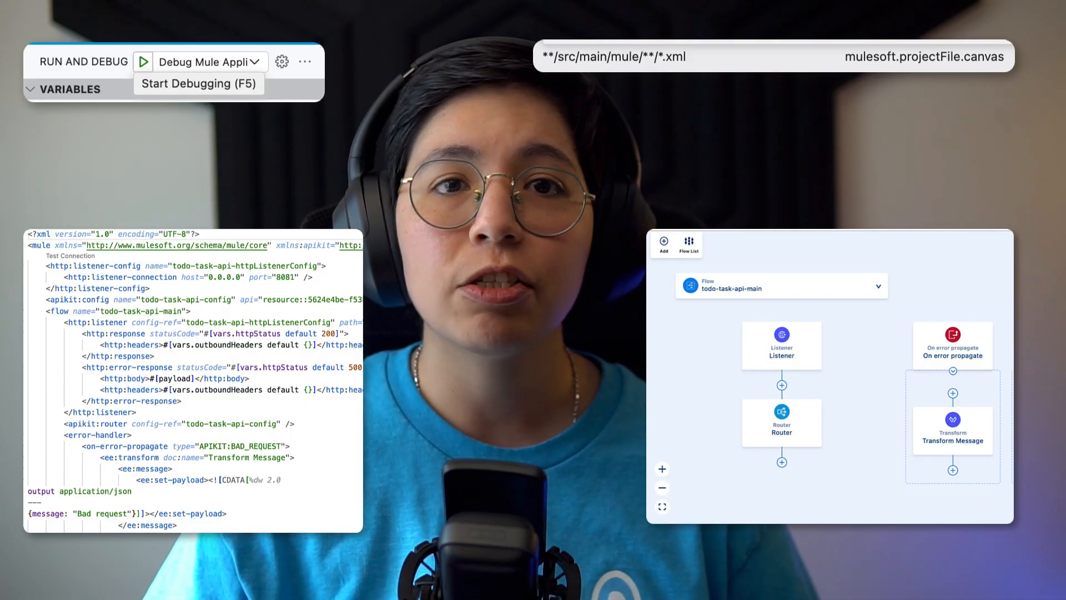
left_click(85, 205)
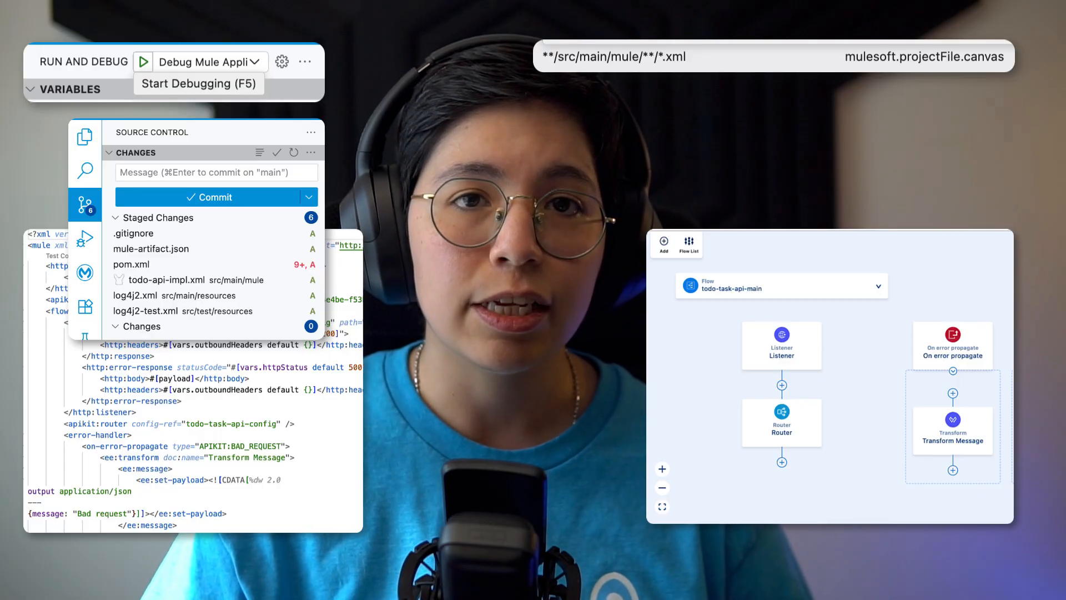